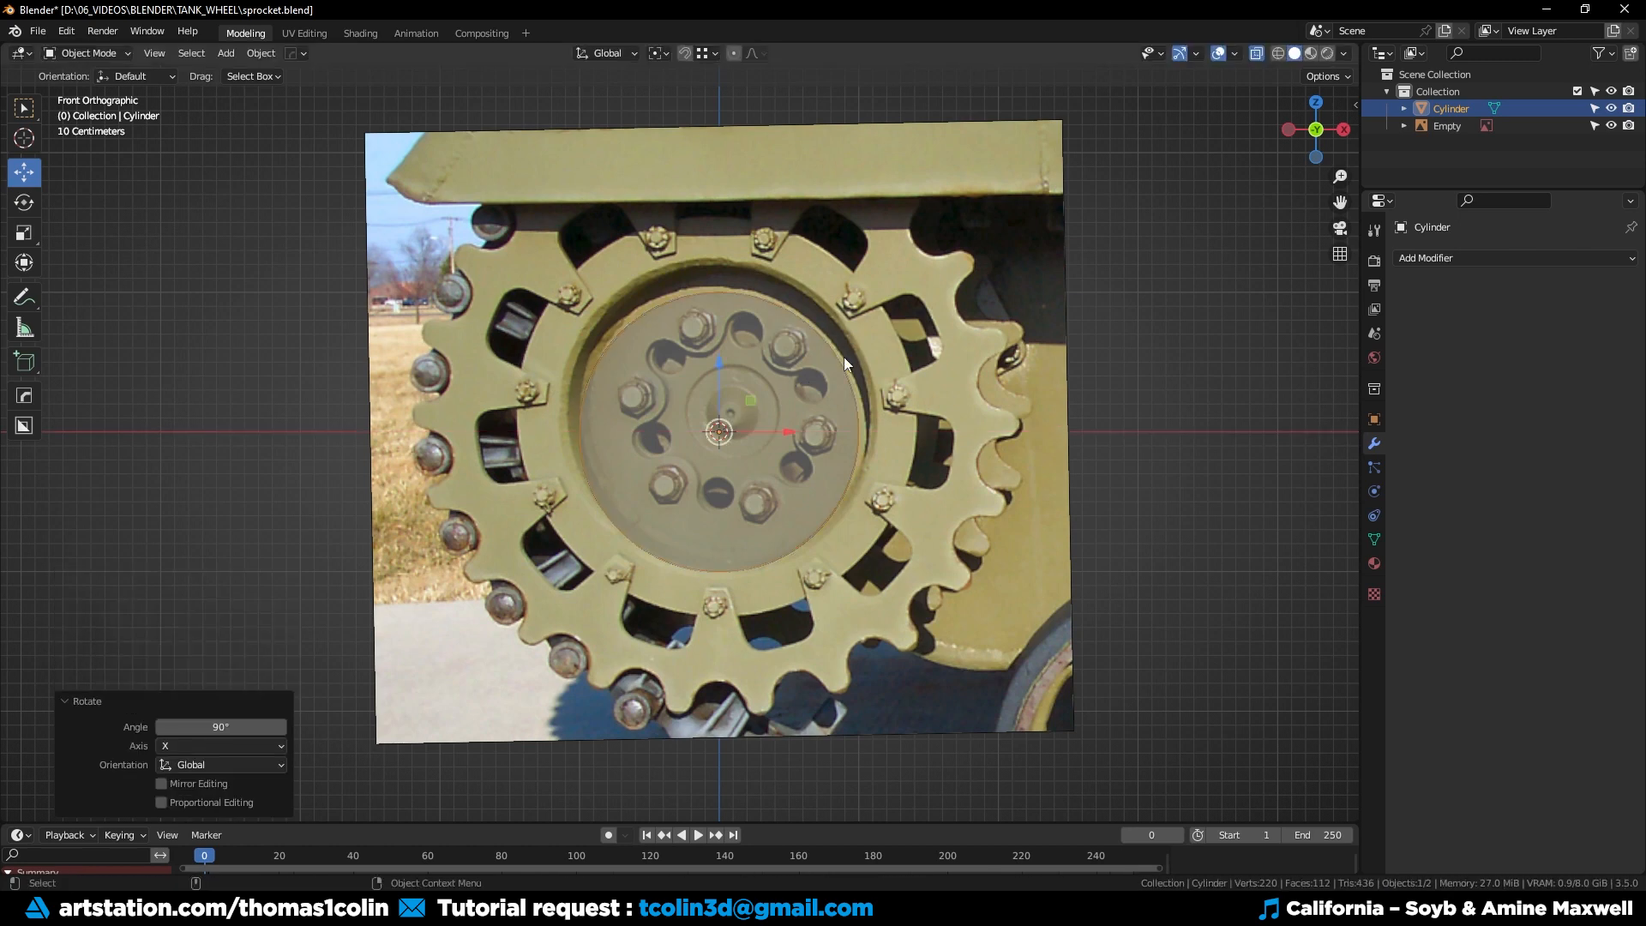
Scale the cylinder cap over the sprocket rim, cut it radially and delete all faces but one wedge.
key("Tab")
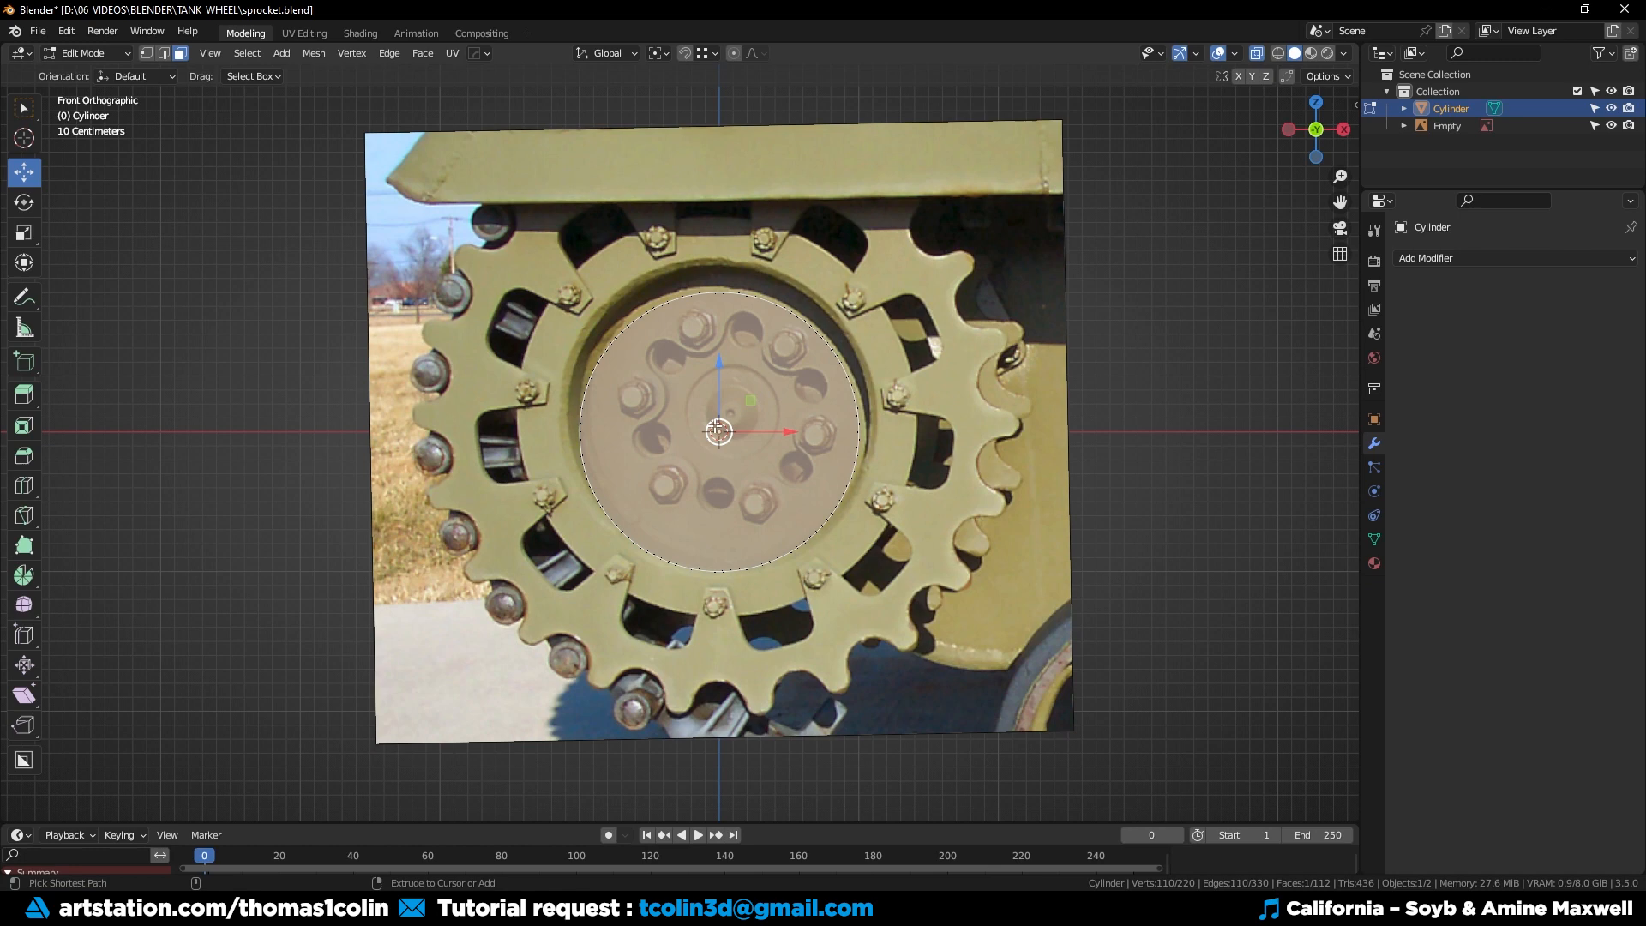
key("x")
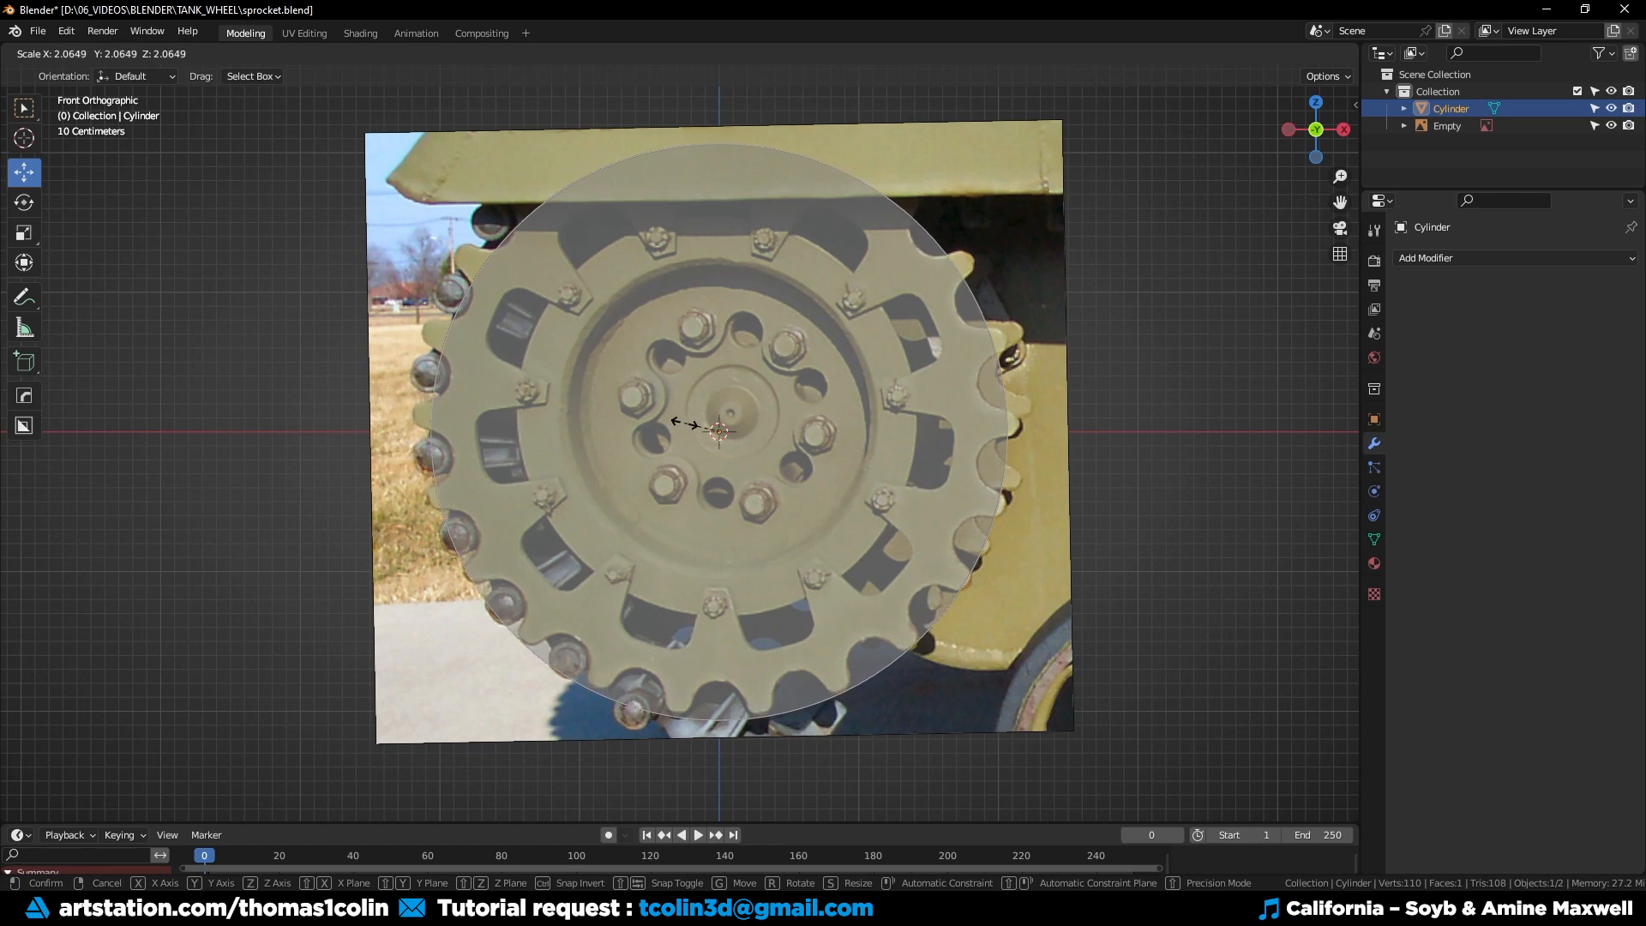
key("i")
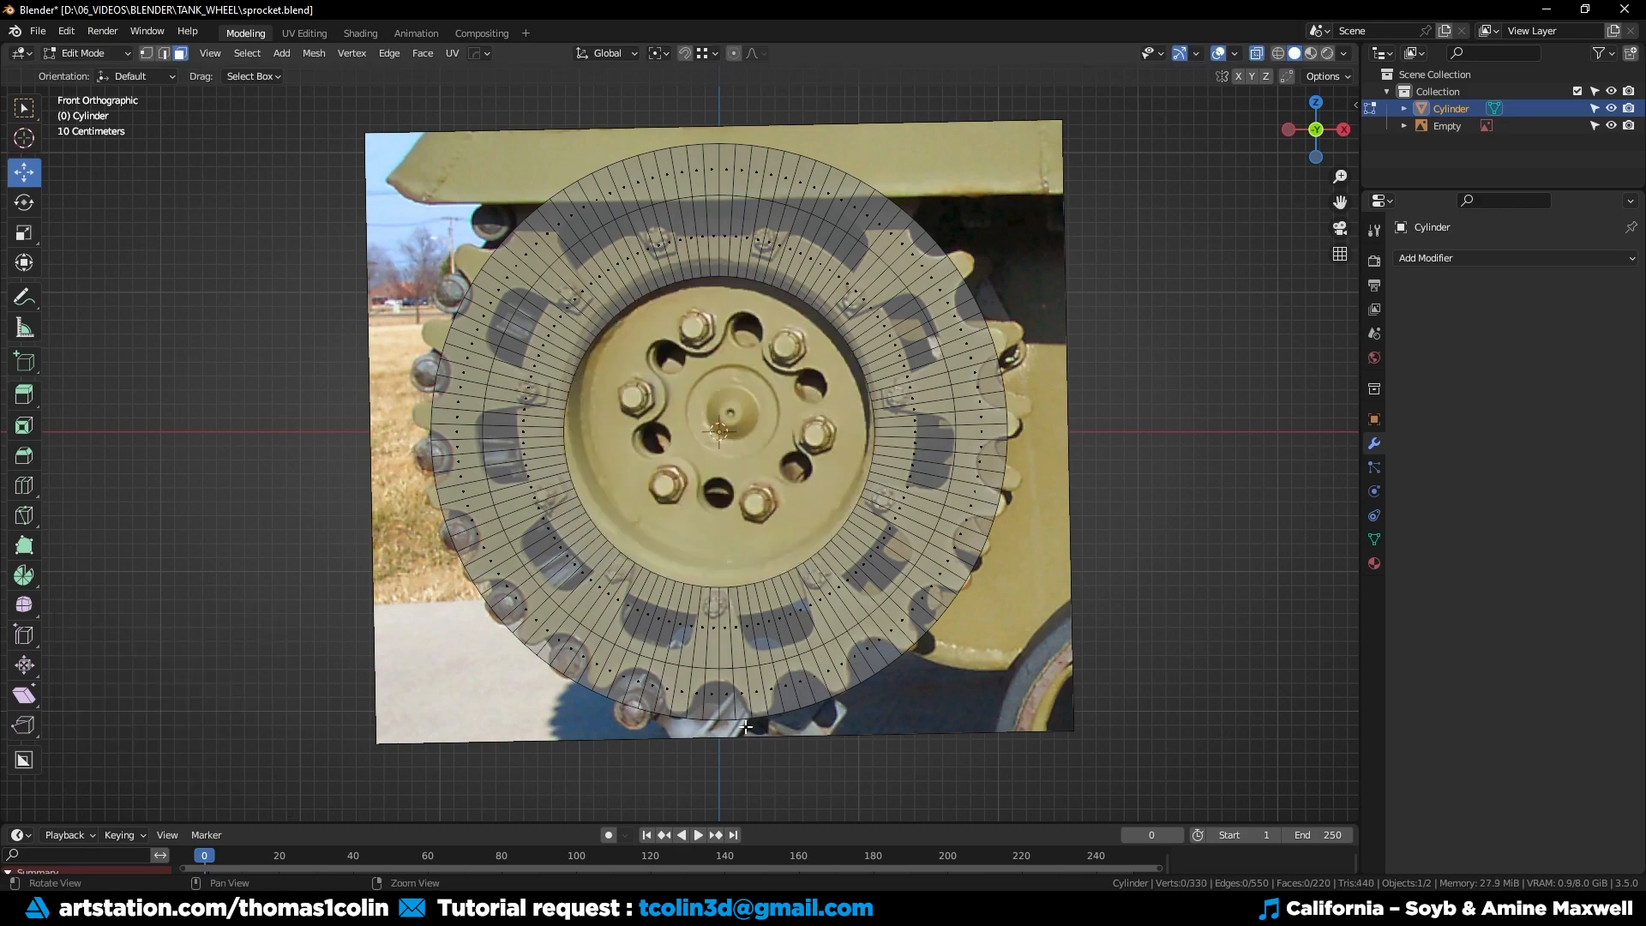
scroll("up", 3)
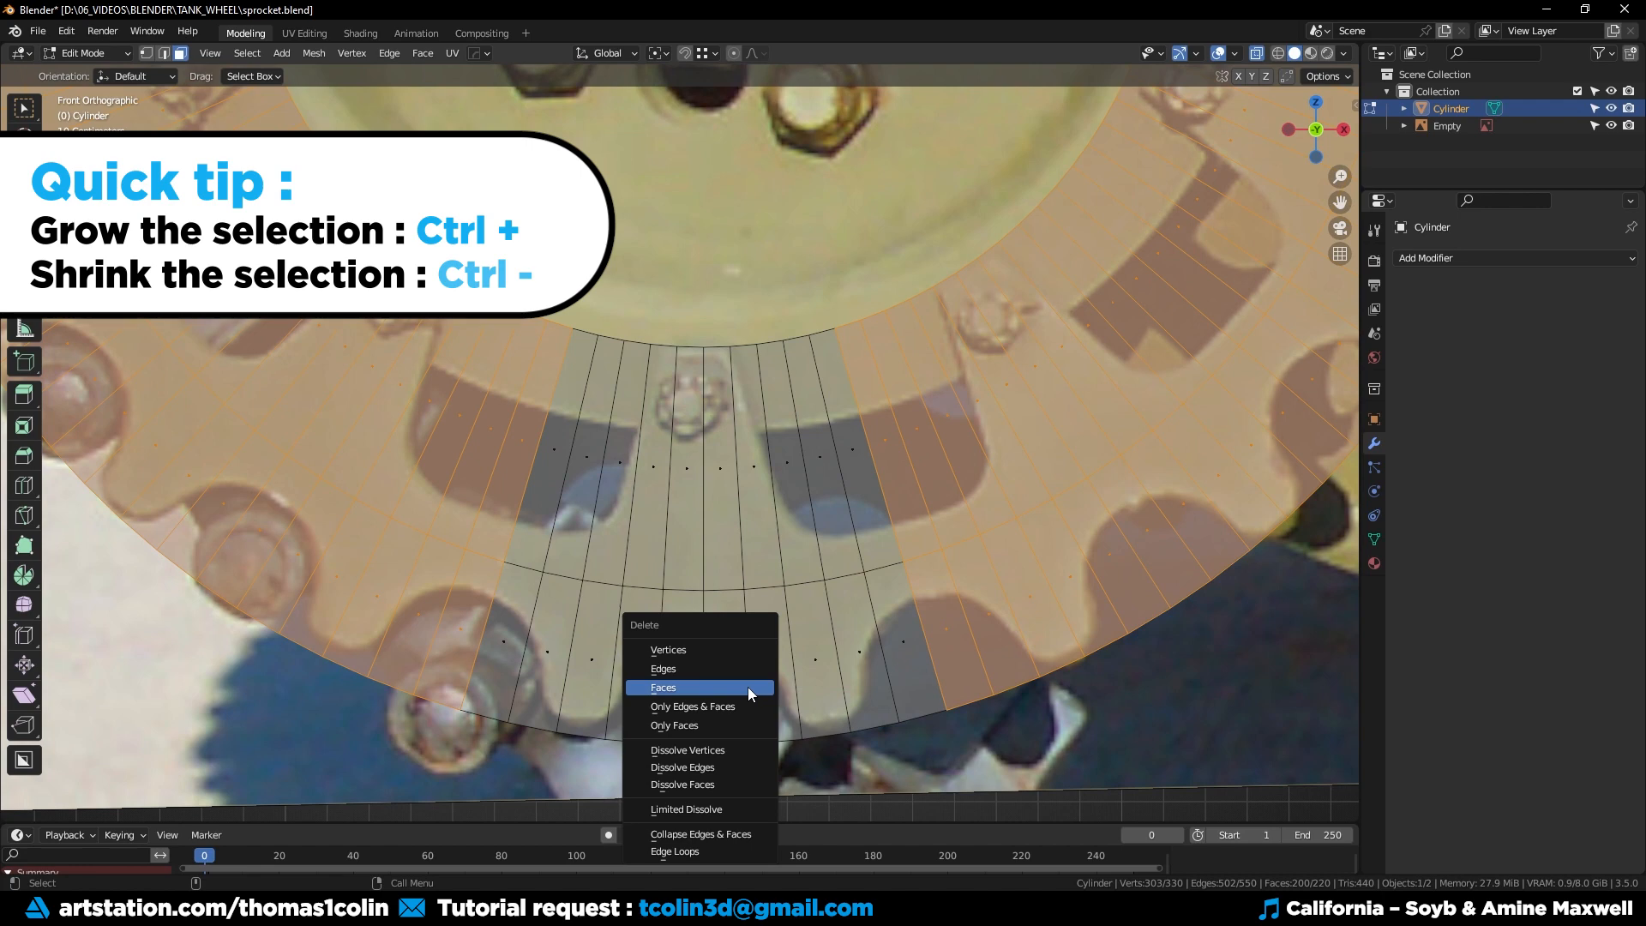
left_click(1512, 258)
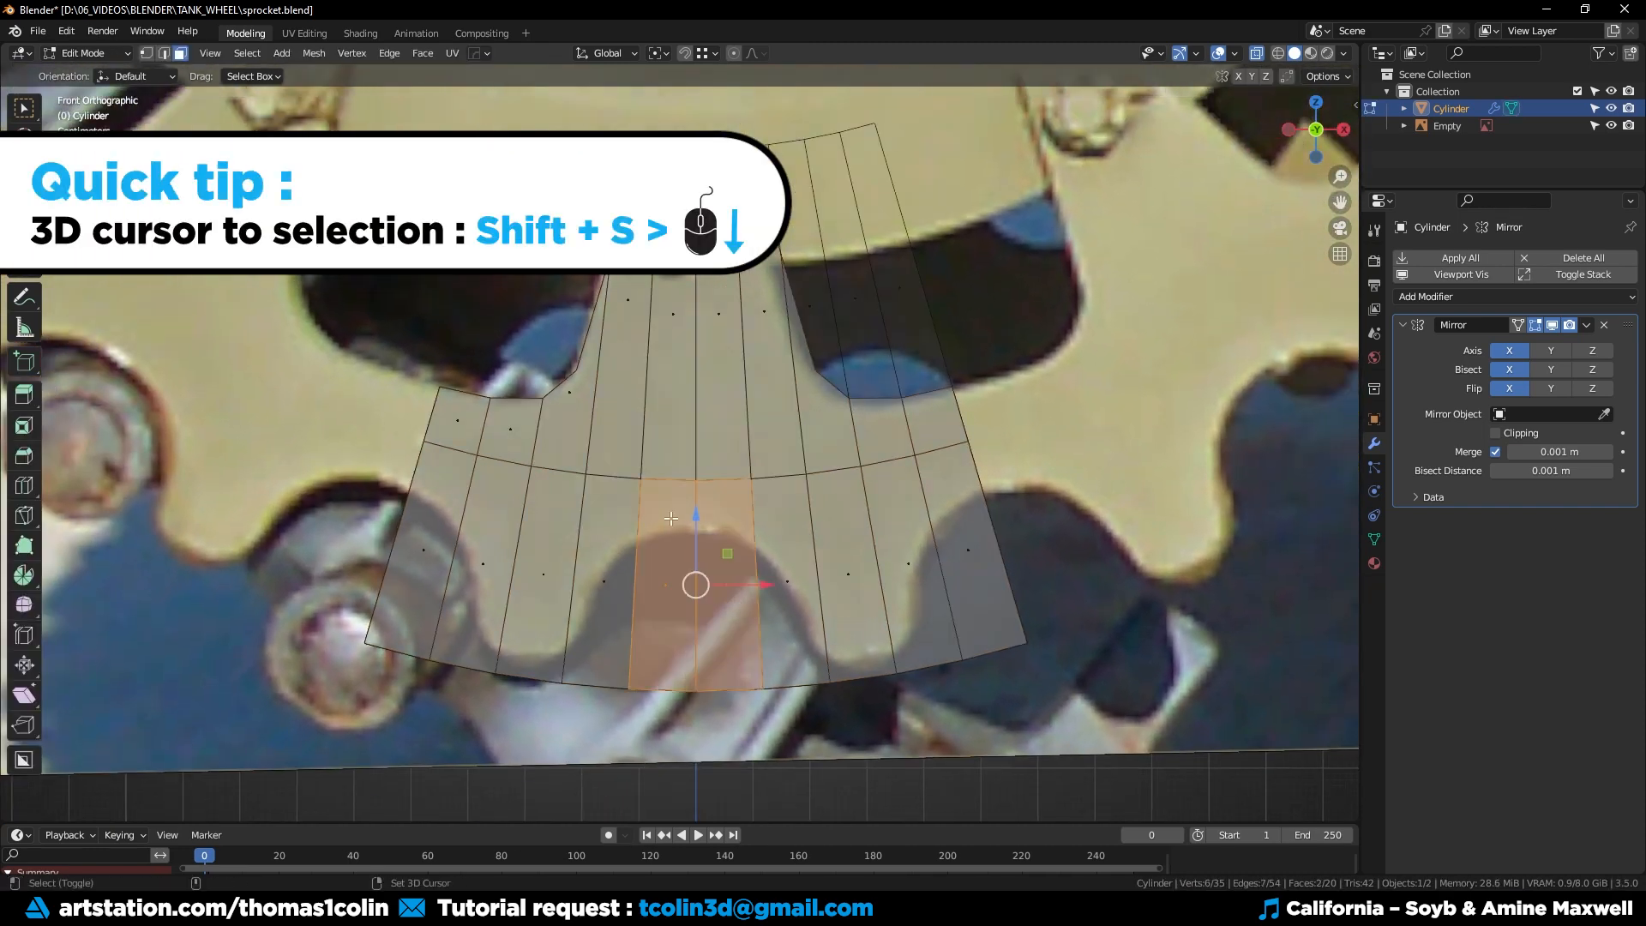
Snap the 3D cursor to the wedge's selected central face before adding a new mesh.
key("Tab")
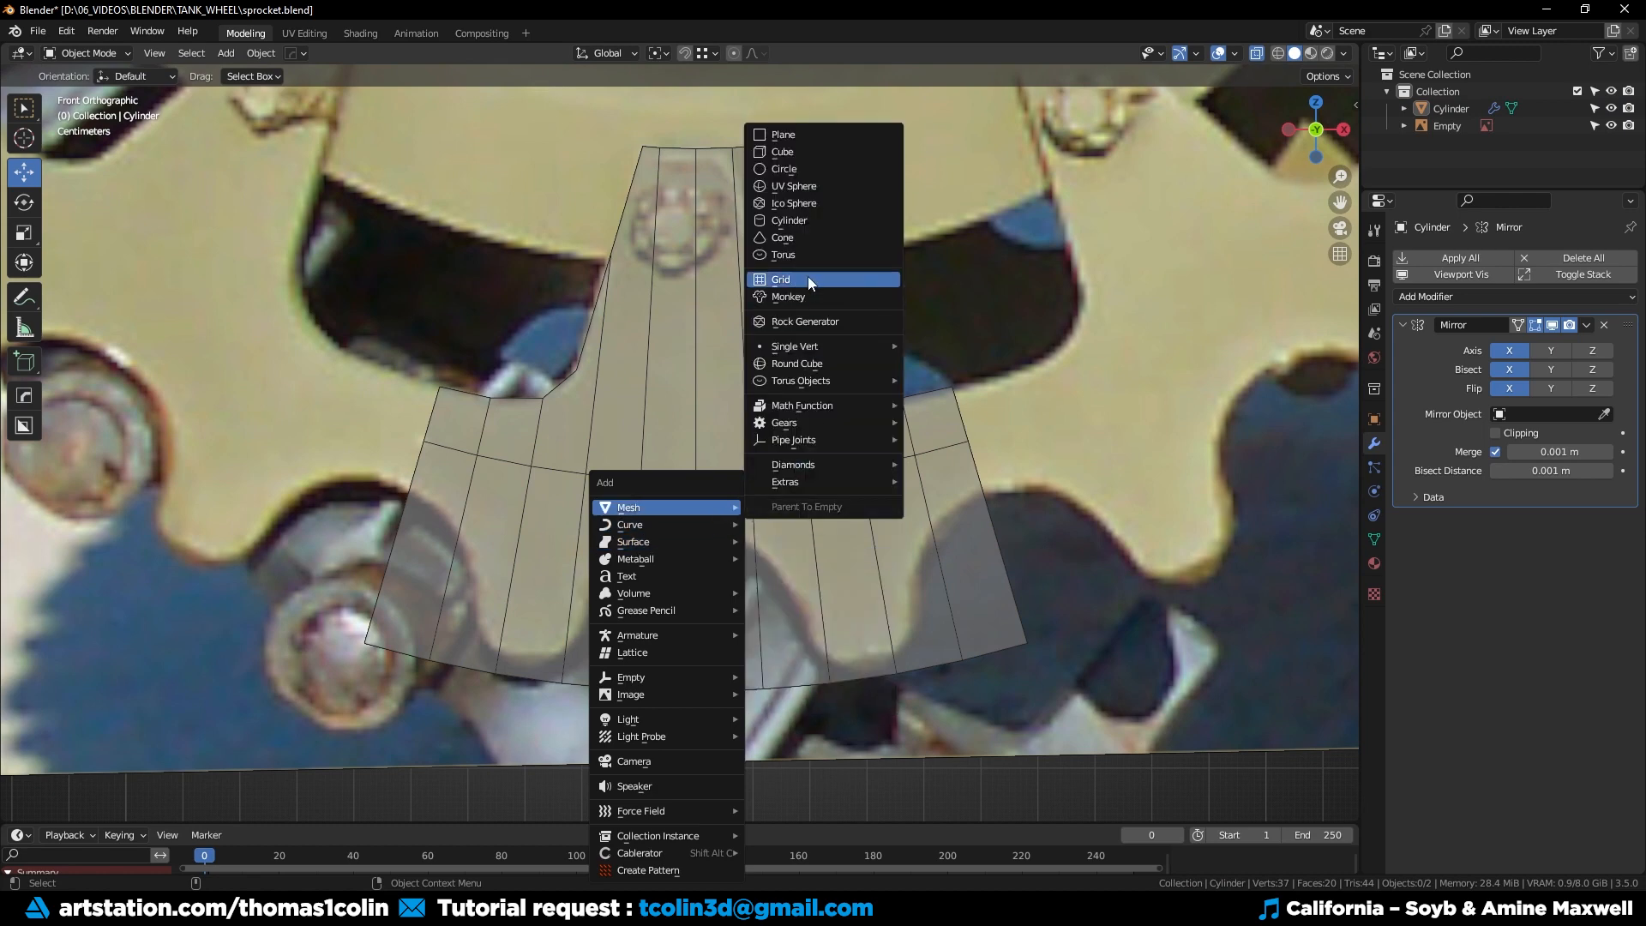
Add a small low-poly cylinder at the tooth base as the gap cutter.
left_click(788, 219)
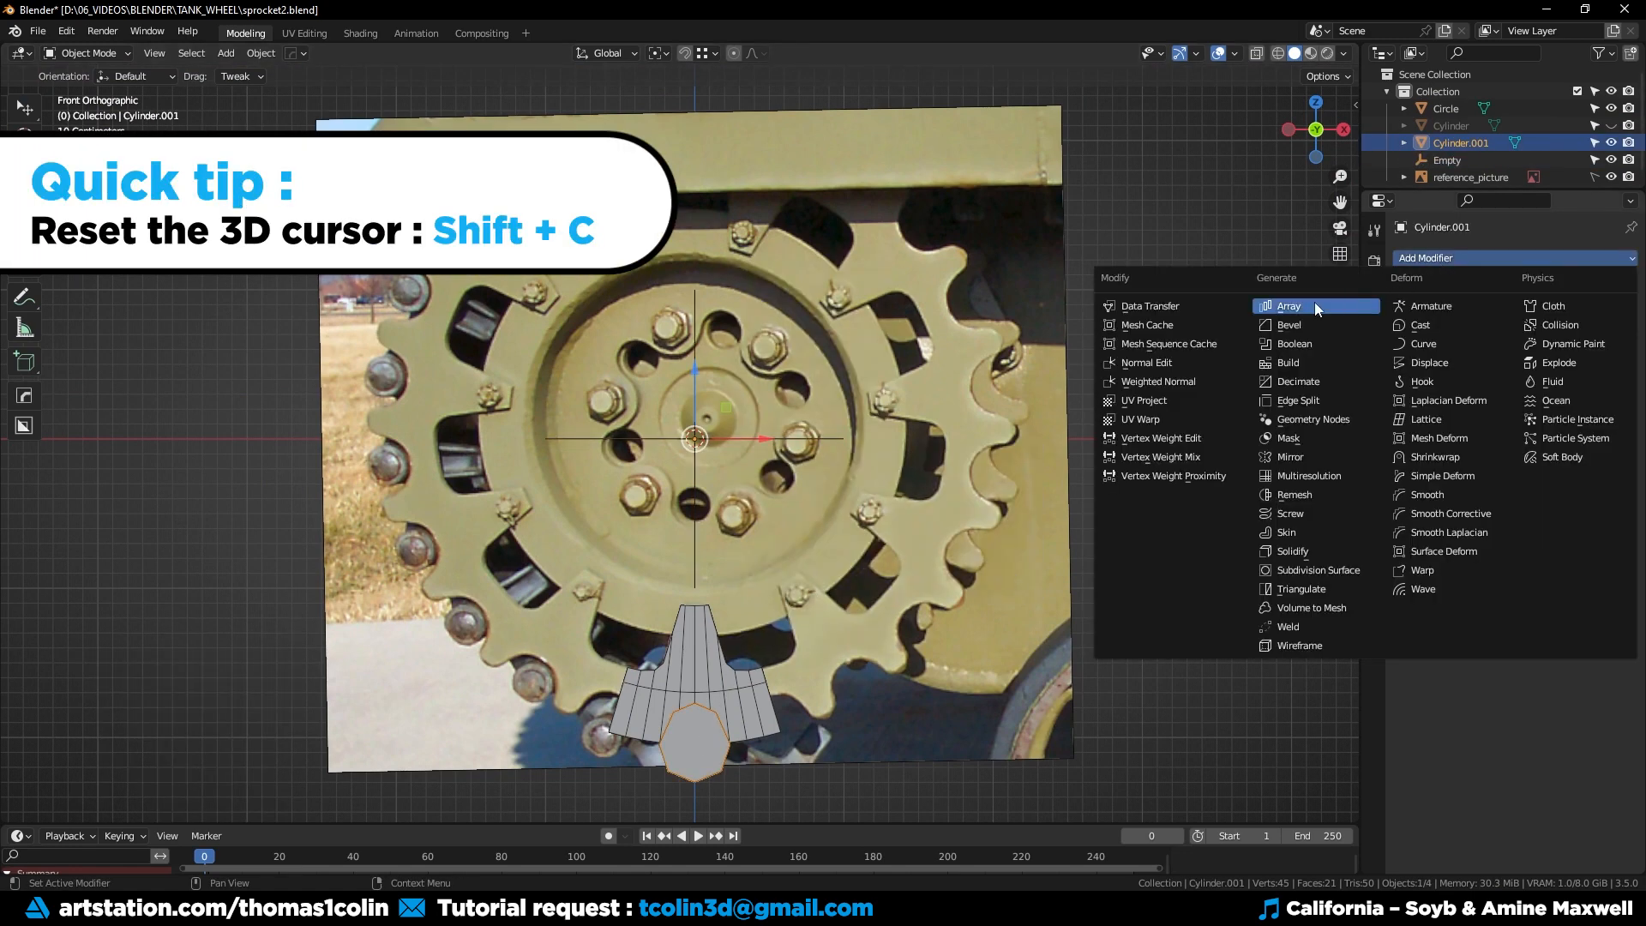
Give the cutter an Array modifier with Count 22 using Object Offset driven by the Empty.
left_click(1288, 305)
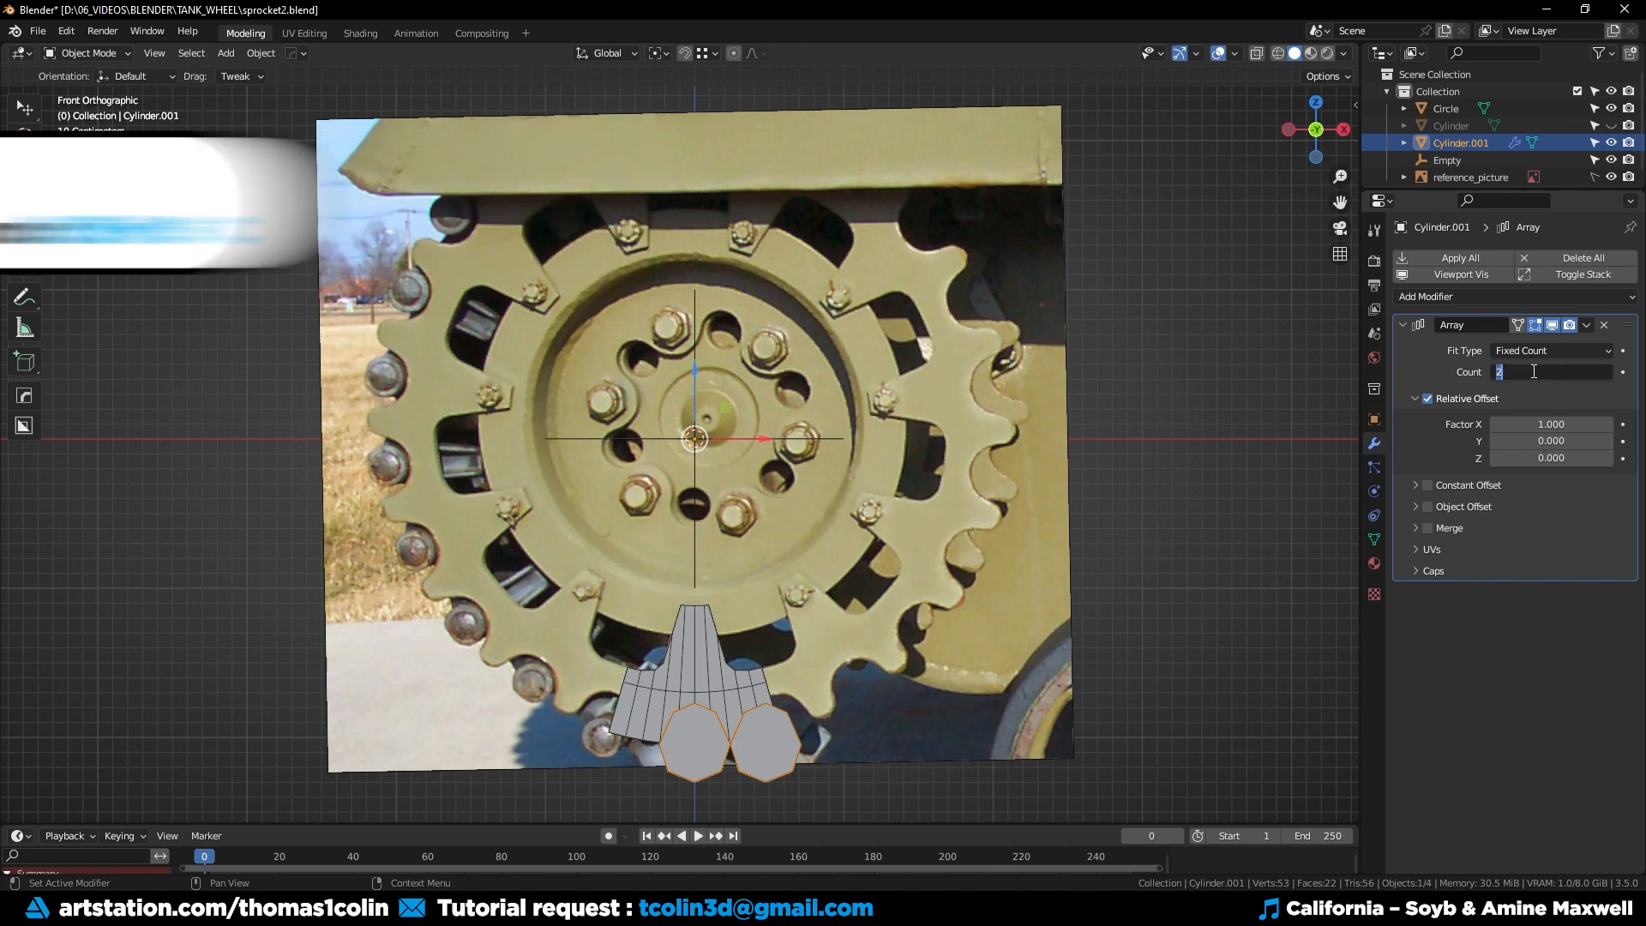
type("22")
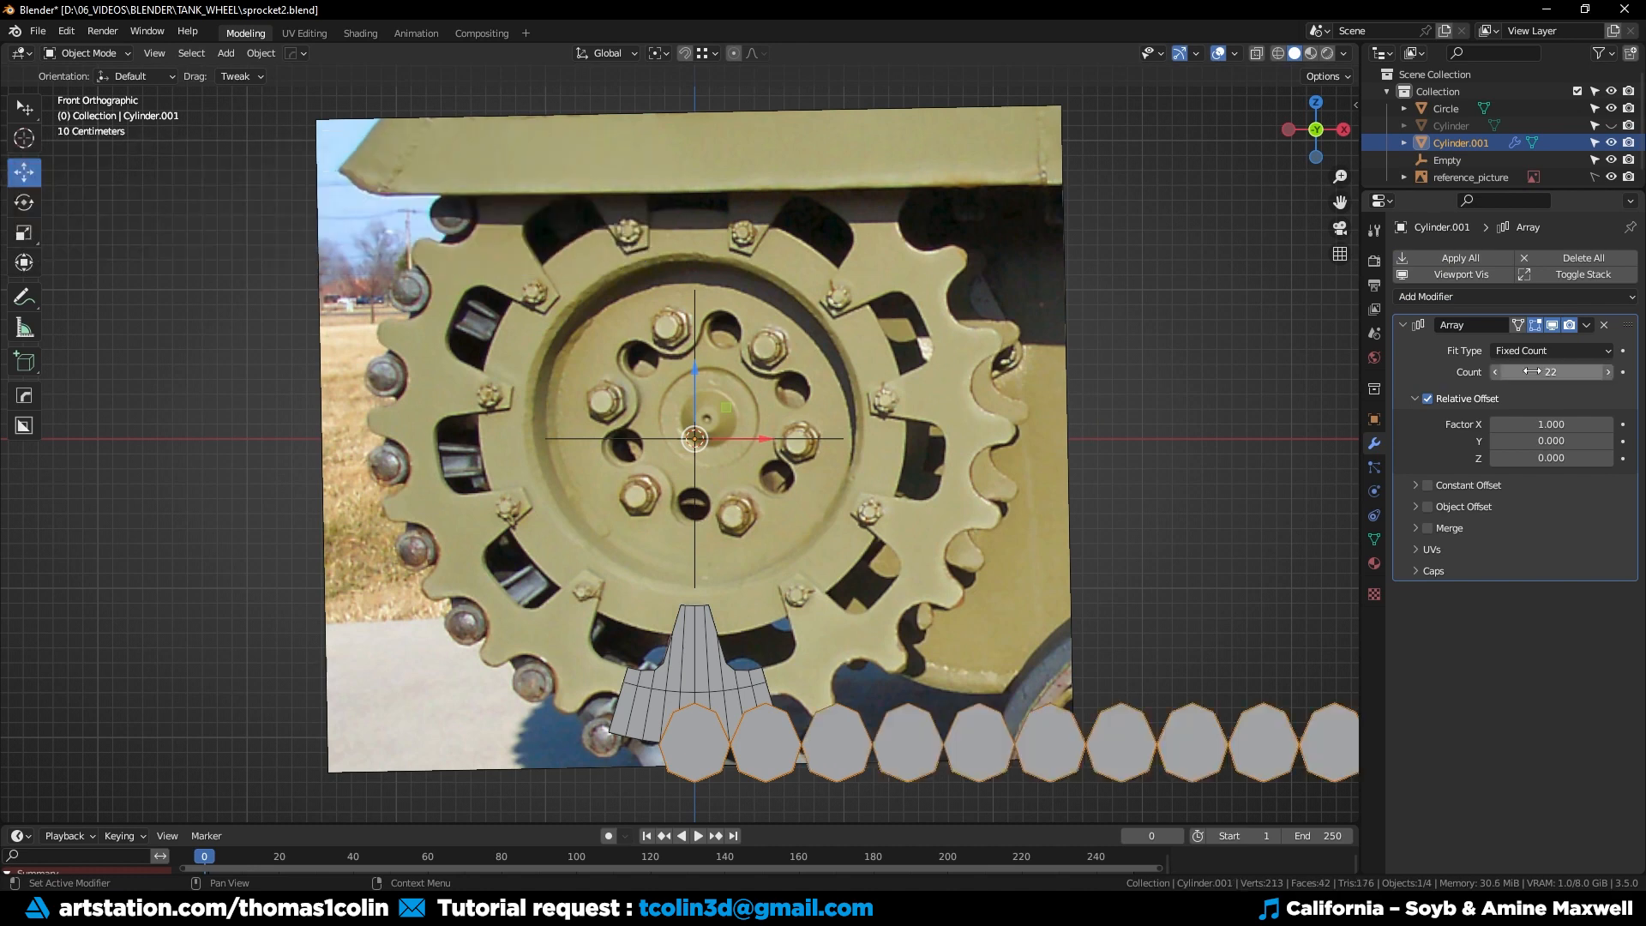
left_click(1550, 423)
type("0.000")
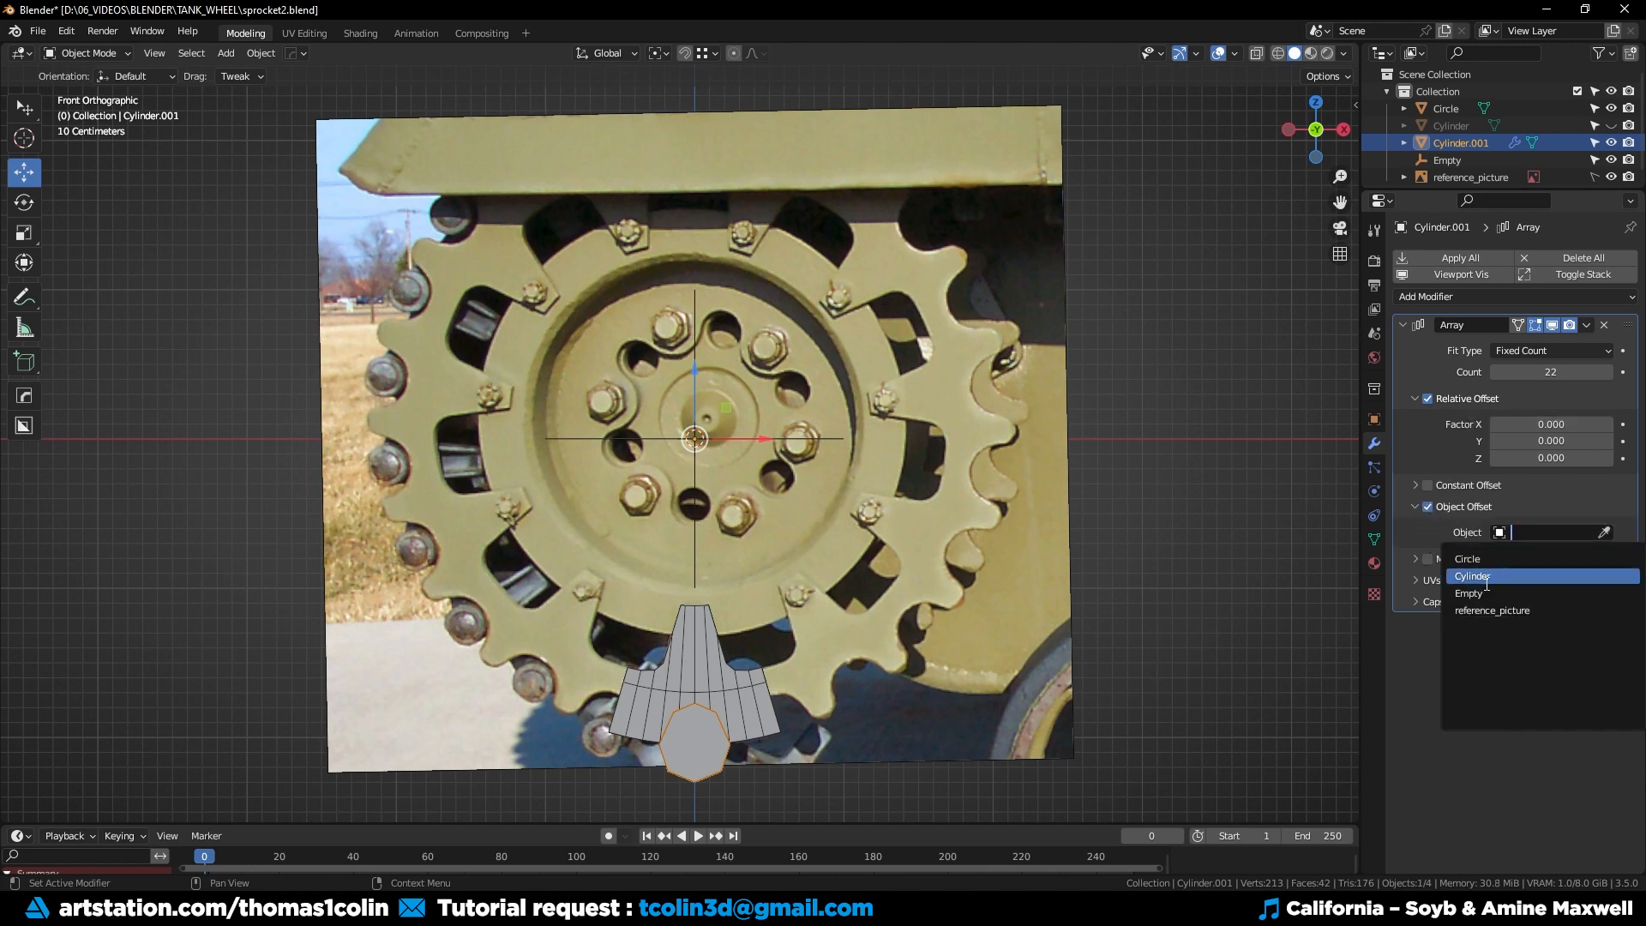
left_click(1468, 593)
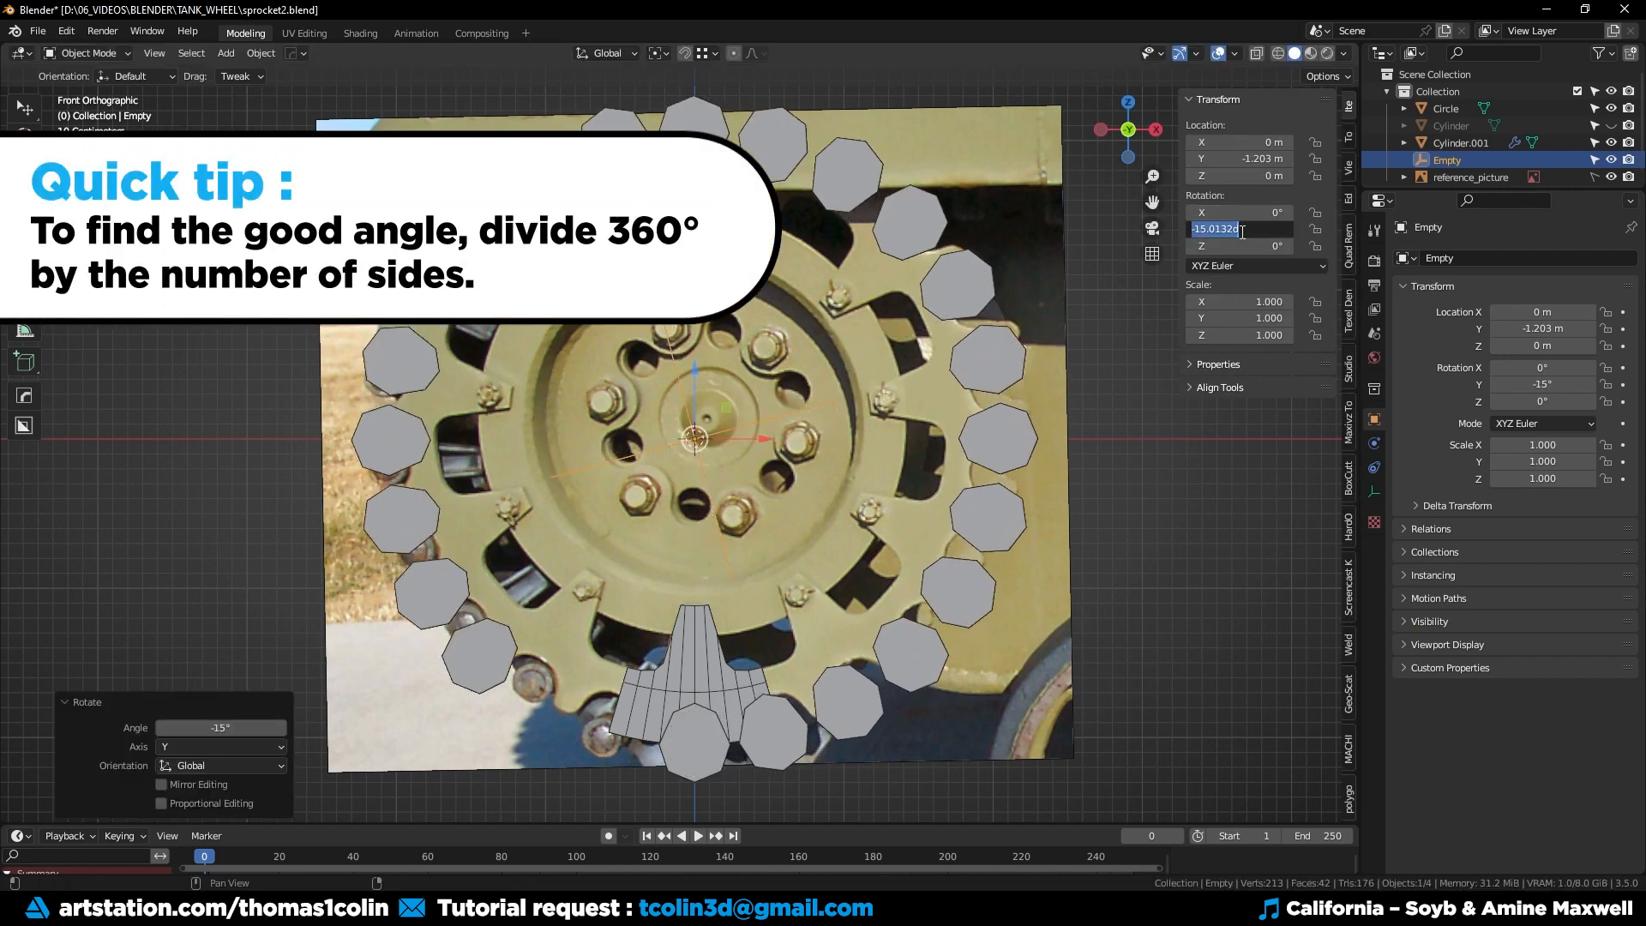
Rotate the Empty to about -16.4° so the 22 cutters close into a ring.
type("-16.")
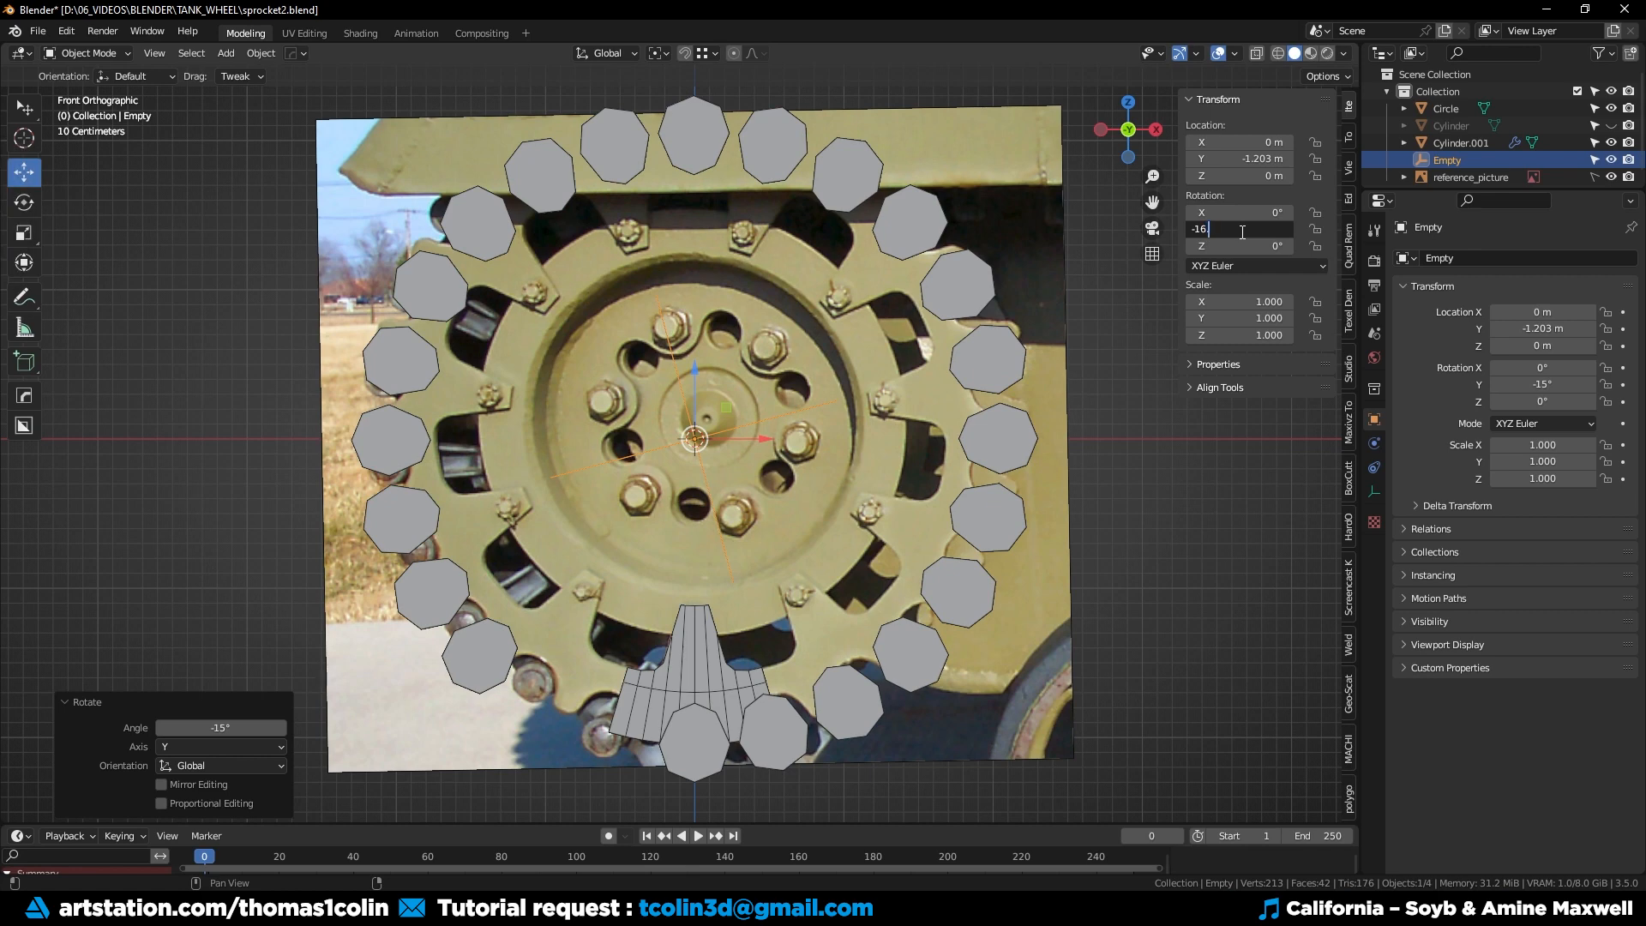
left_click_drag(1238, 228, 1250, 228)
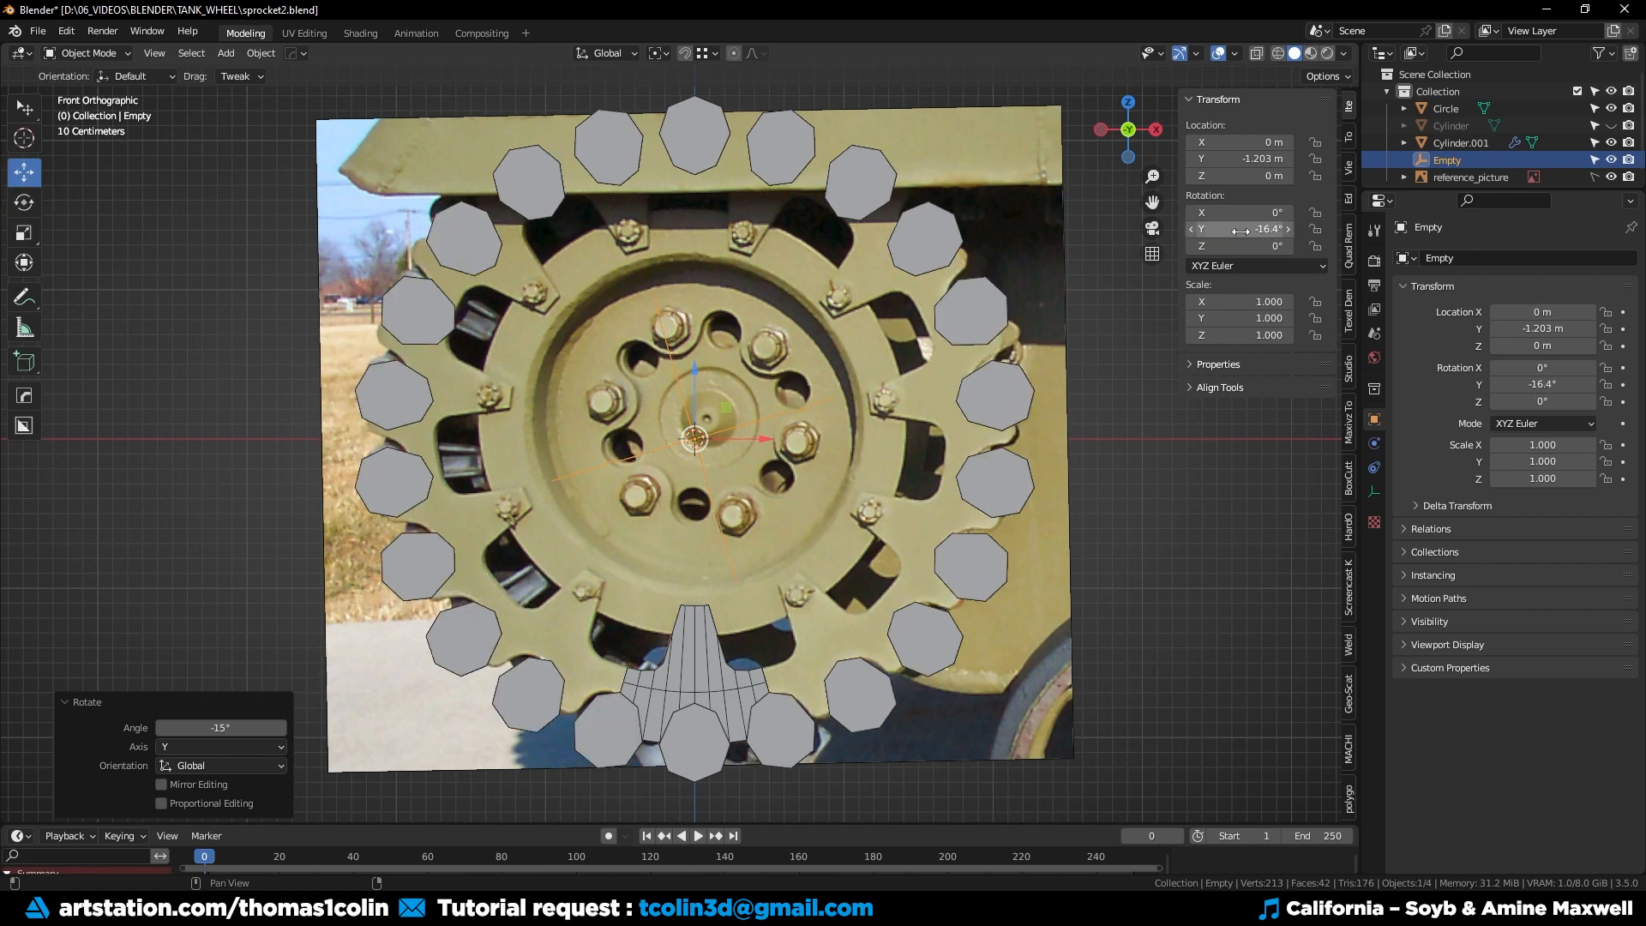
left_click(1461, 143)
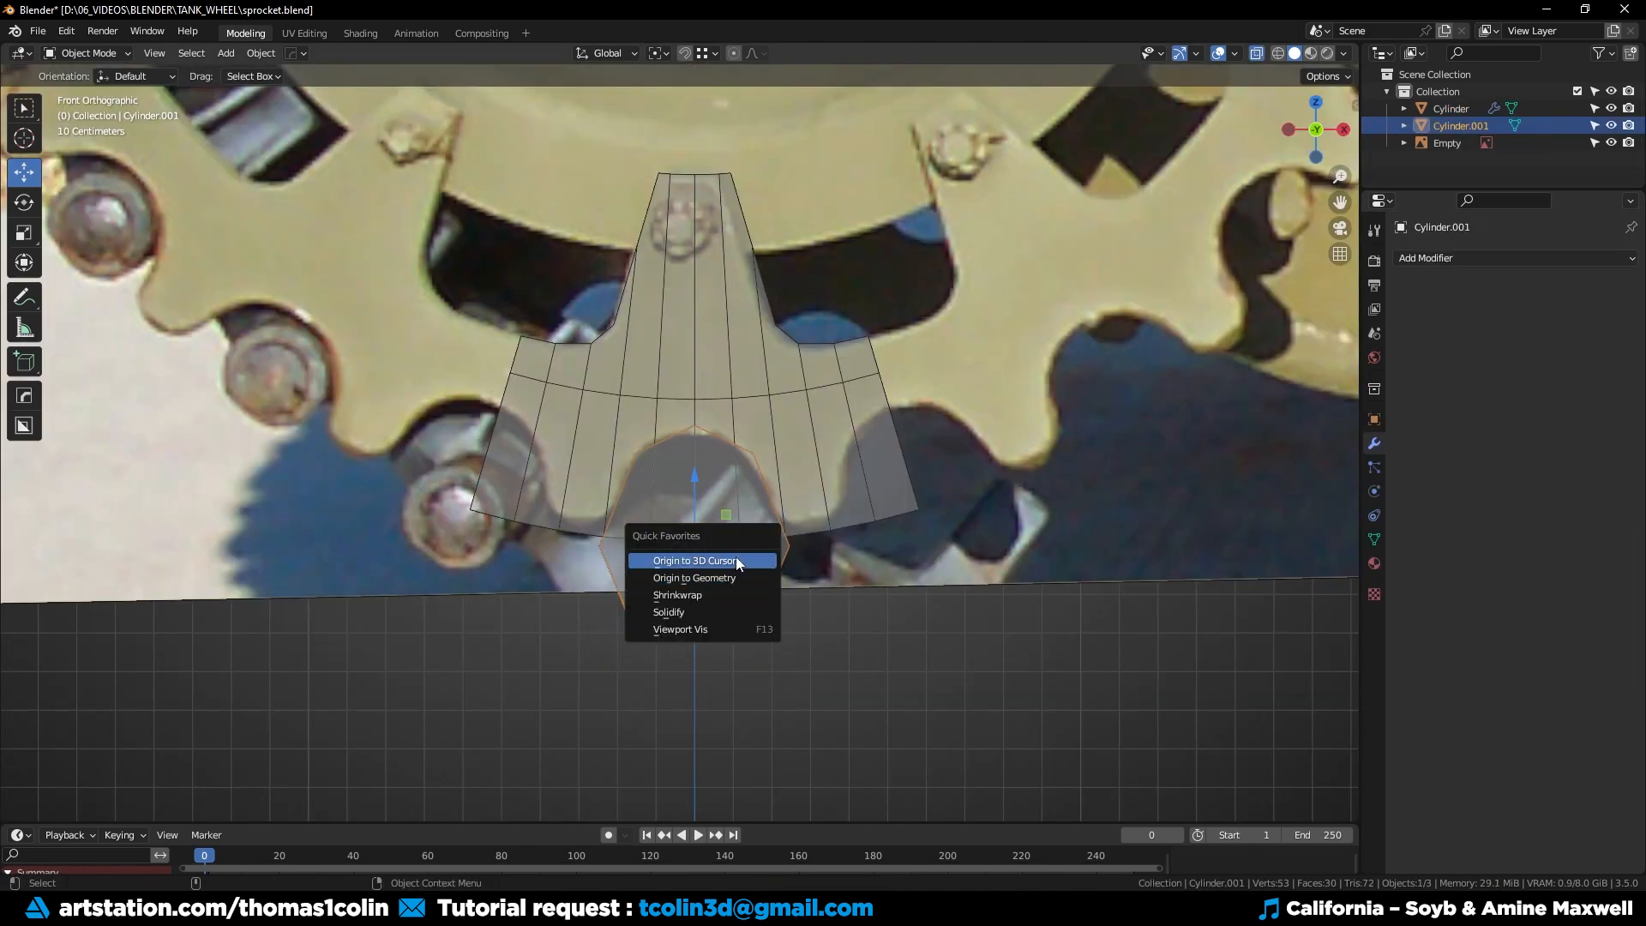
Move the cutter's origin to the 3D cursor and build a HardOps radial array around the tooth.
left_click(694, 559)
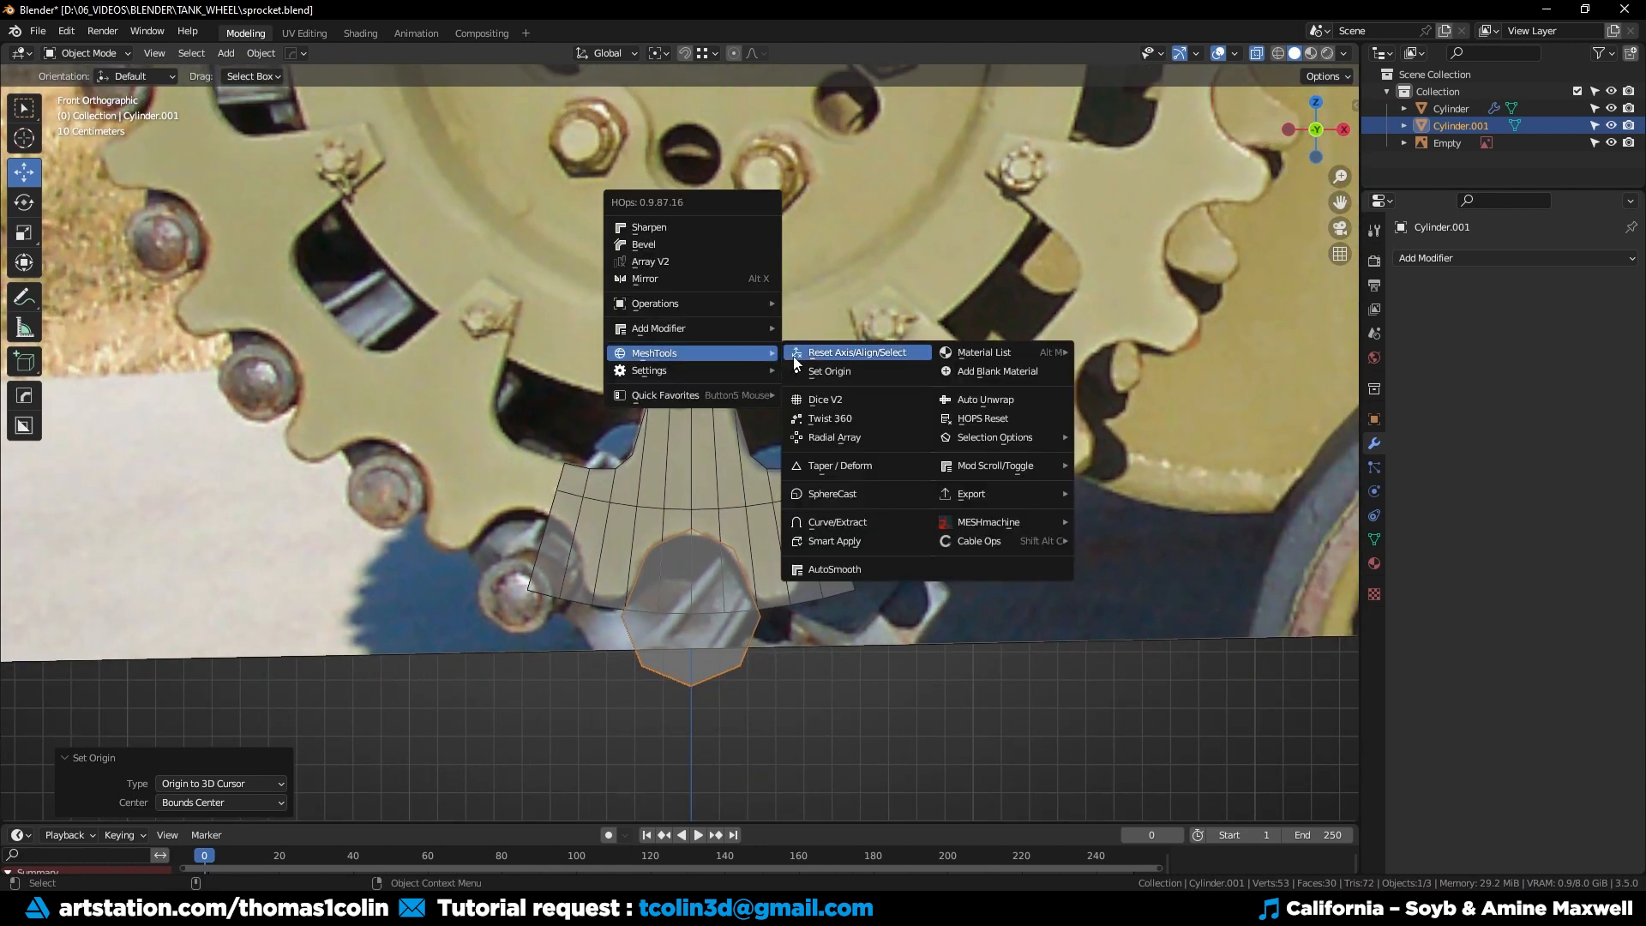
left_click(833, 437)
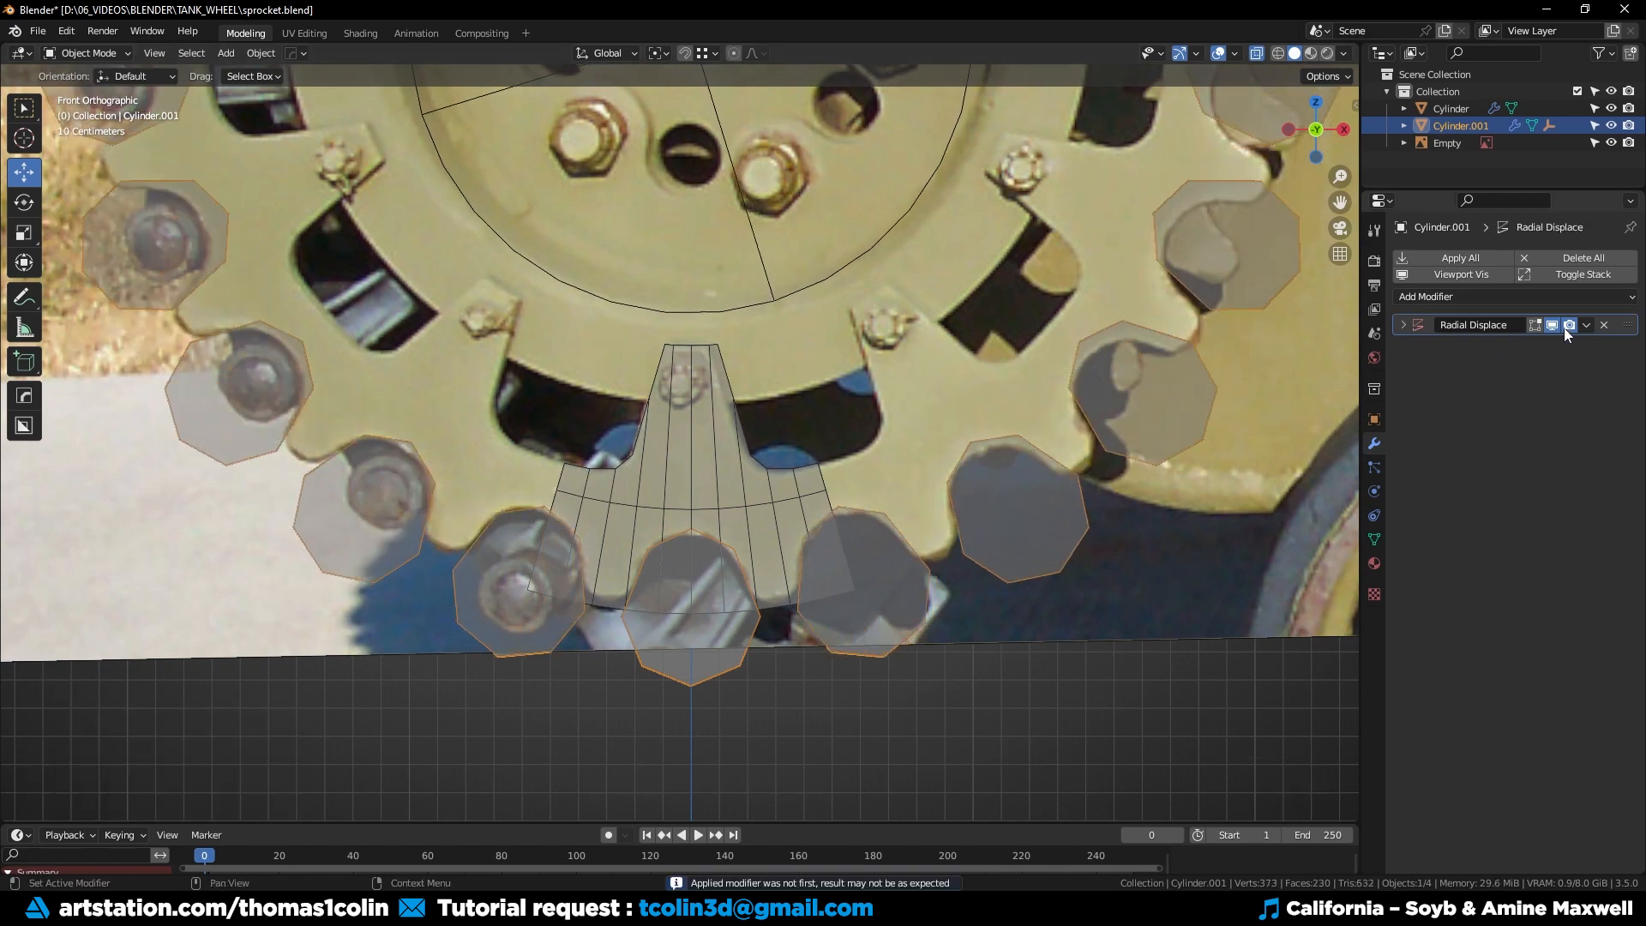
left_click(1569, 324)
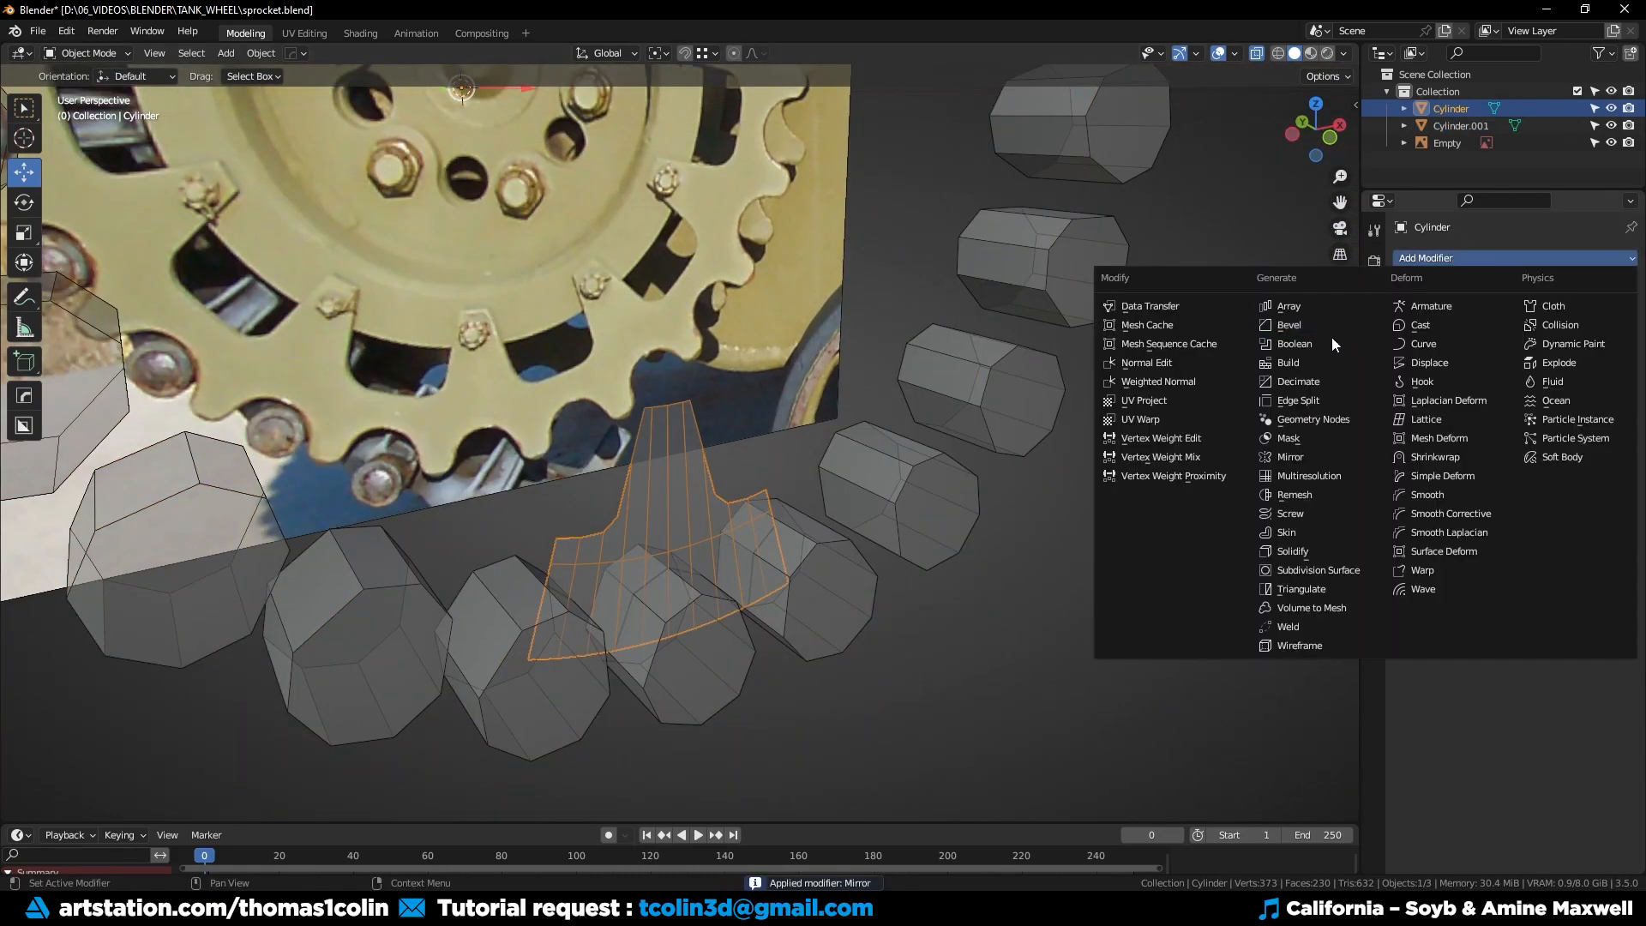
Boolean-difference the cutter cylinders out of the tooth, apply it and delete the cutters.
left_click(1293, 343)
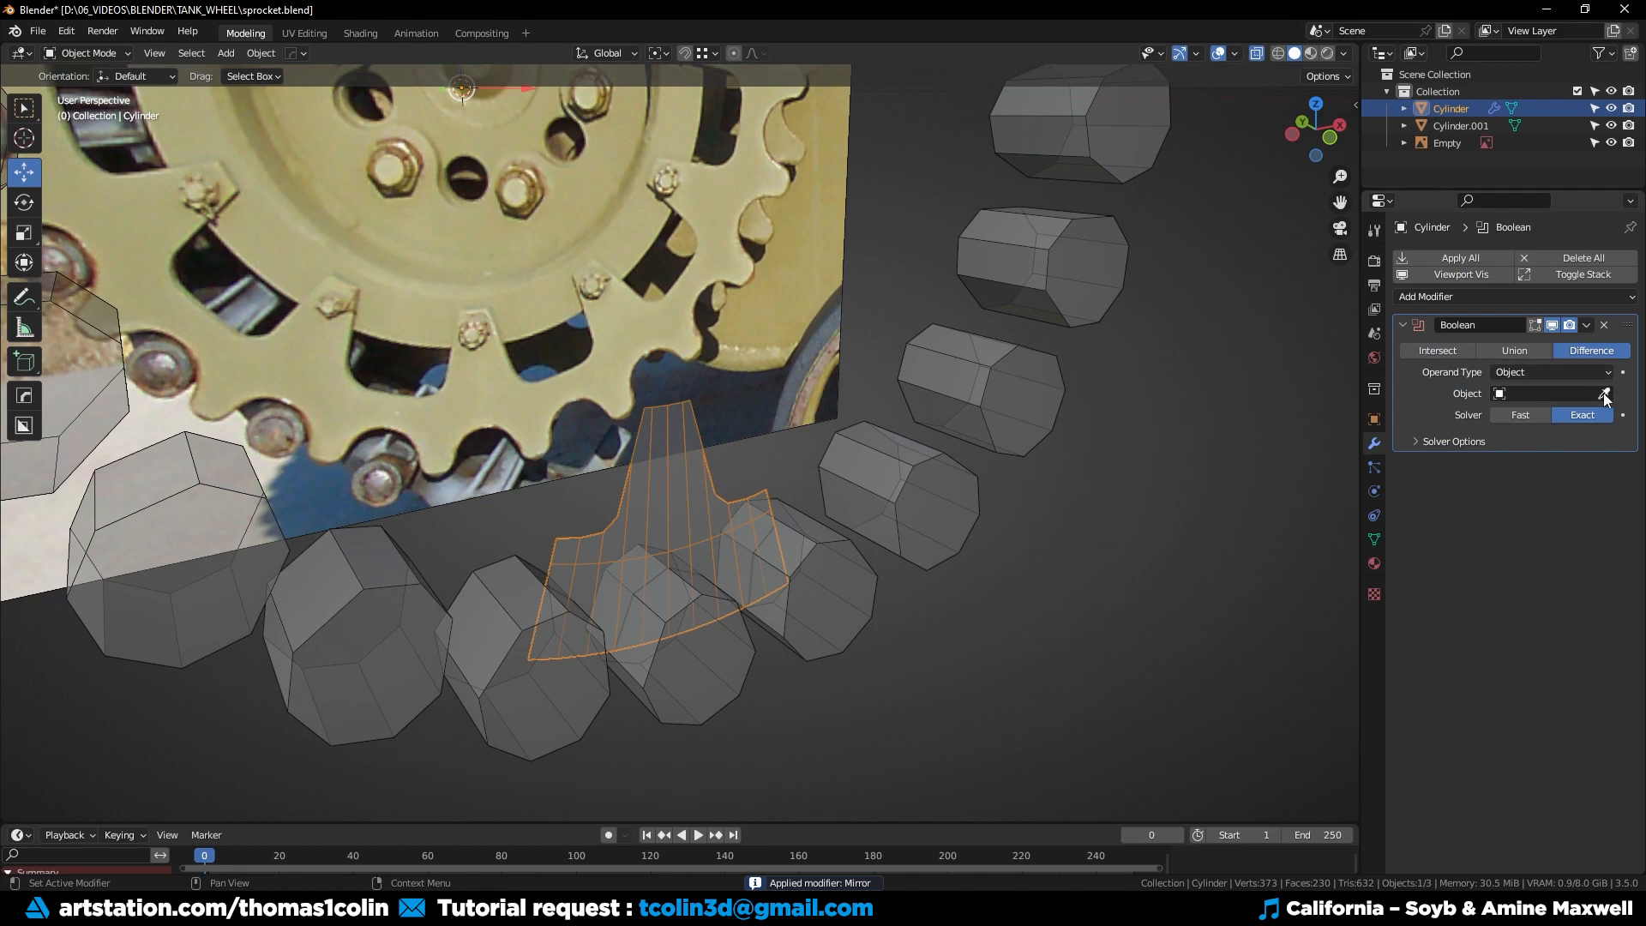
left_click(1543, 393)
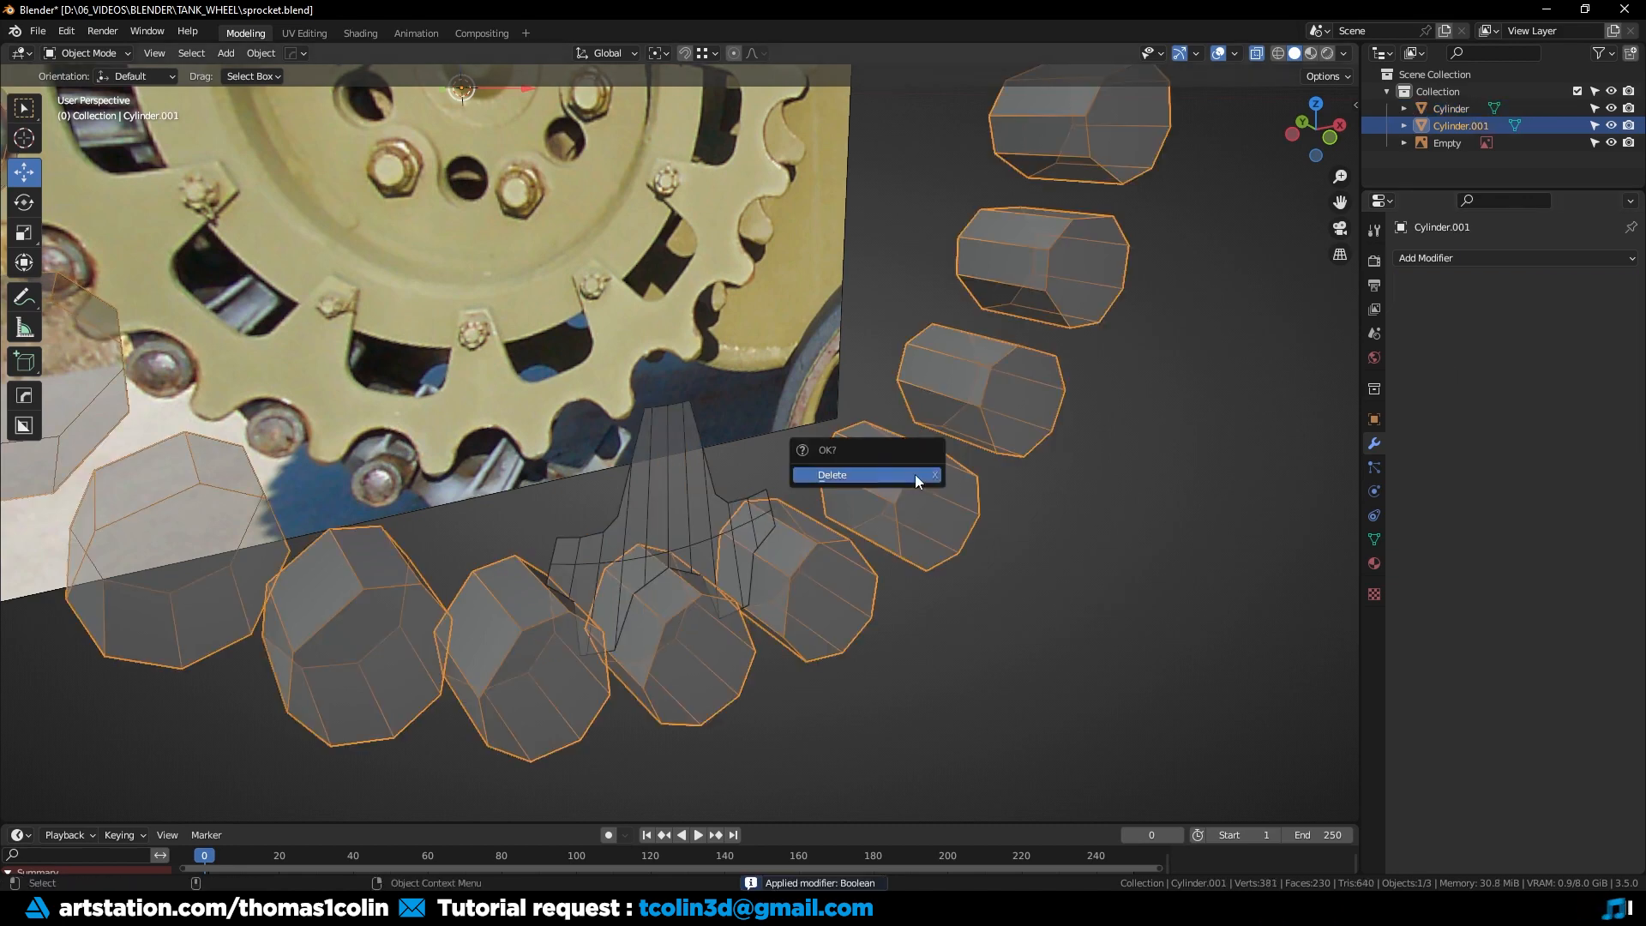
left_click(830, 475)
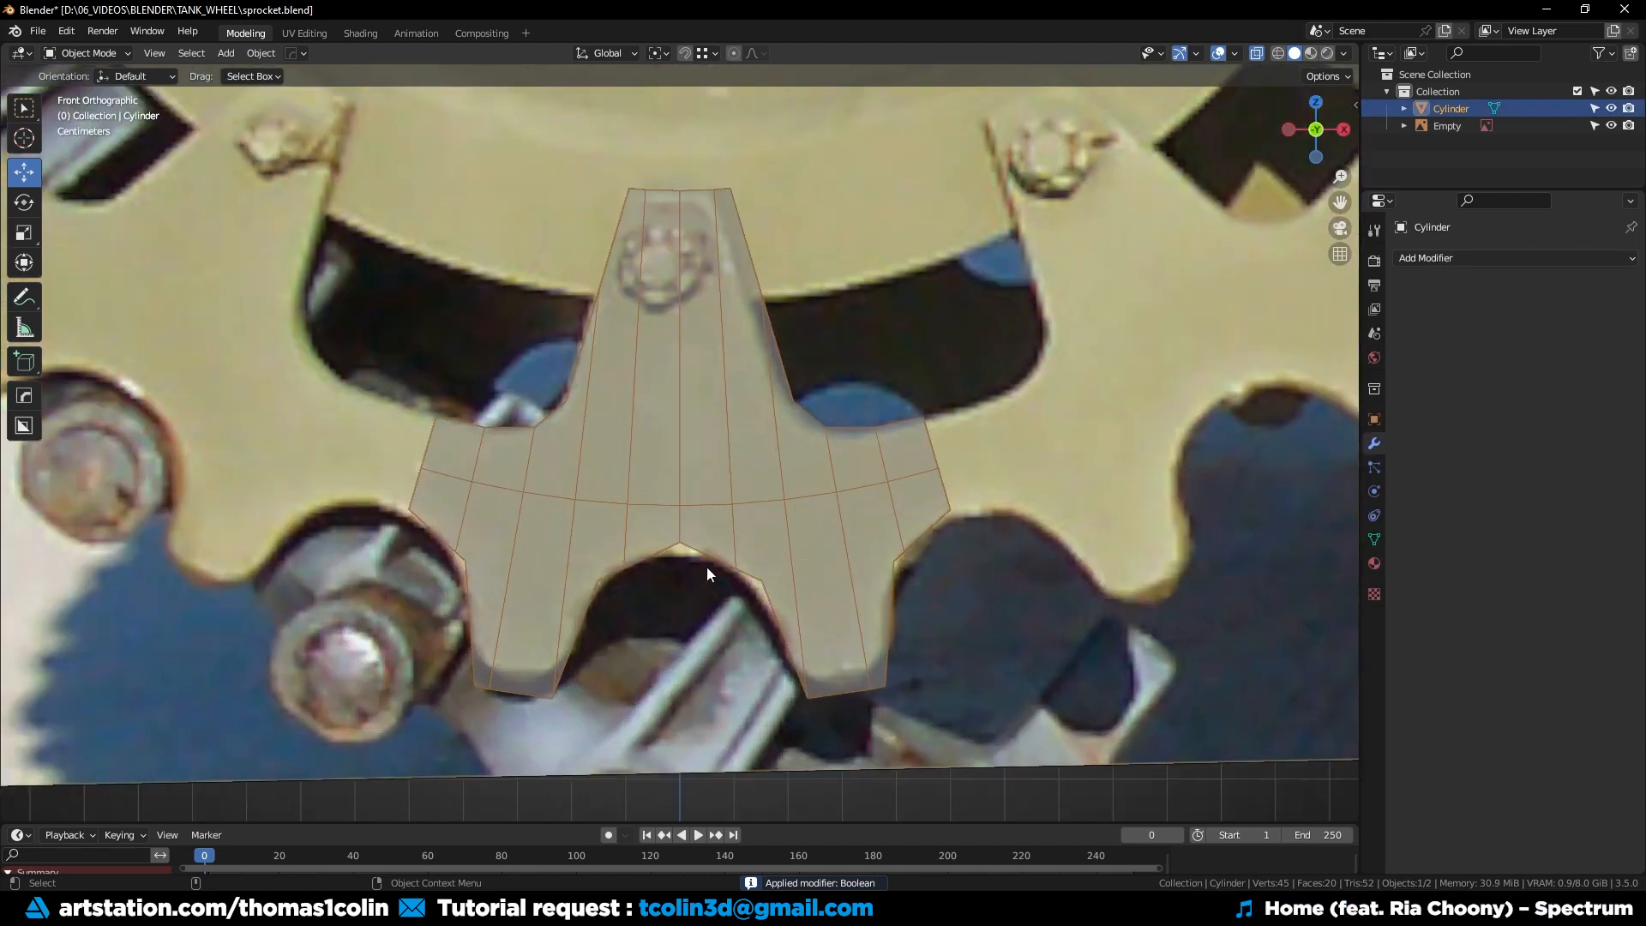
key("Tab")
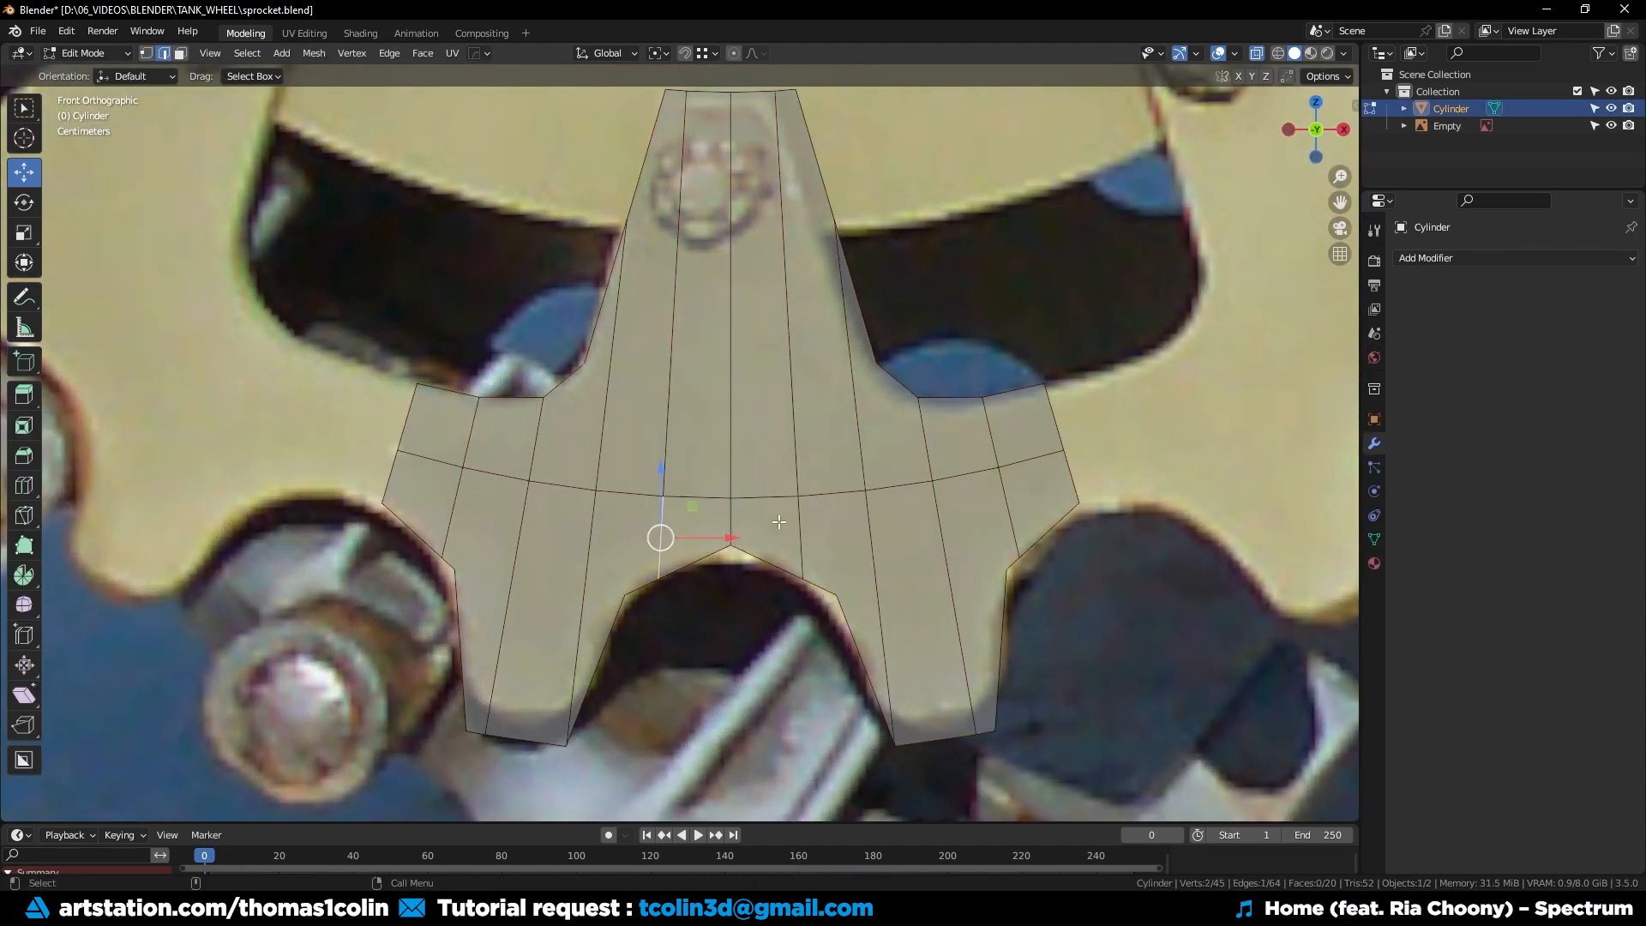
Add loop cuts across the tooth and slide vertices so the grid follows the notch curves.
key("x")
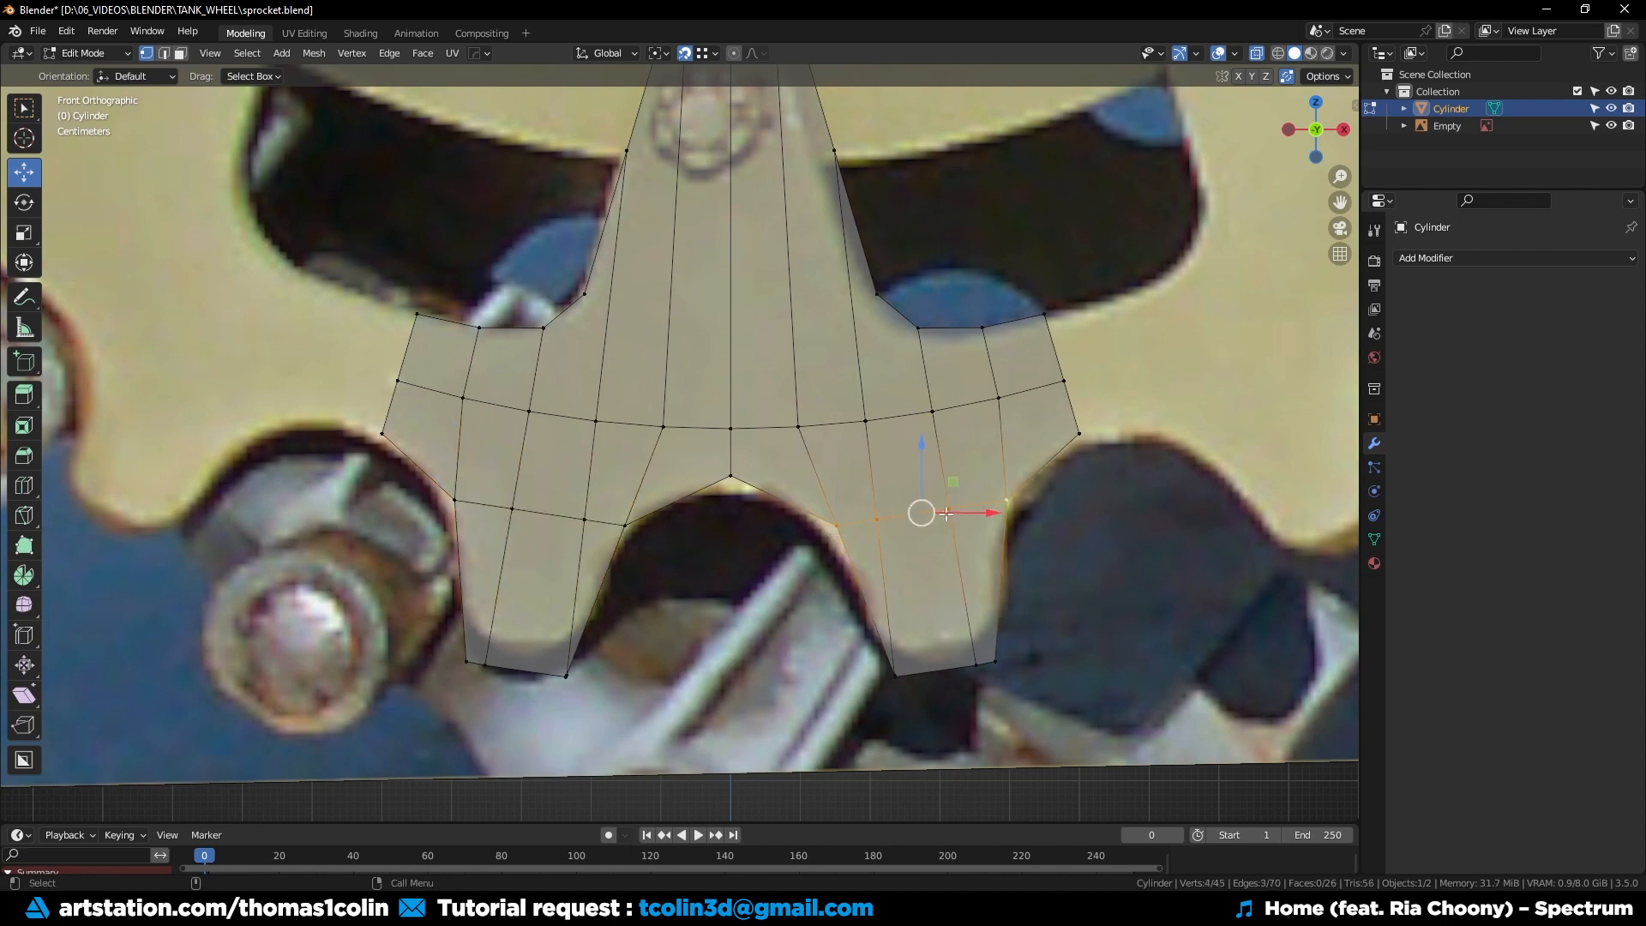
key("x")
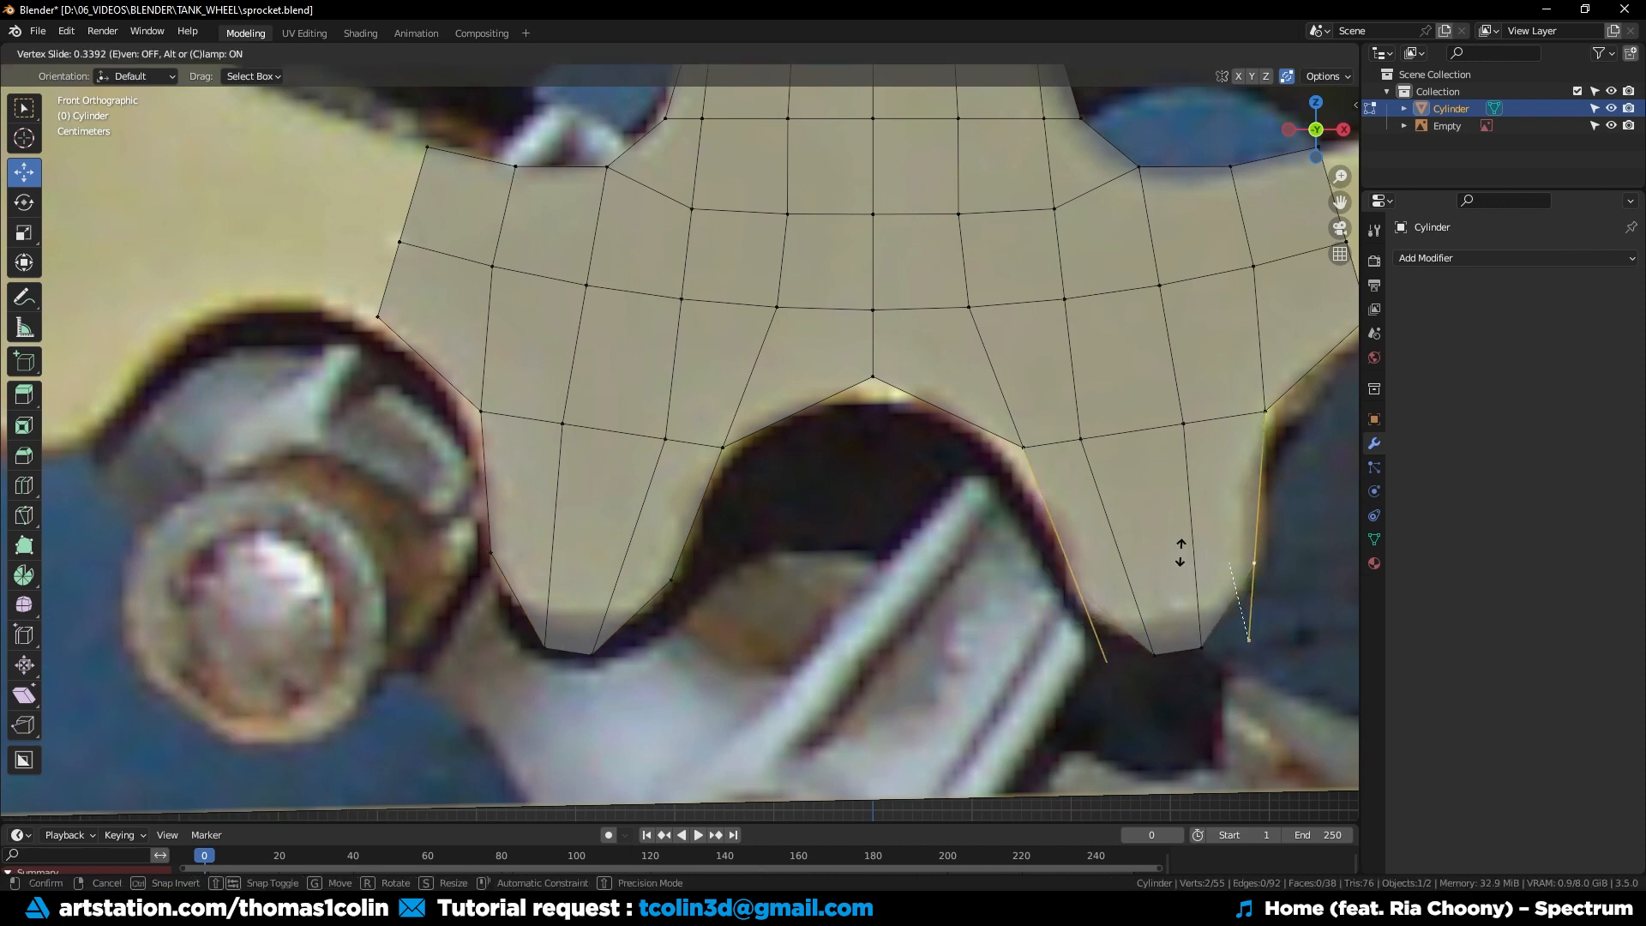
left_click(1176, 640)
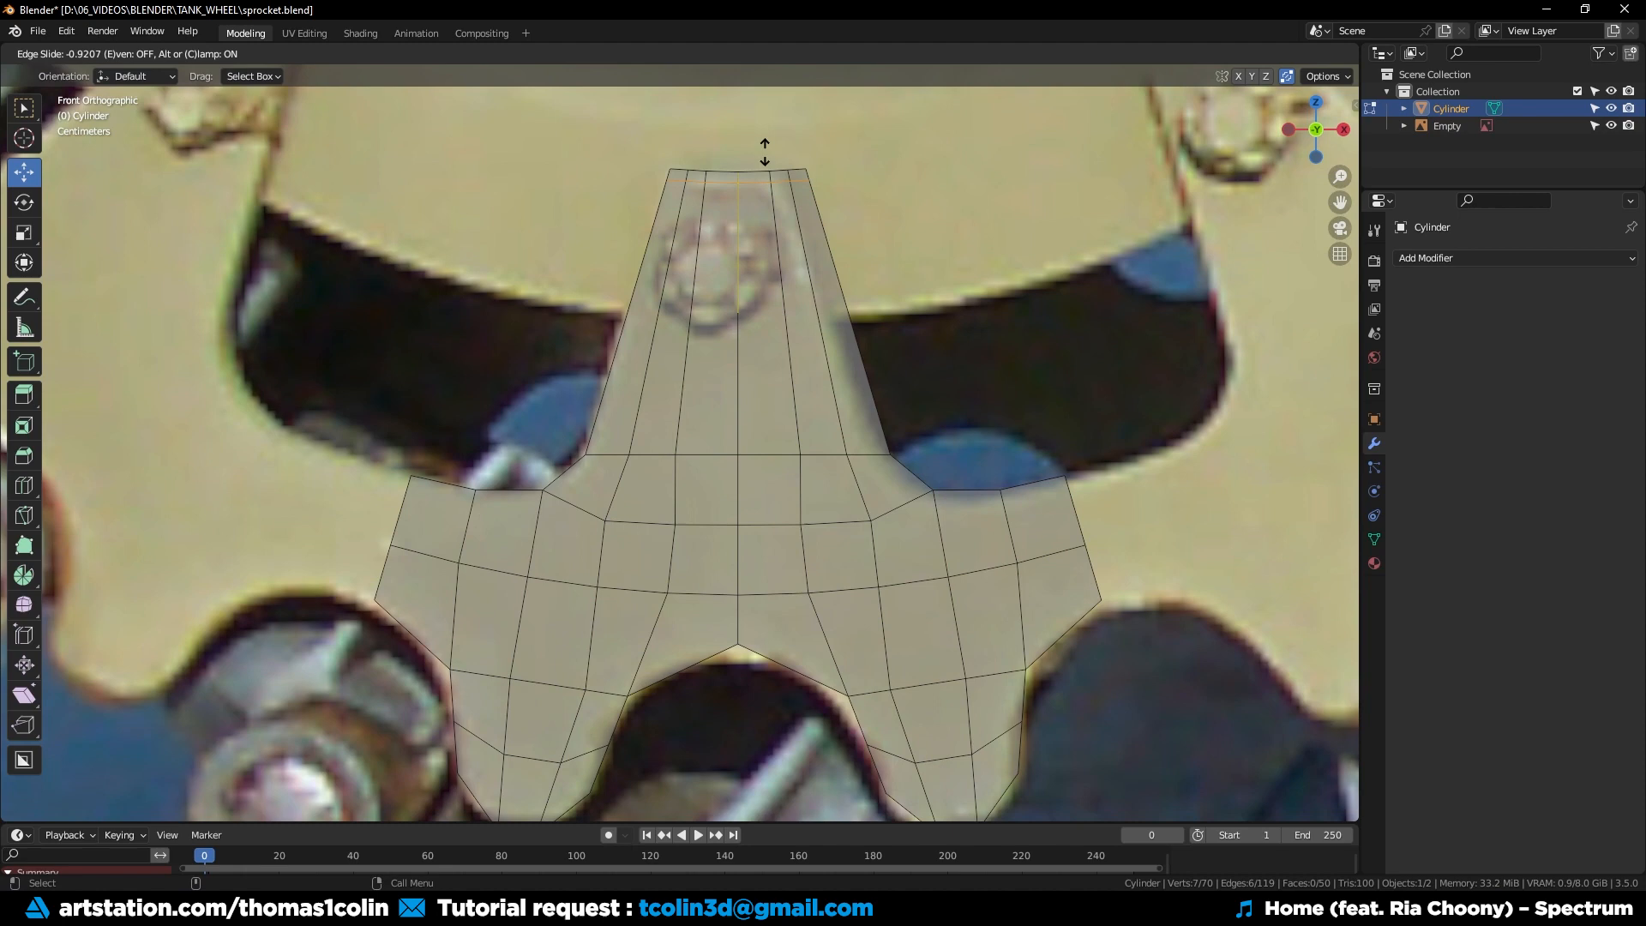
Finish the edge slide near the tip and pull the notch vertex onto the gap curve.
left_click(735, 315)
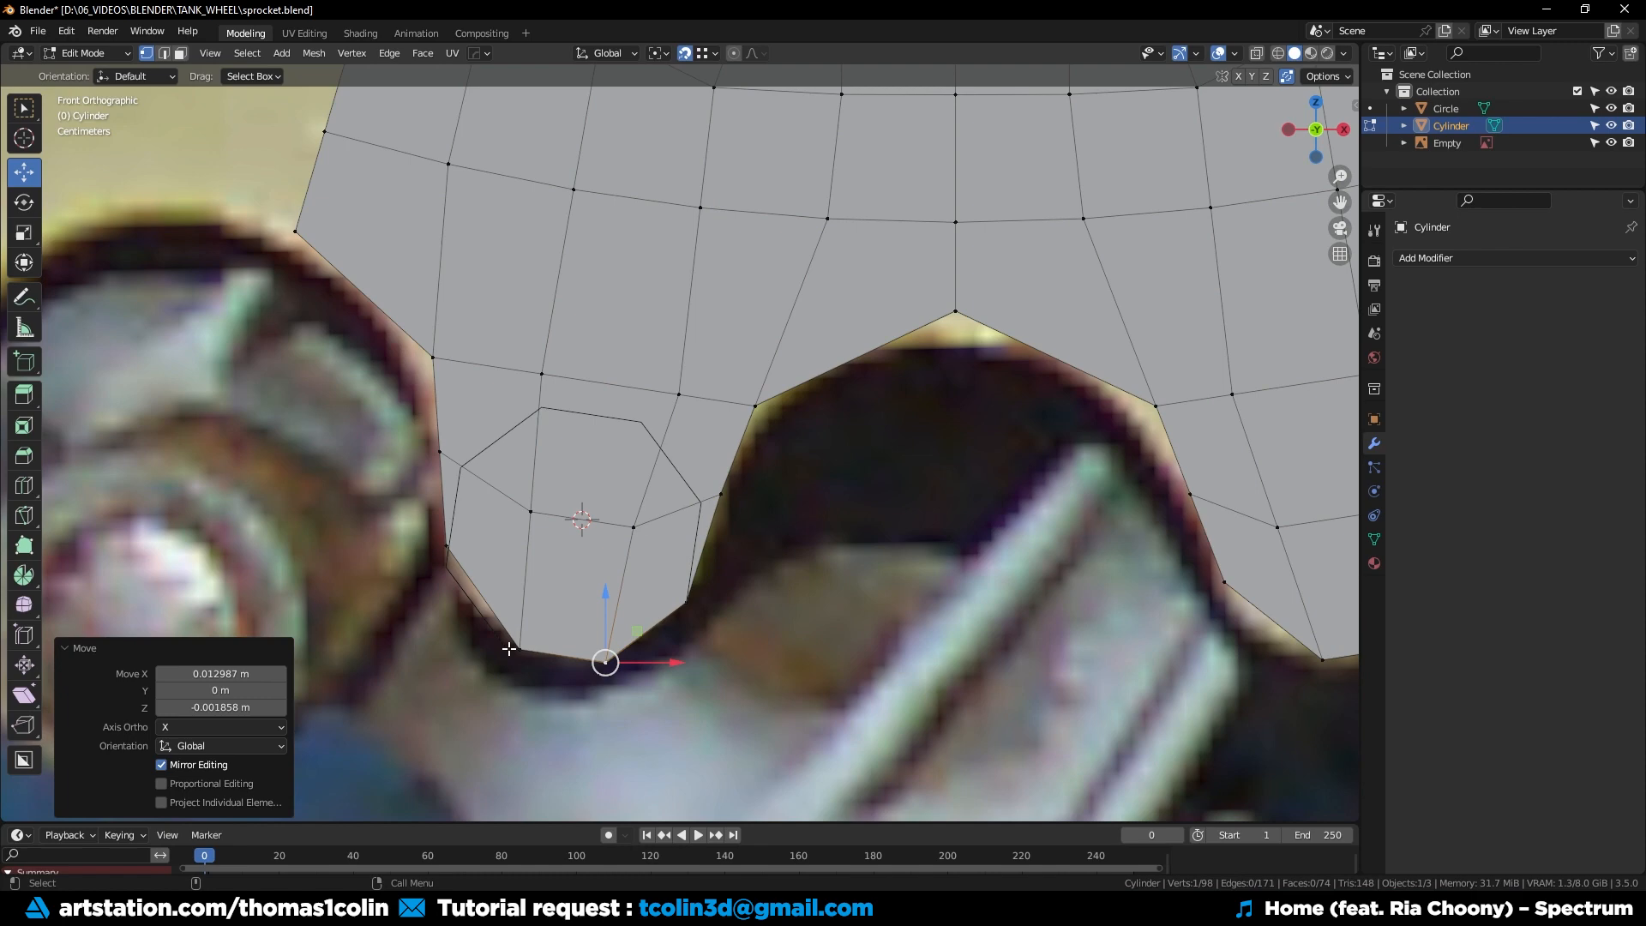
left_click_drag(604, 662, 444, 567)
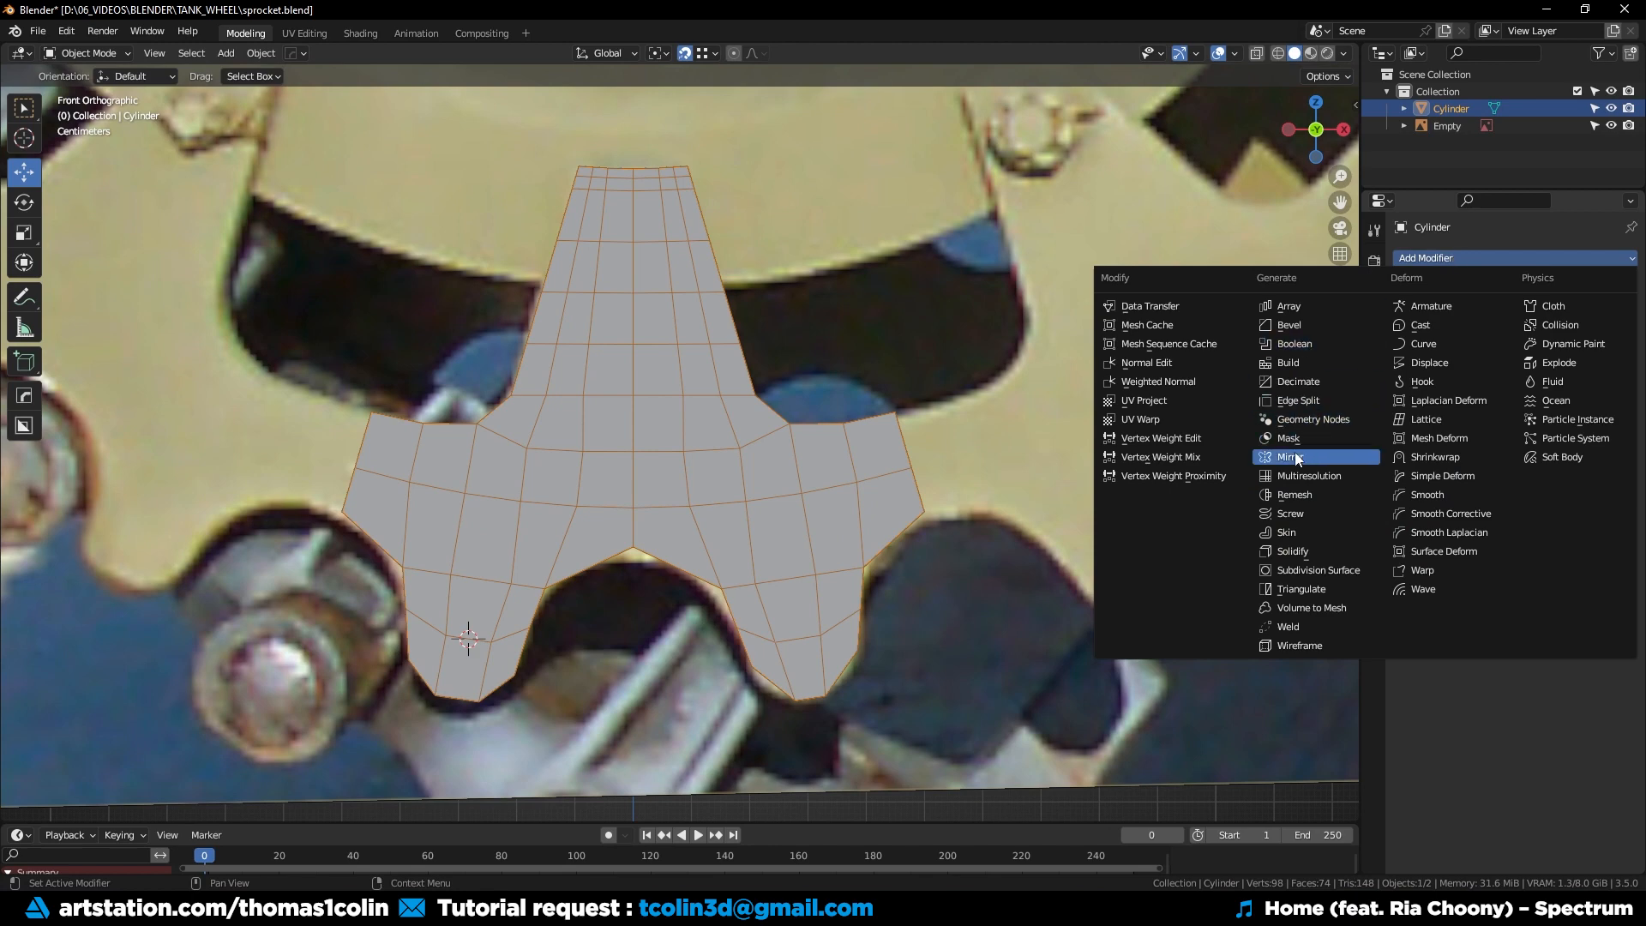
Give the tooth an X-axis Mirror with bisect and add an edge loop just below its tip.
left_click(1287, 456)
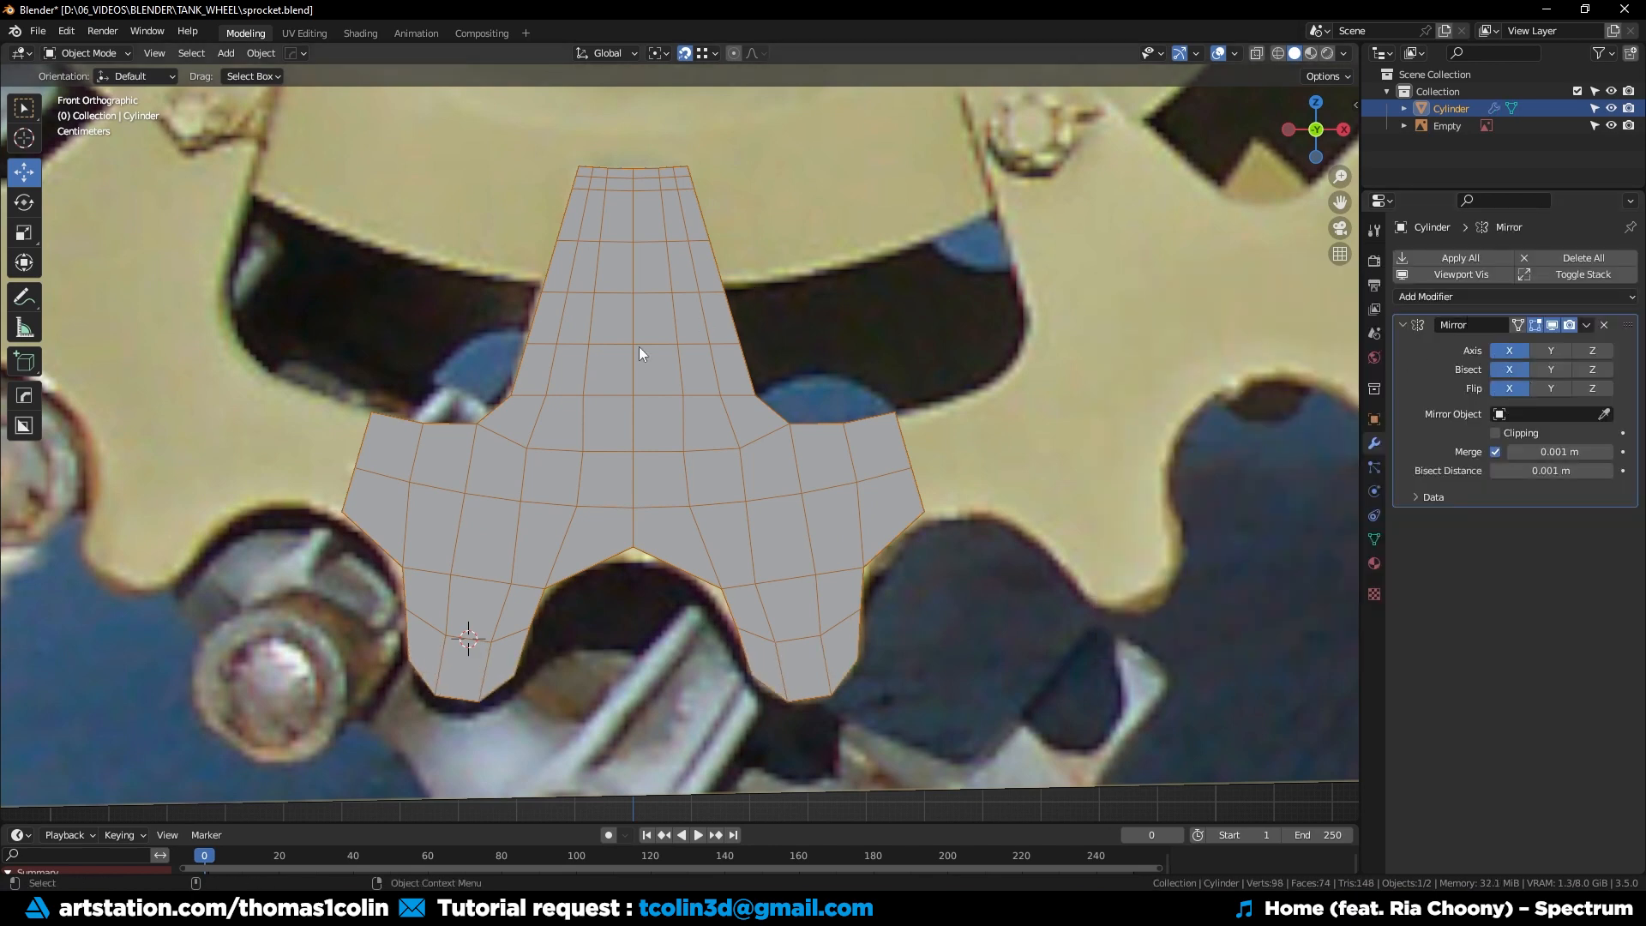
key("Tab")
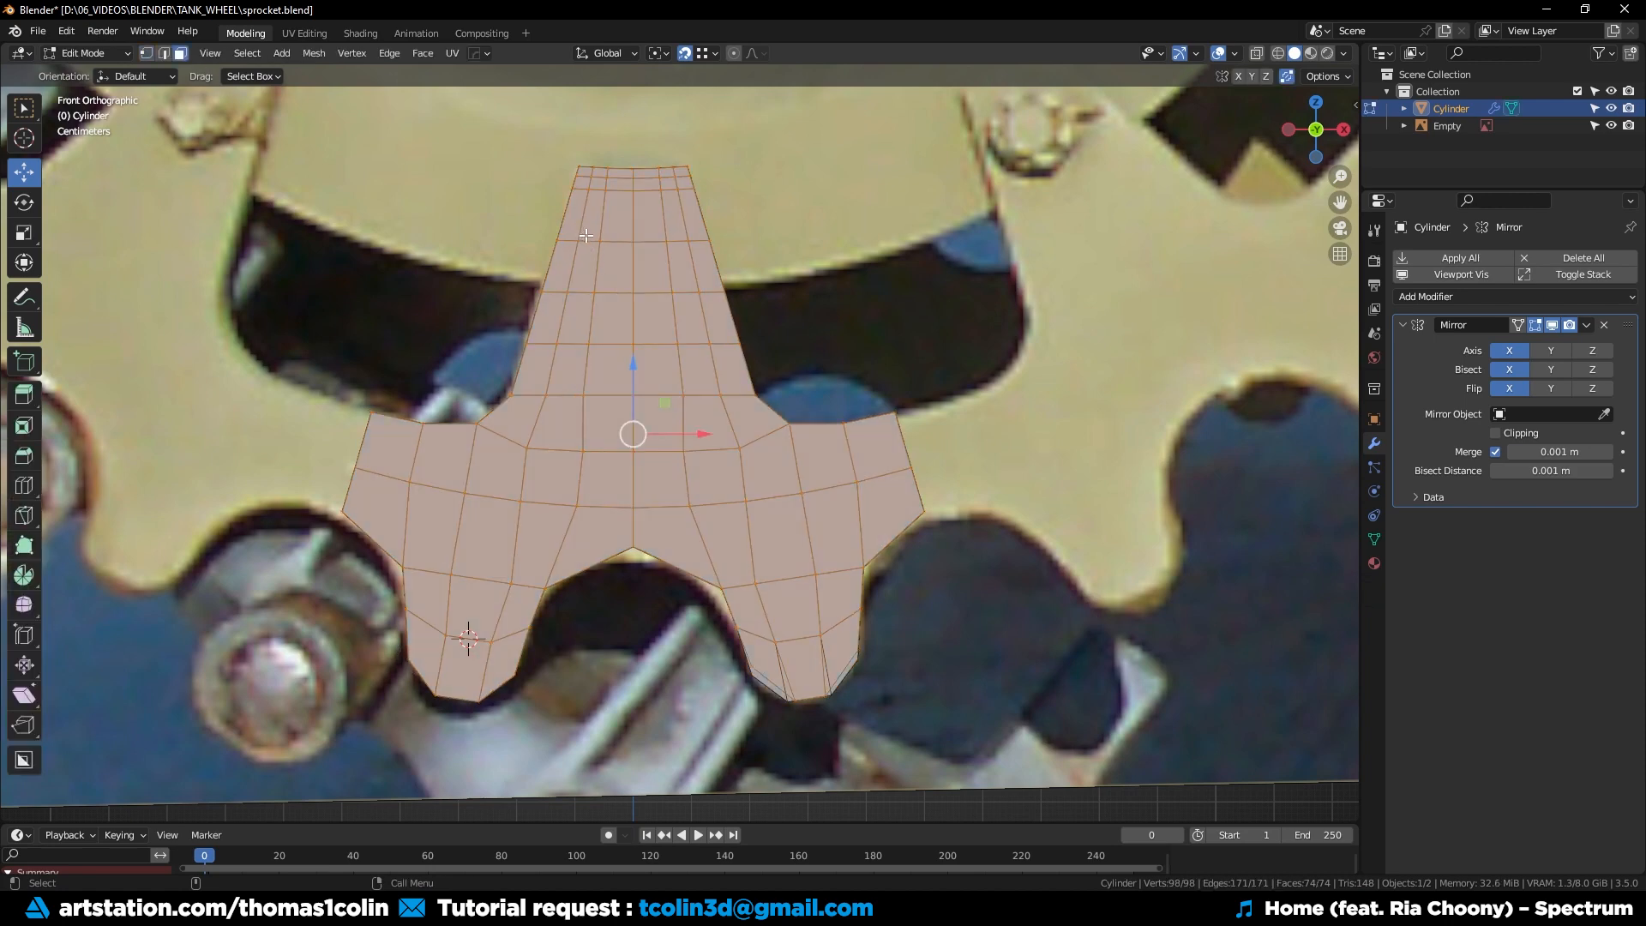
key("i")
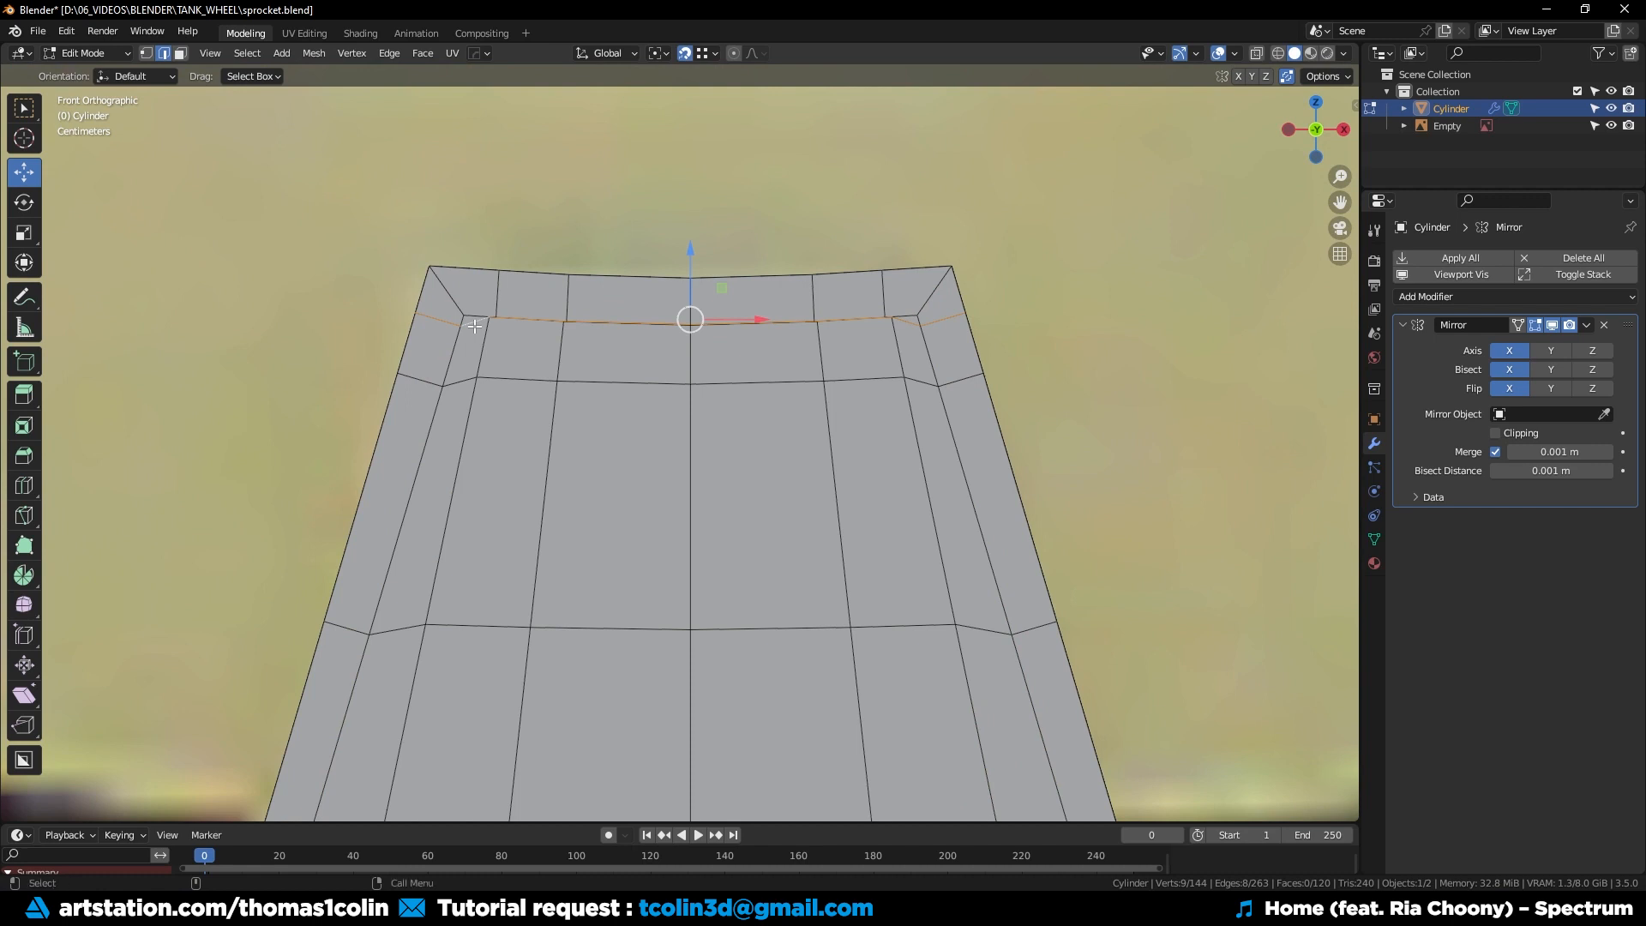
Limited-dissolve the redundant tip edges and apply the Mirror into one mesh.
key("ctrl+x")
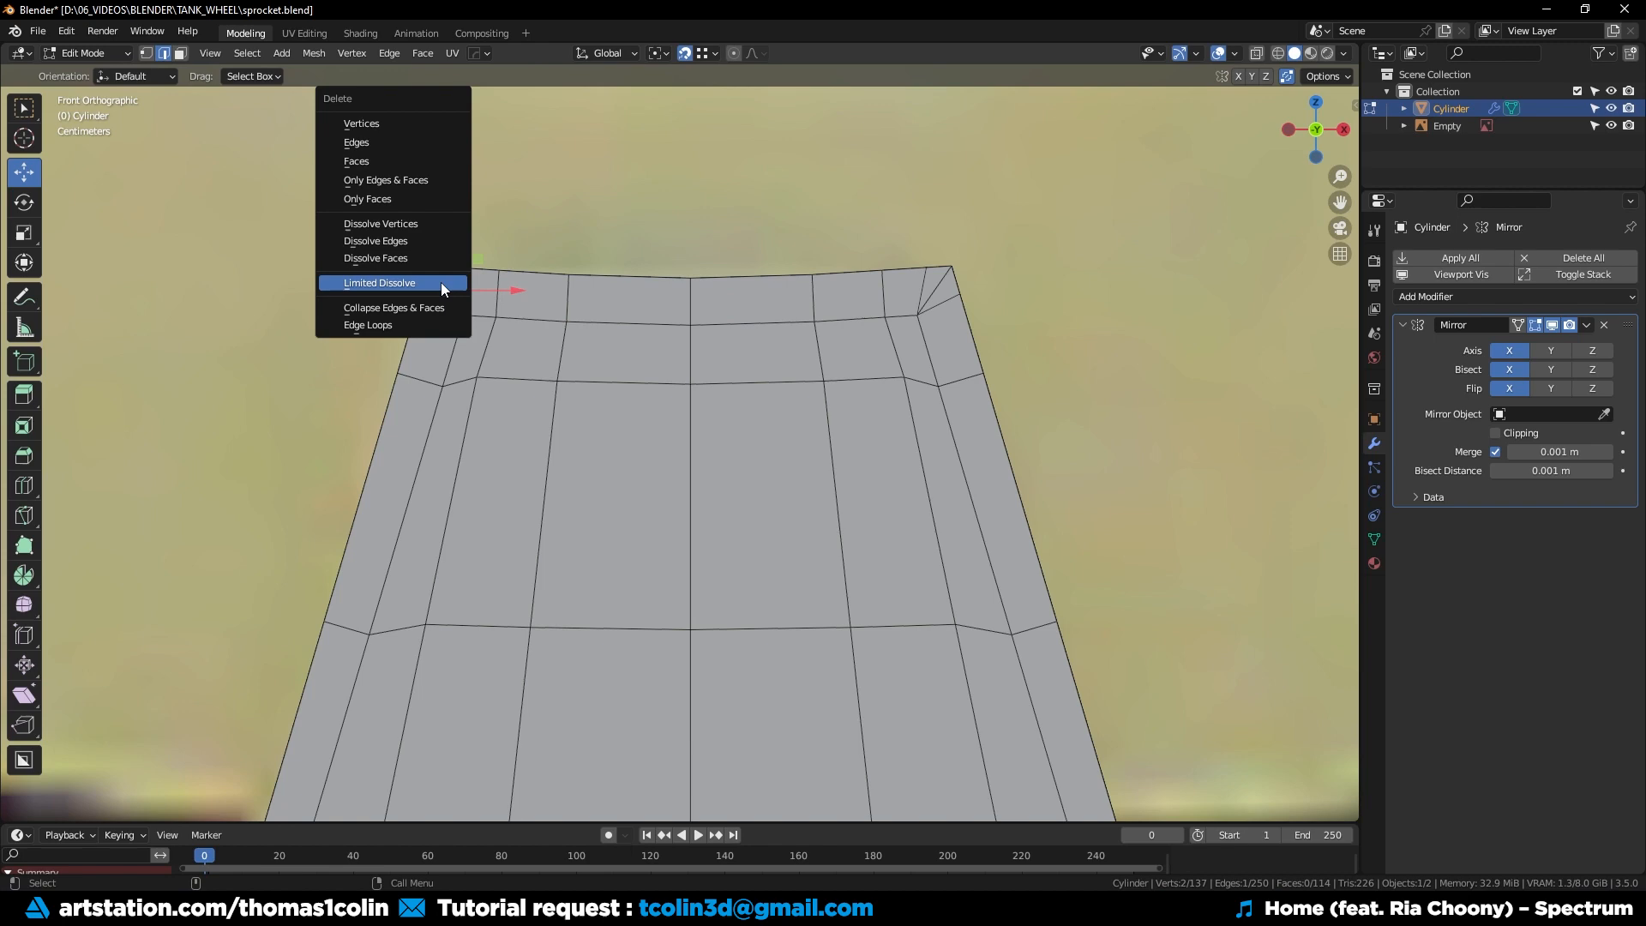
left_click(379, 281)
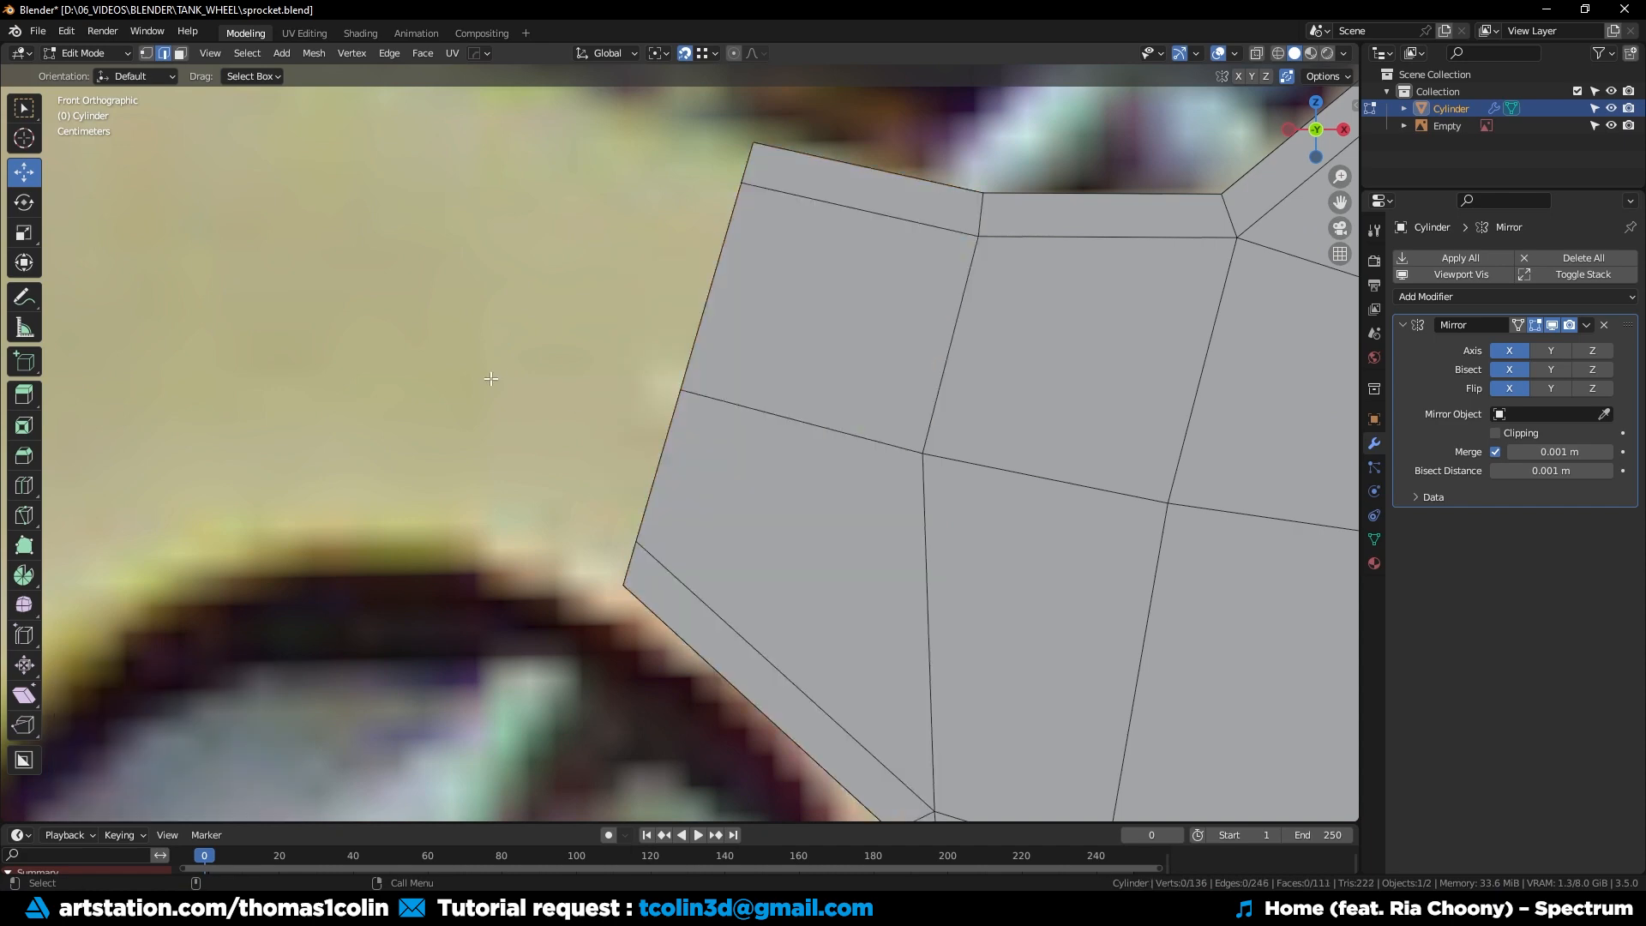
scroll("down", 3)
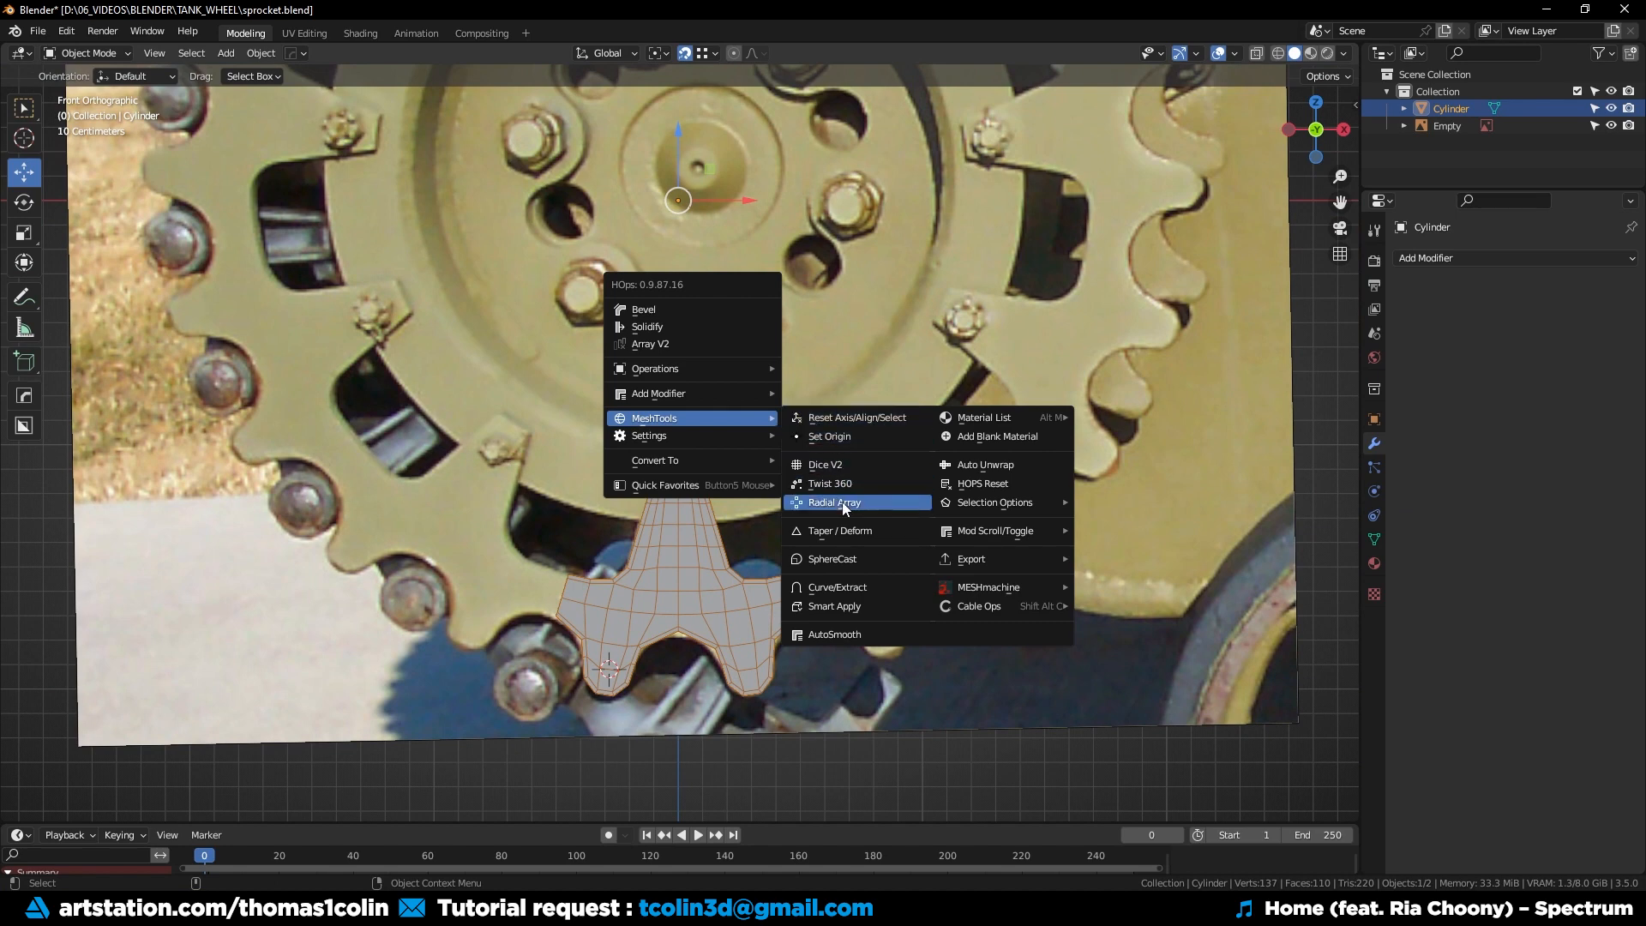
Radially array the tooth into a full rim, apply it and weld the seam vertices by distance.
left_click(835, 503)
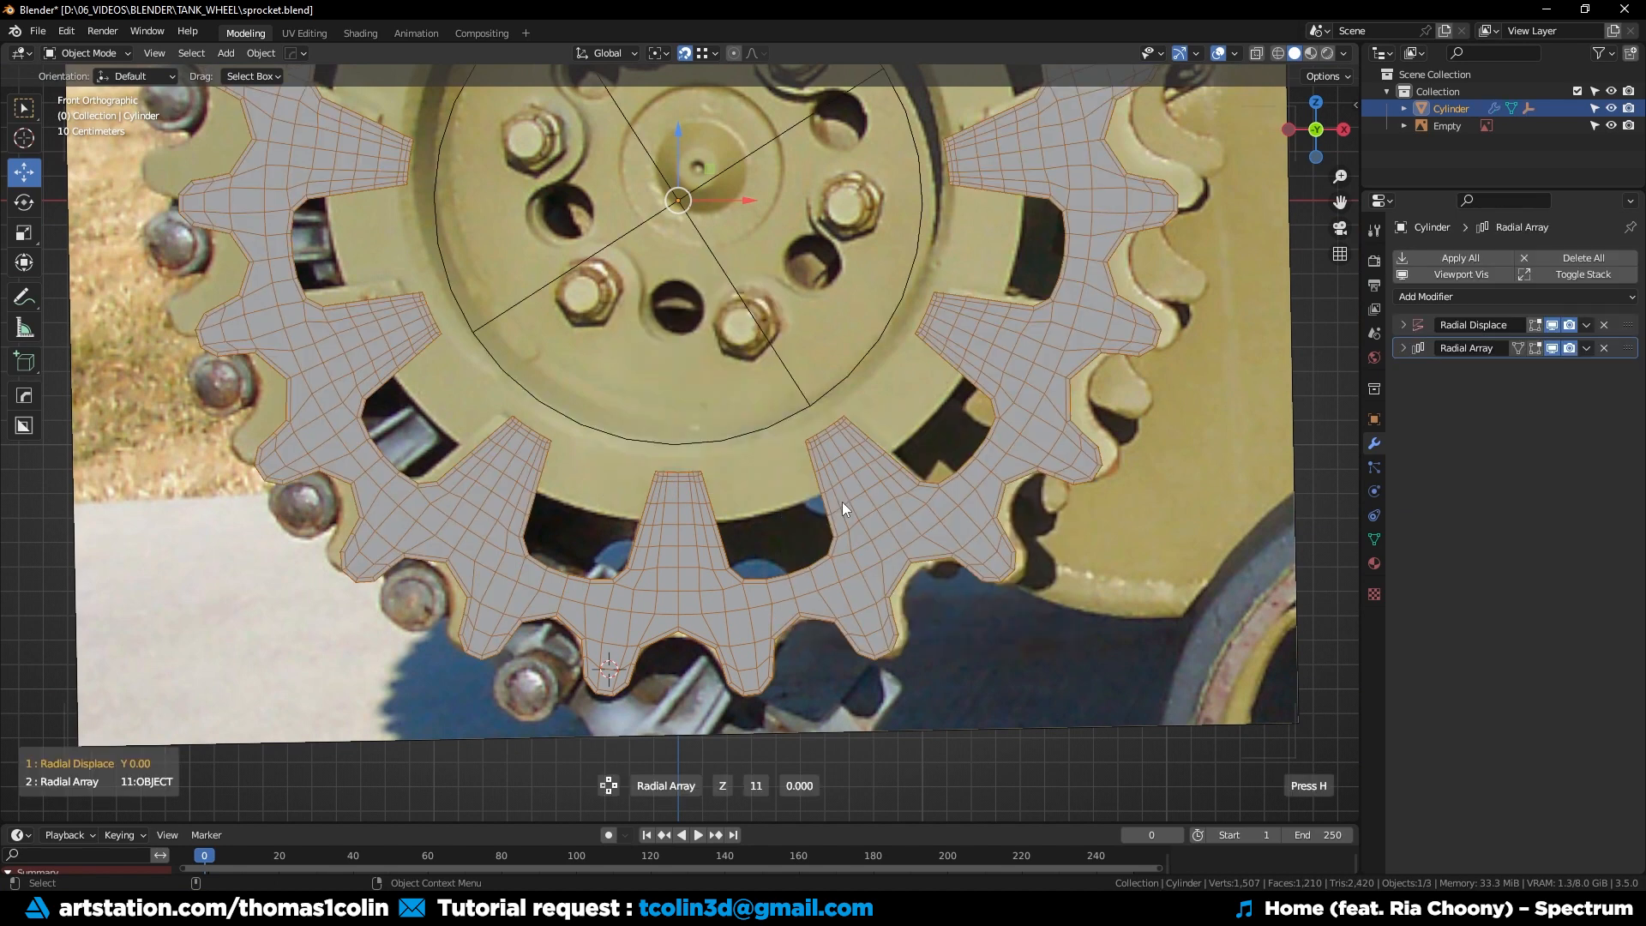
left_click(1584, 348)
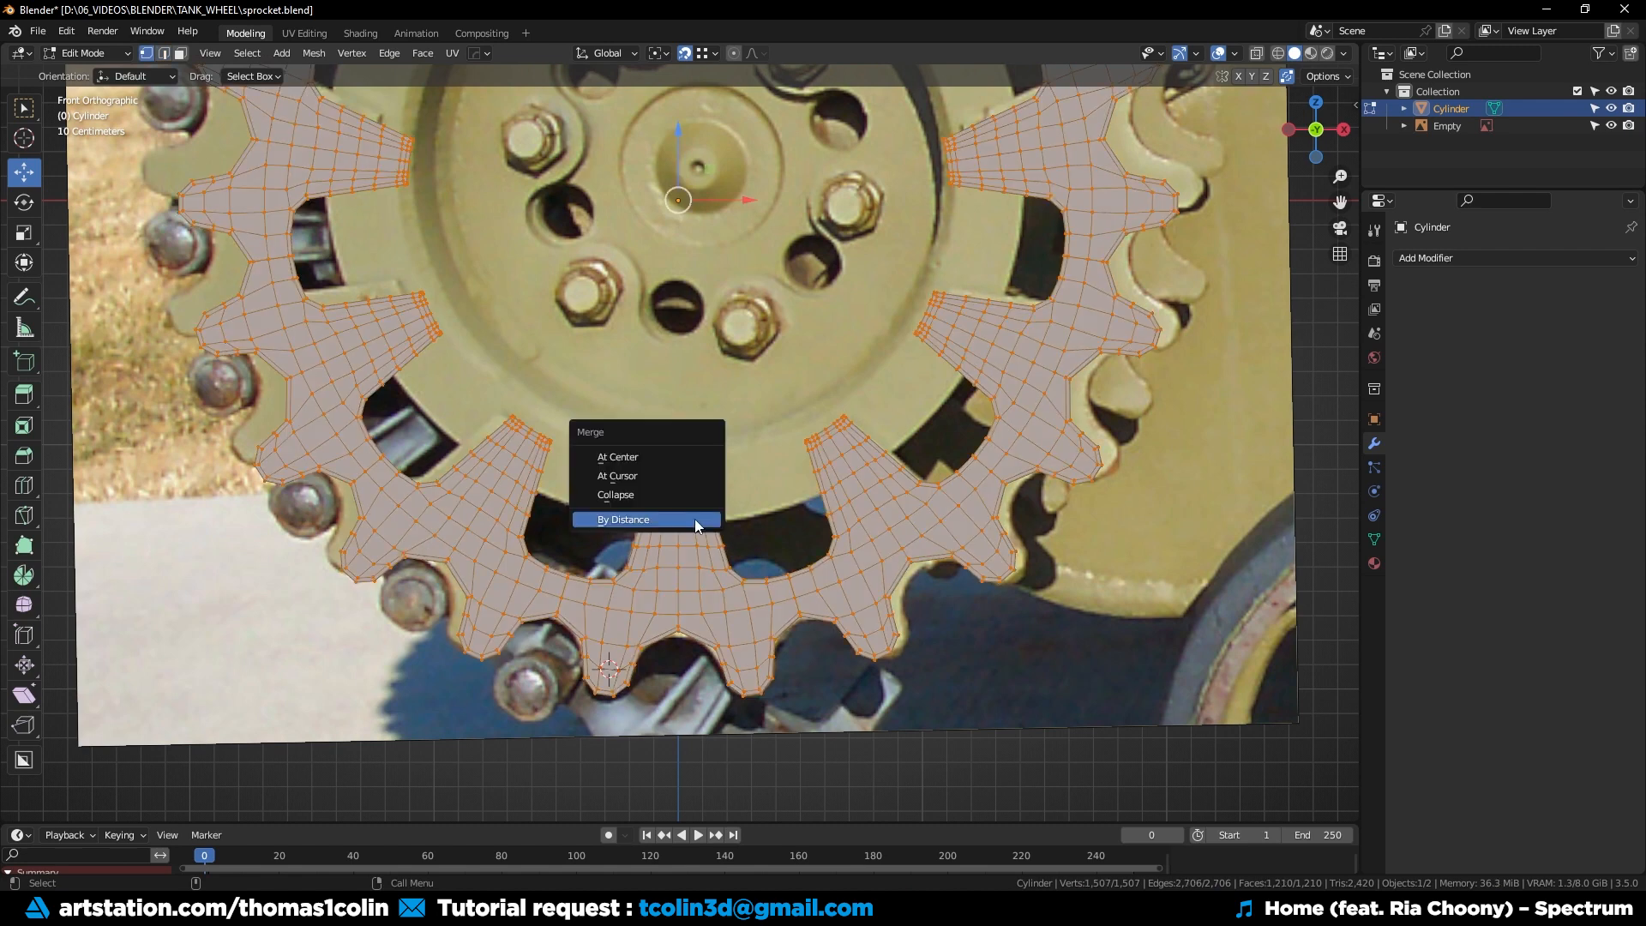
left_click(624, 518)
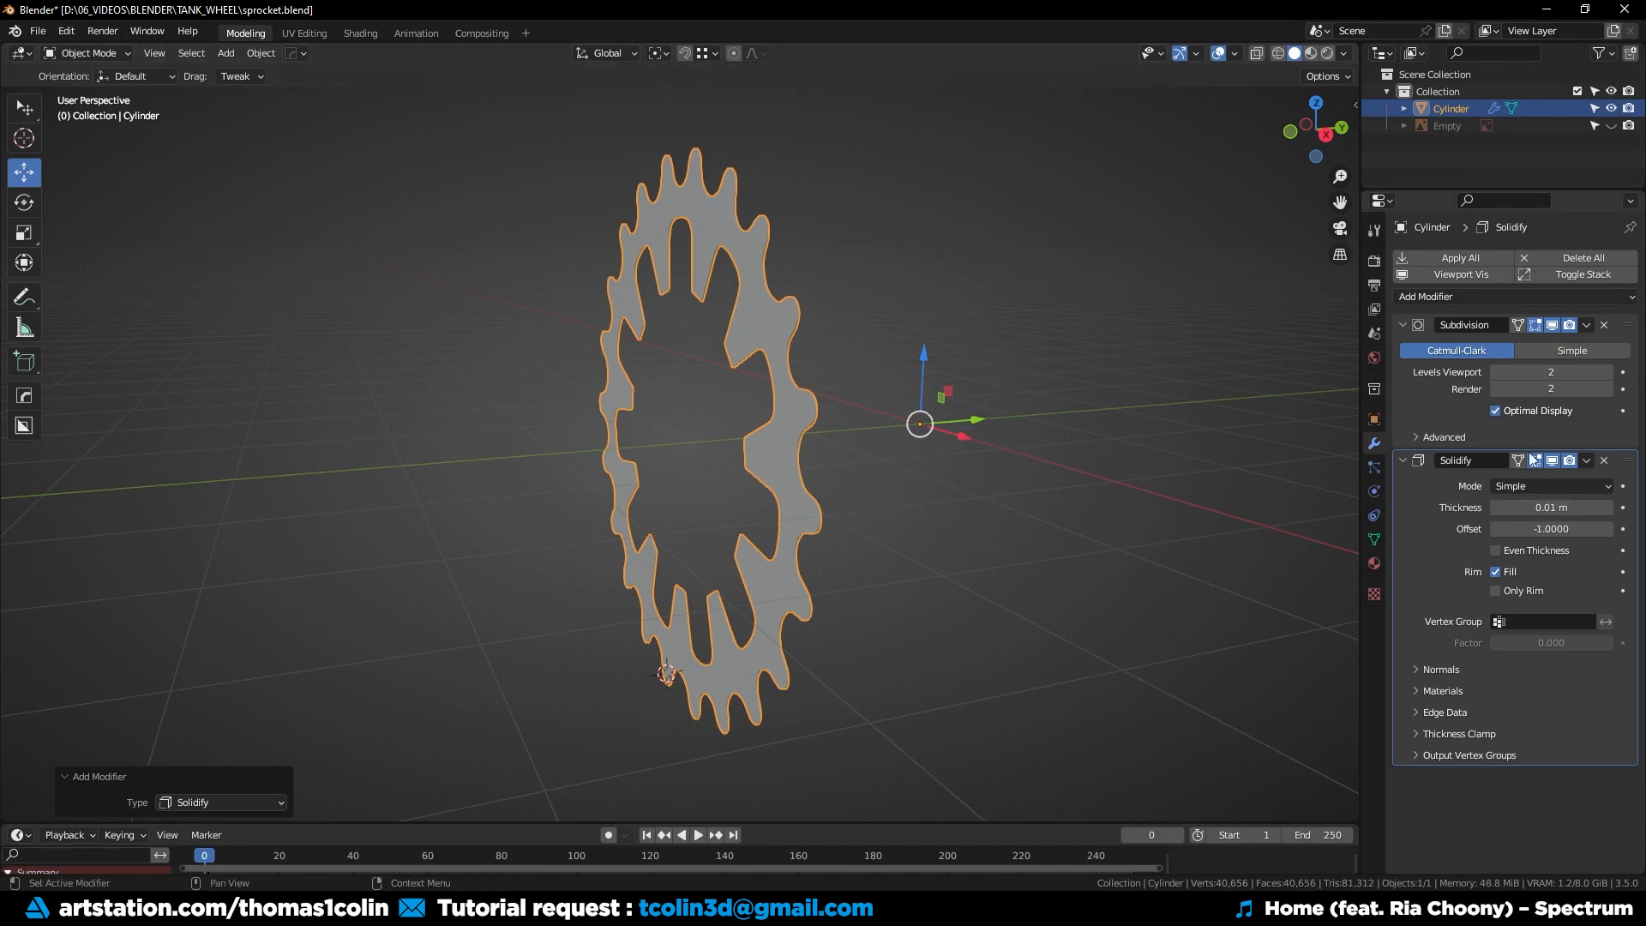
Increase the rim's Solidify thickness, then check its mesh in Edit Mode and return.
left_click_drag(1550, 507, 1584, 507)
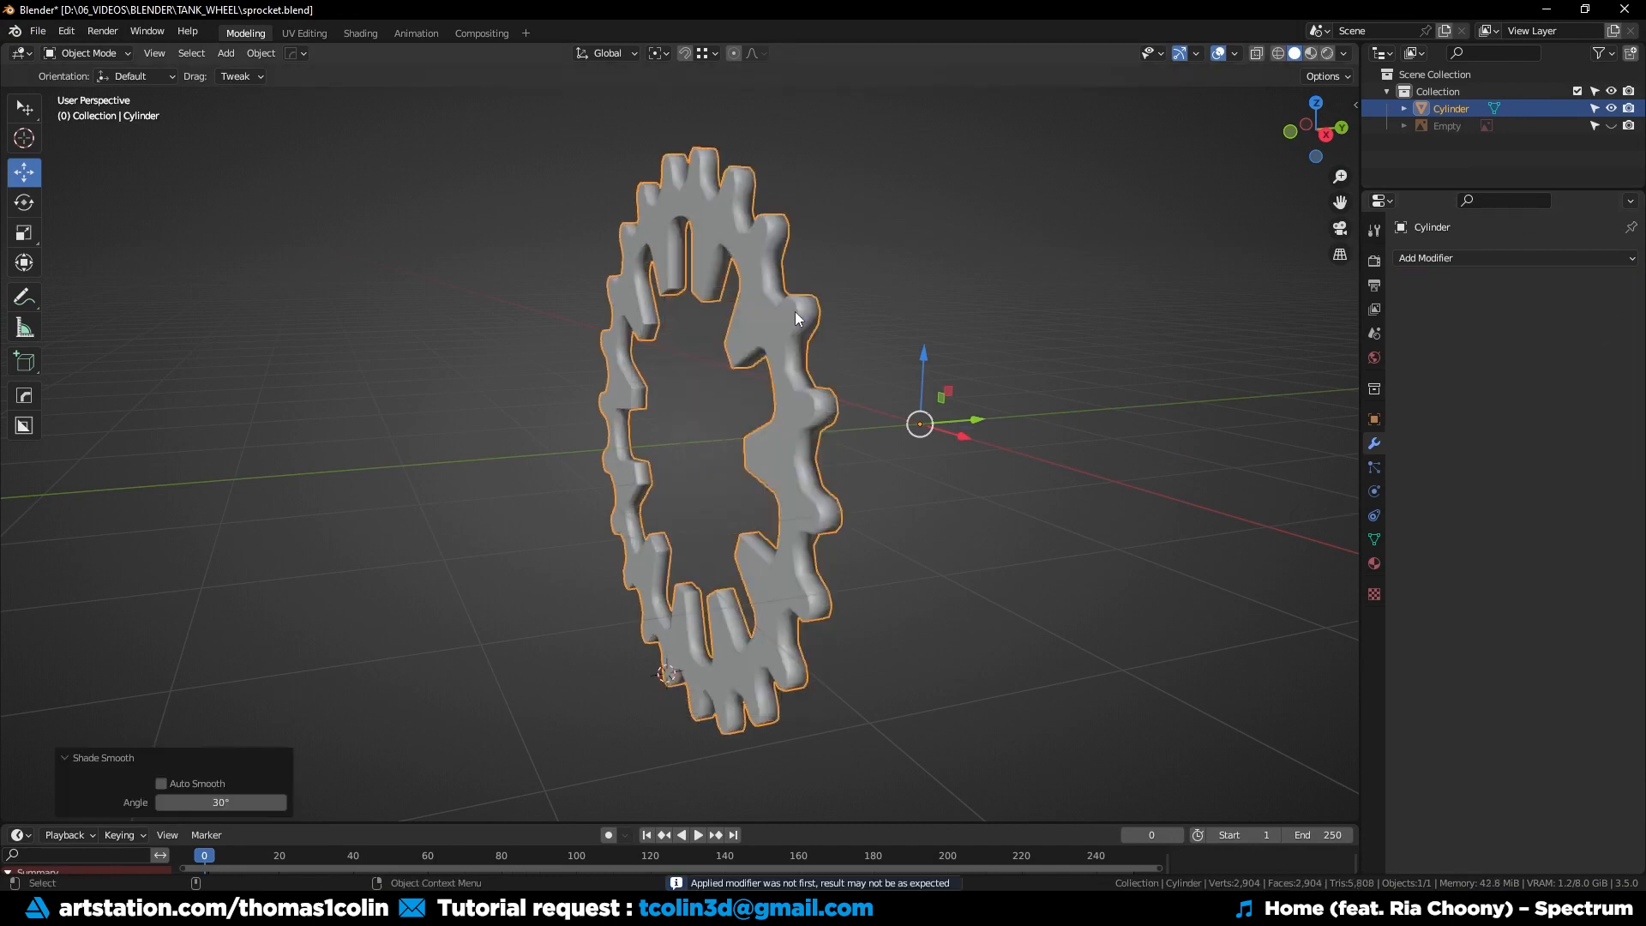
key("Tab")
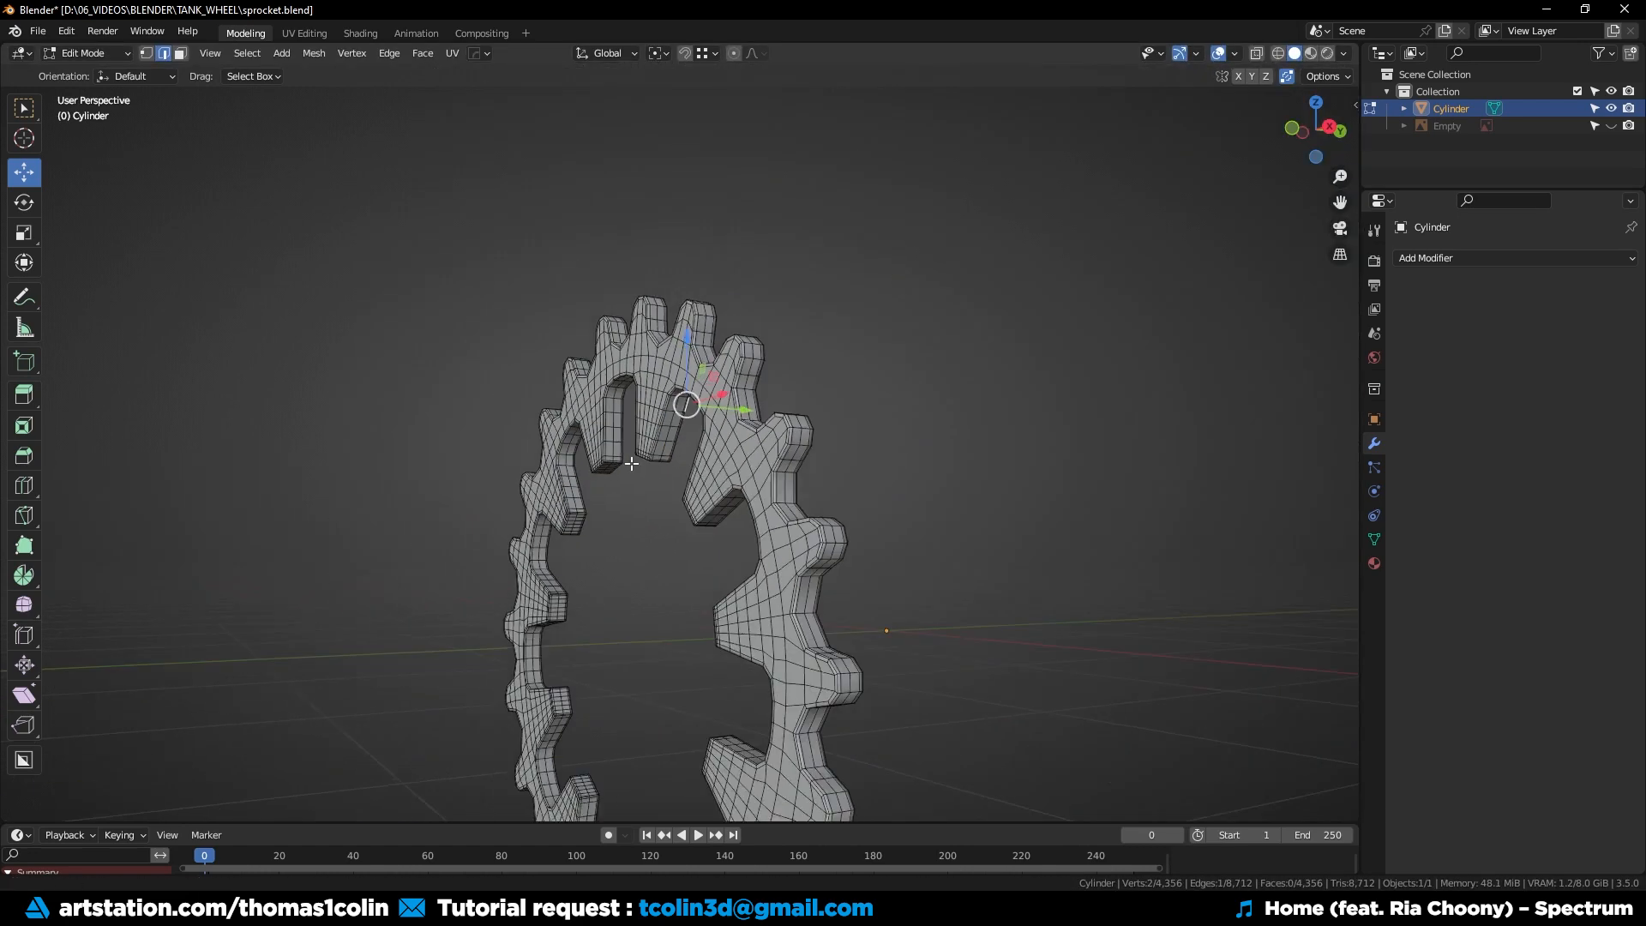
key("Tab")
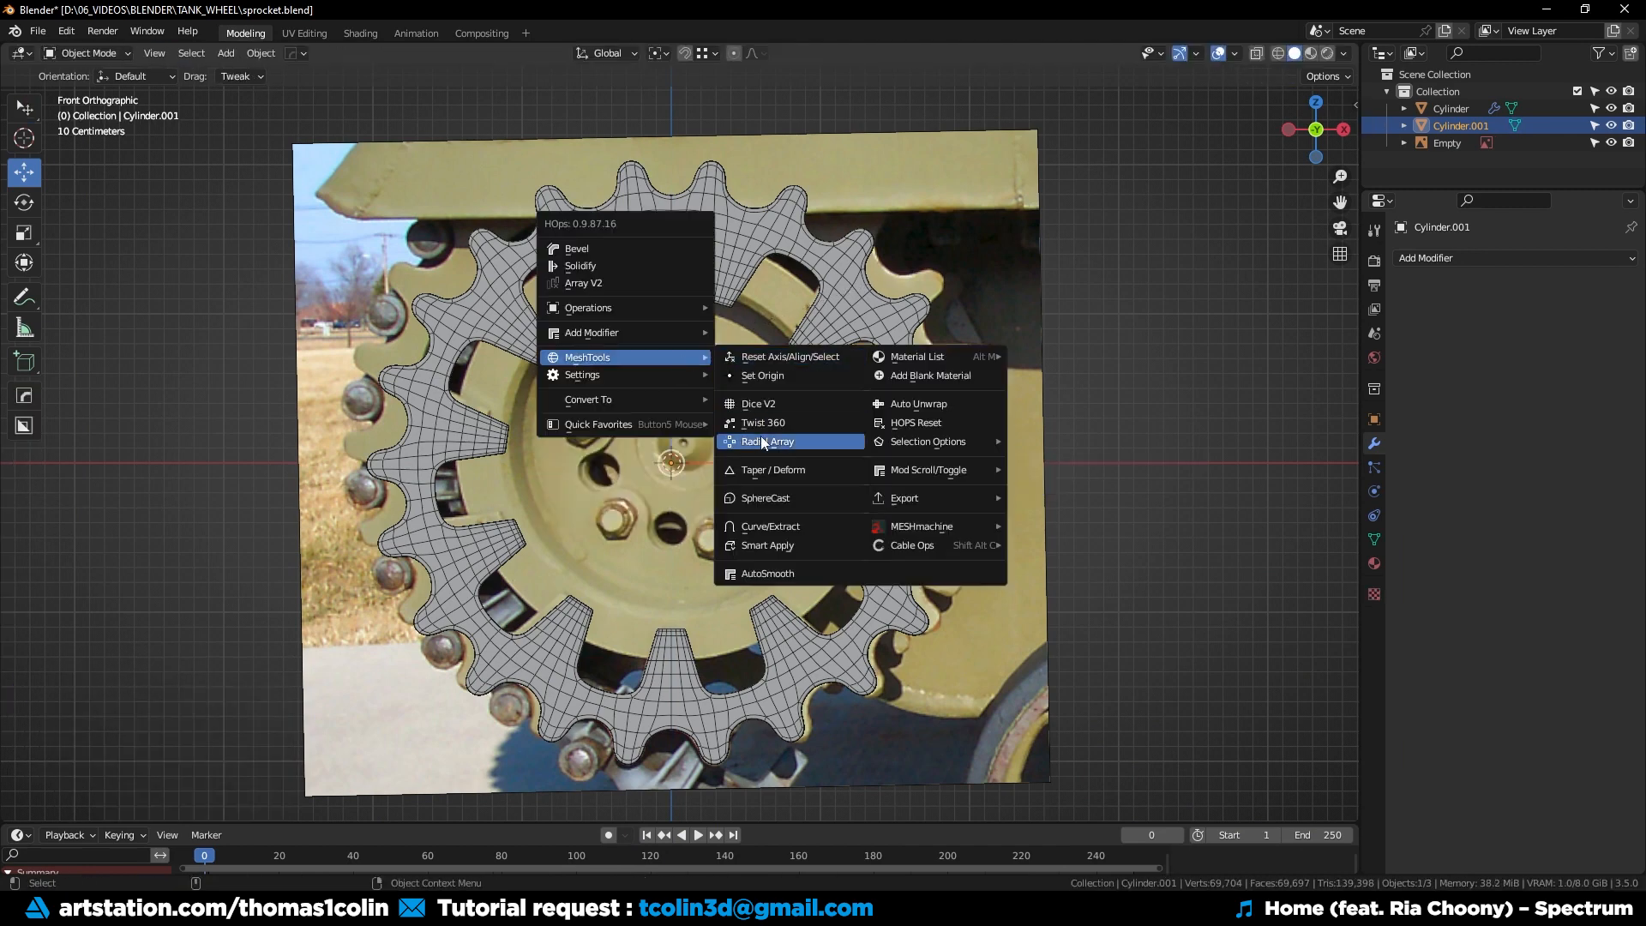
Radially array the hub piece six times and scale its lobes inward in Edit Mode.
left_click(768, 441)
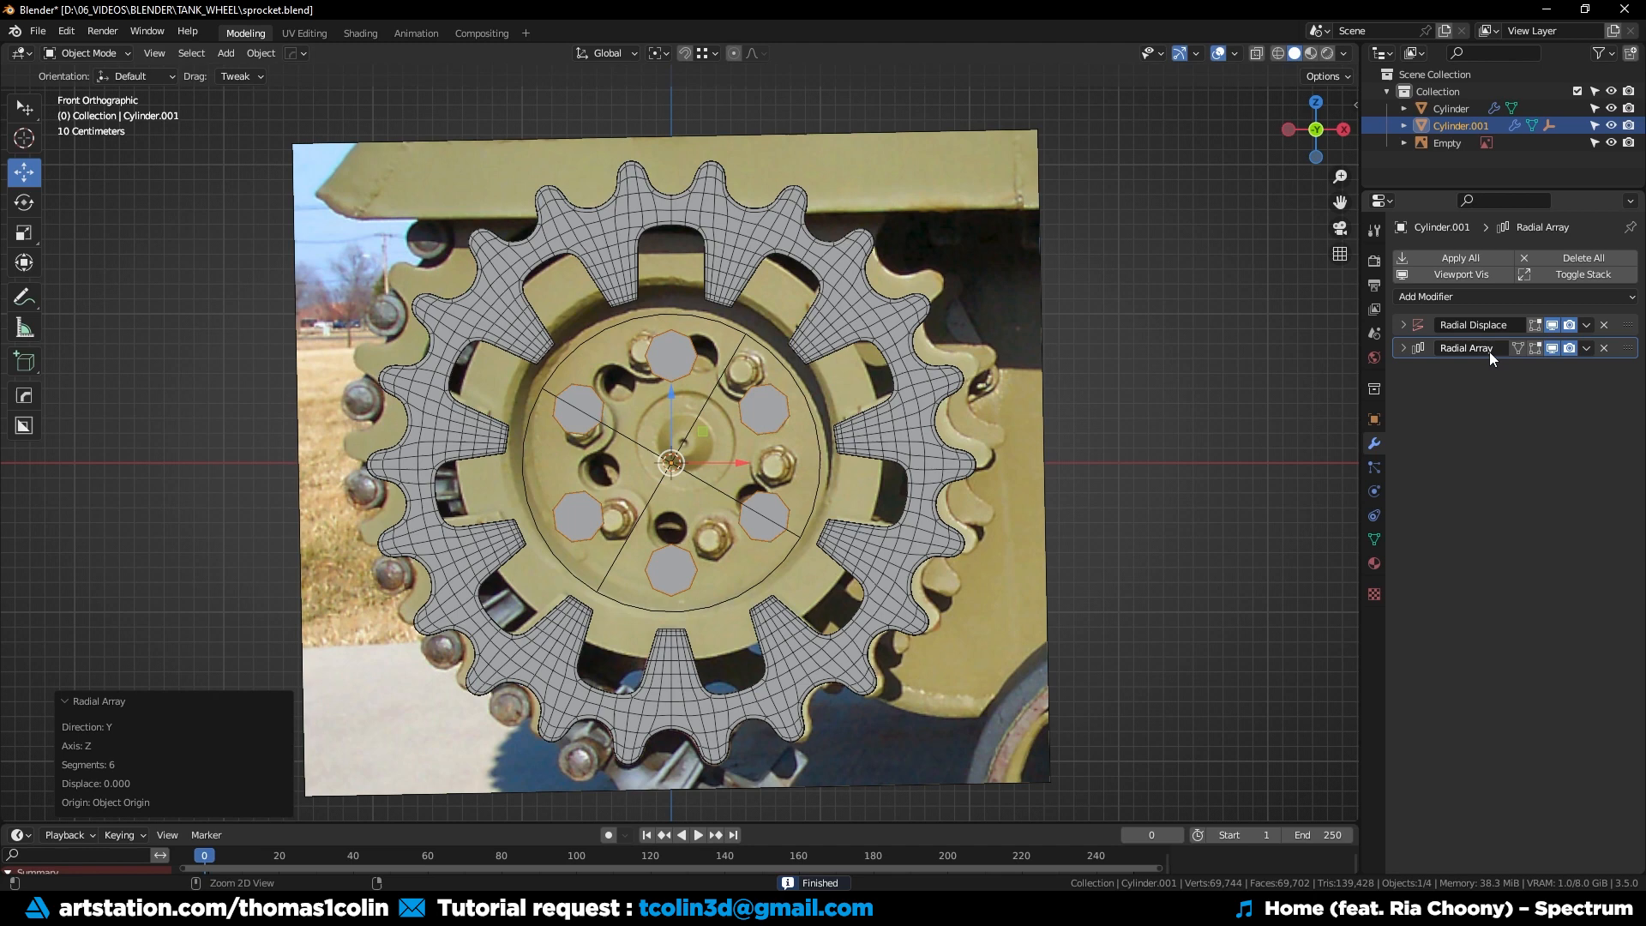
key("Tab")
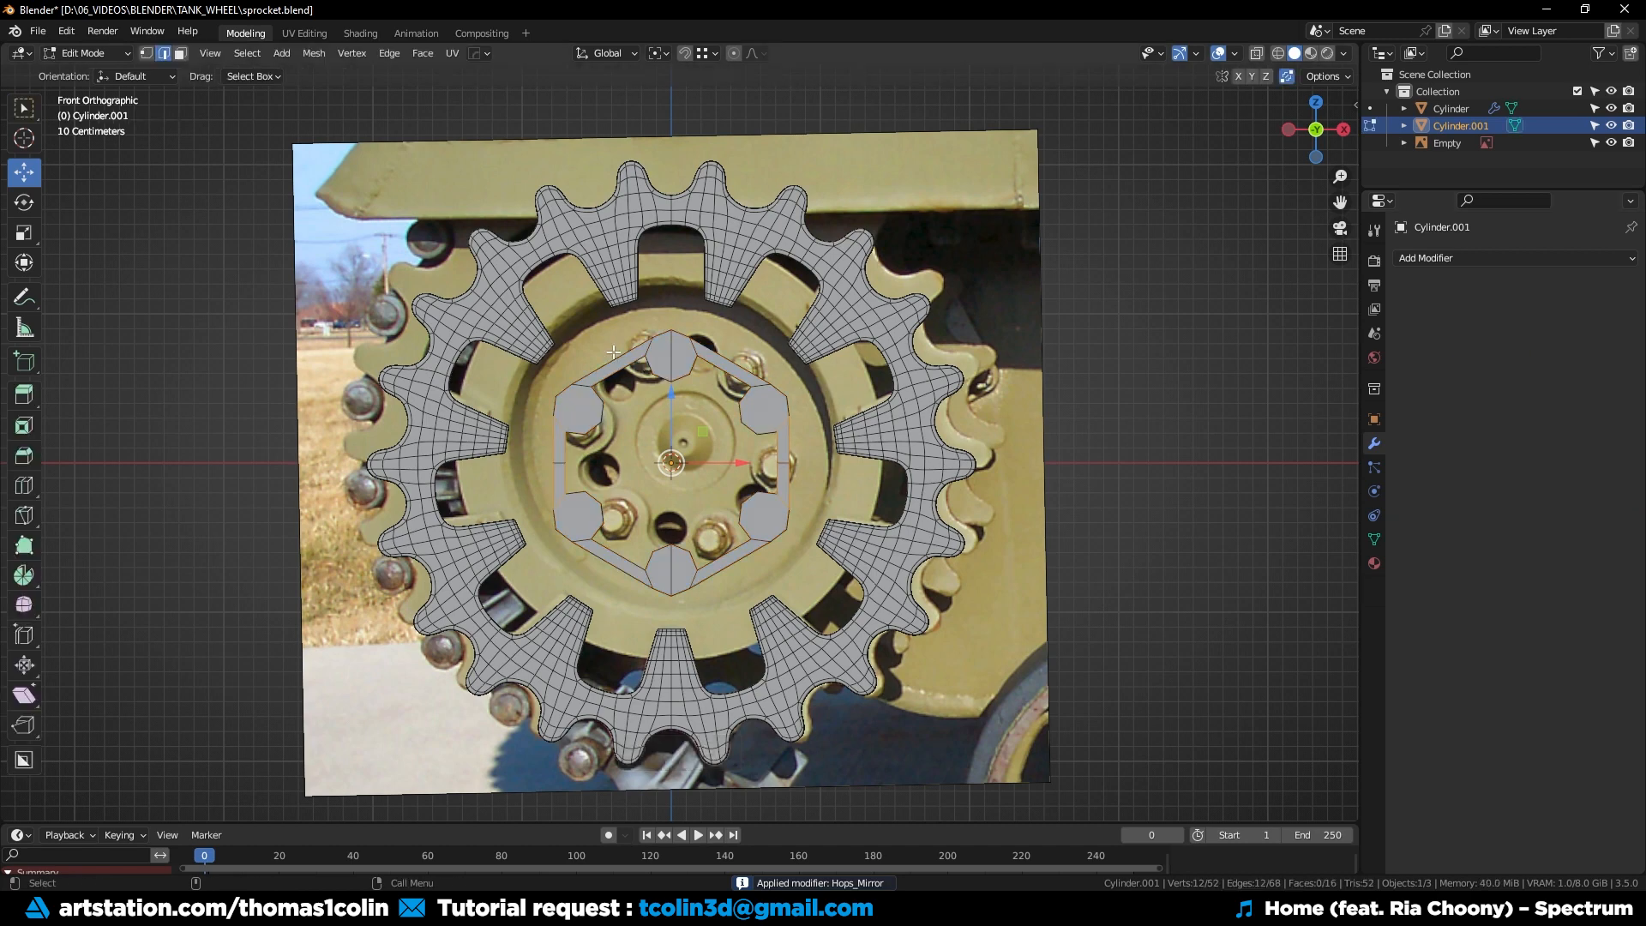
left_click(573, 389)
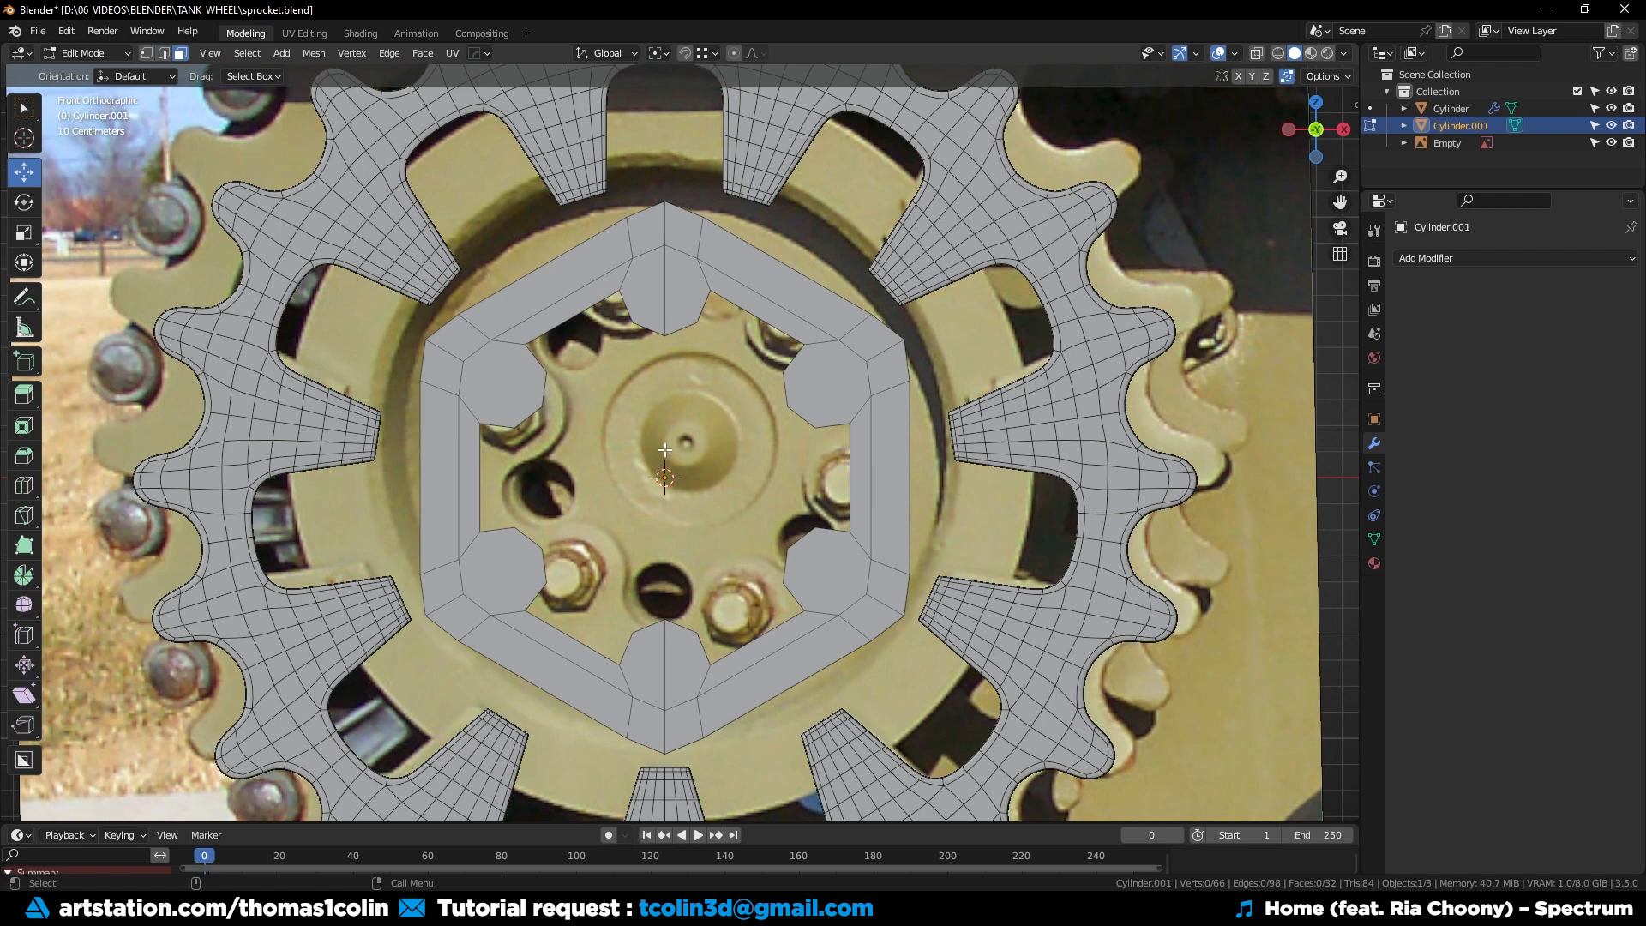
left_click(825, 572)
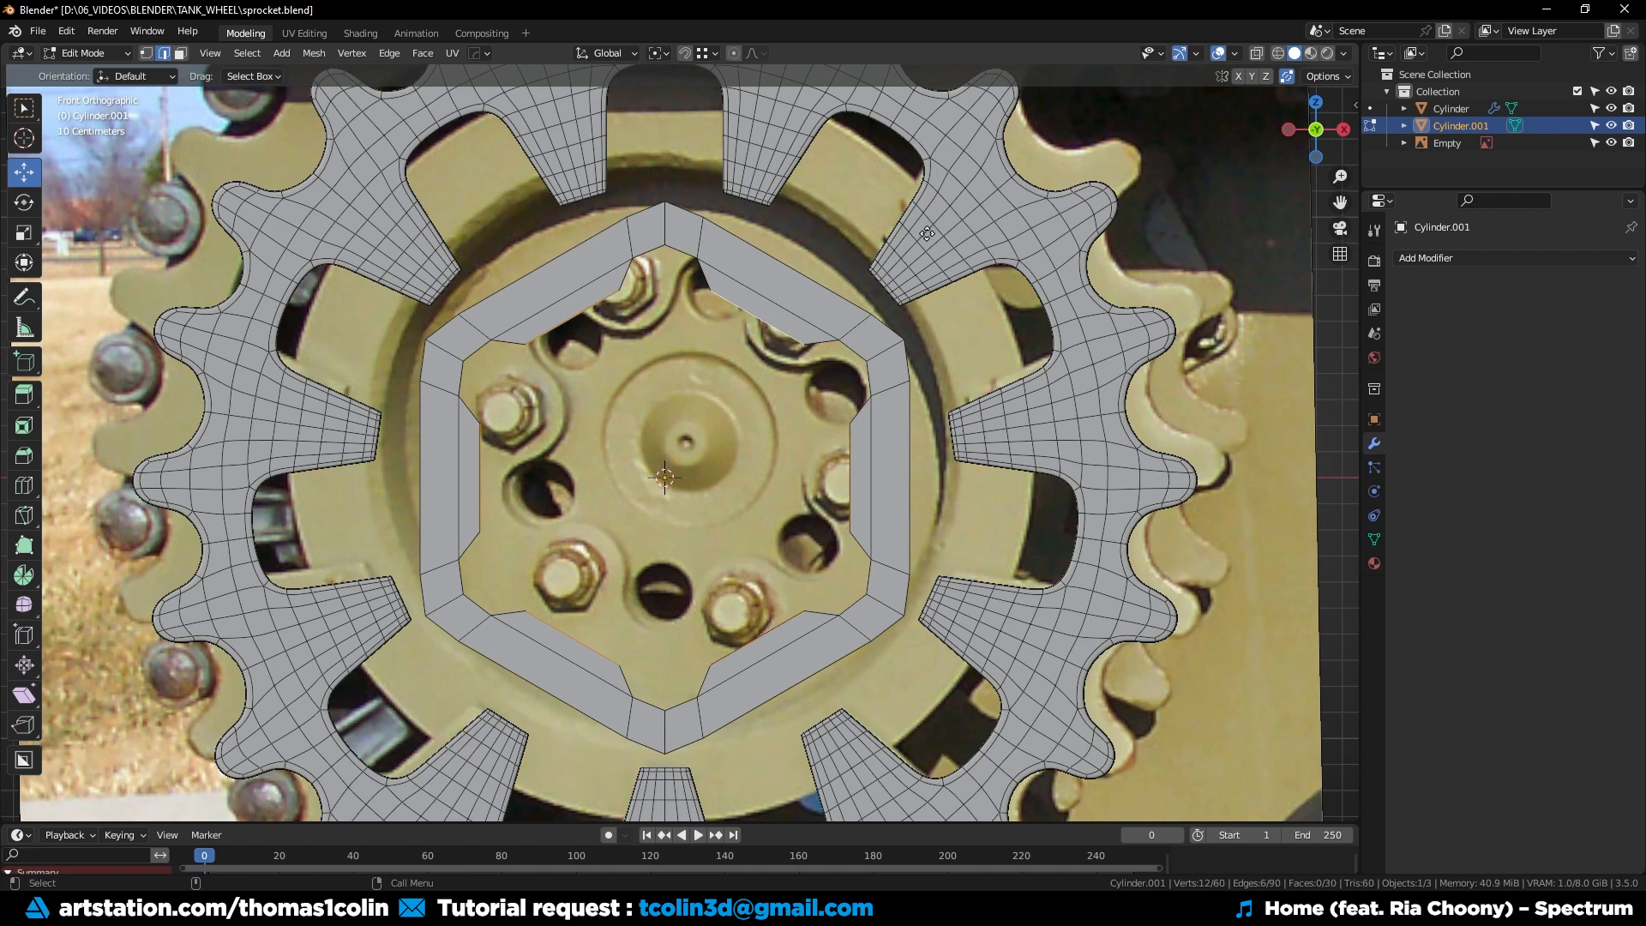
key("s")
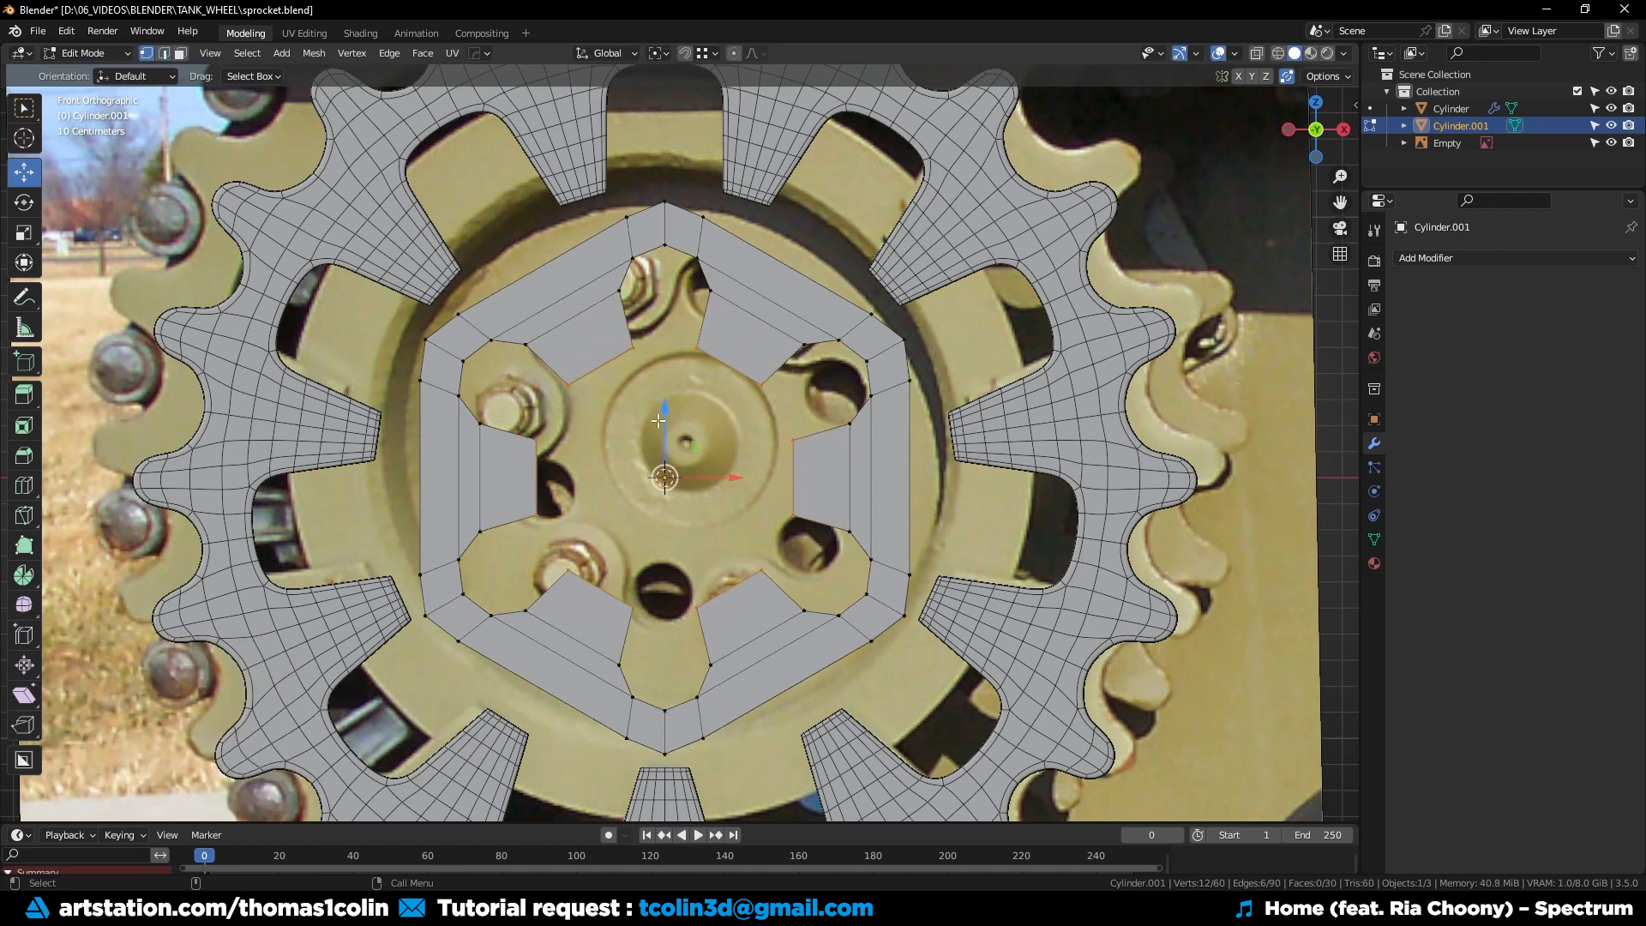
Select the whole hub mesh, weld its seams and preview it with Subdivision.
key("ctrl+shift+b")
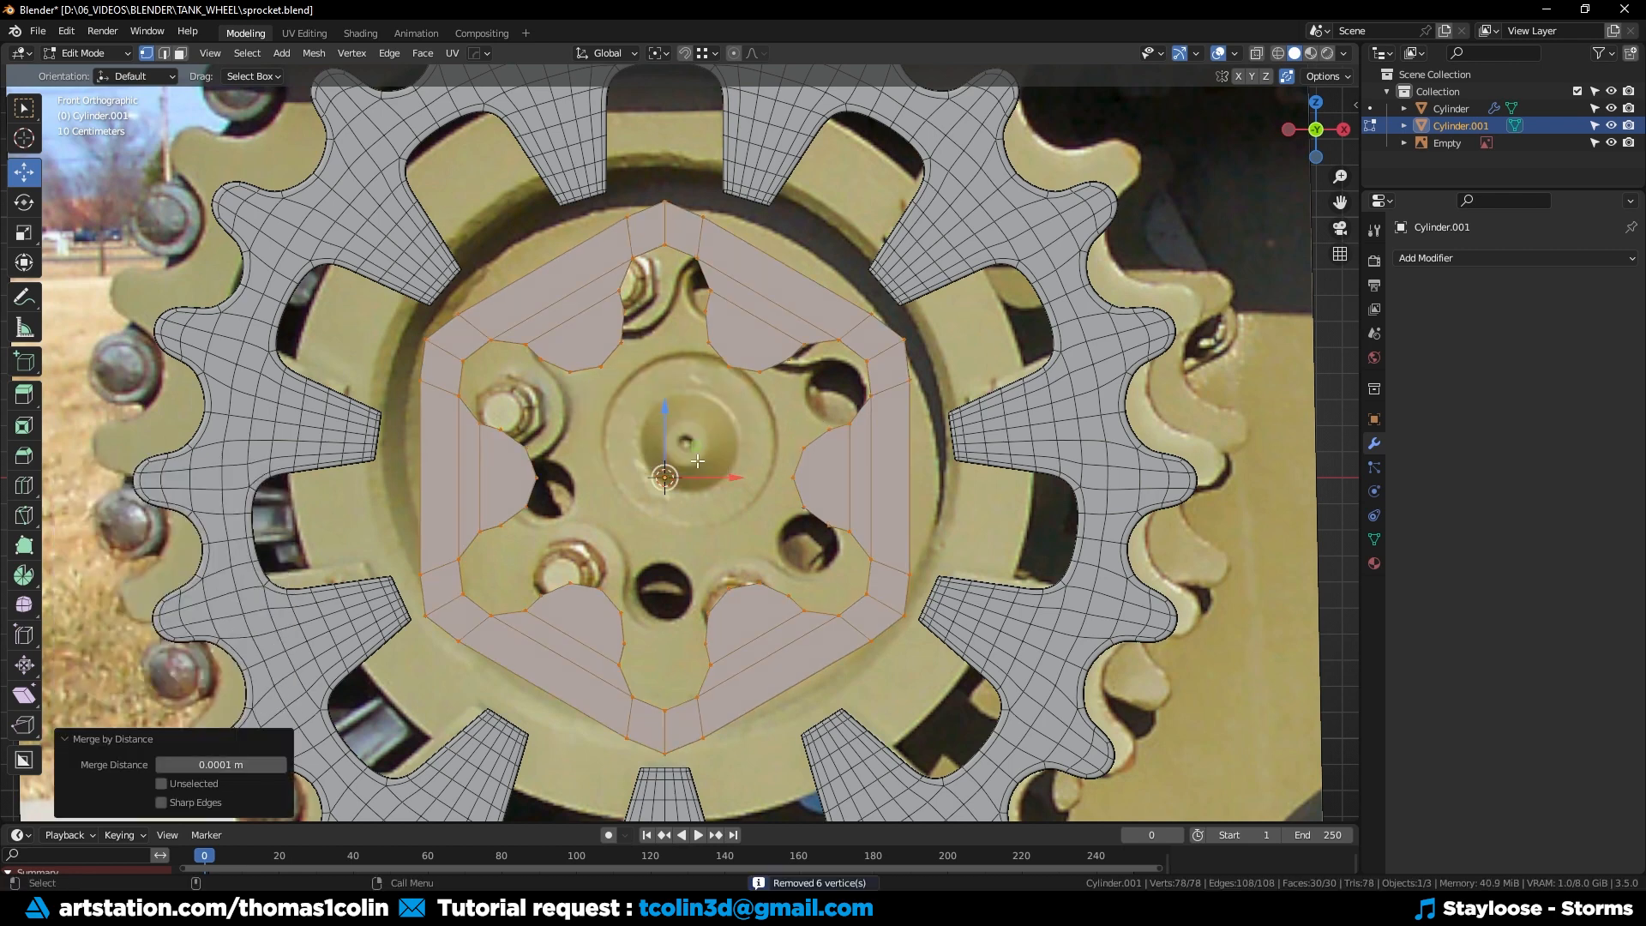
key("Tab")
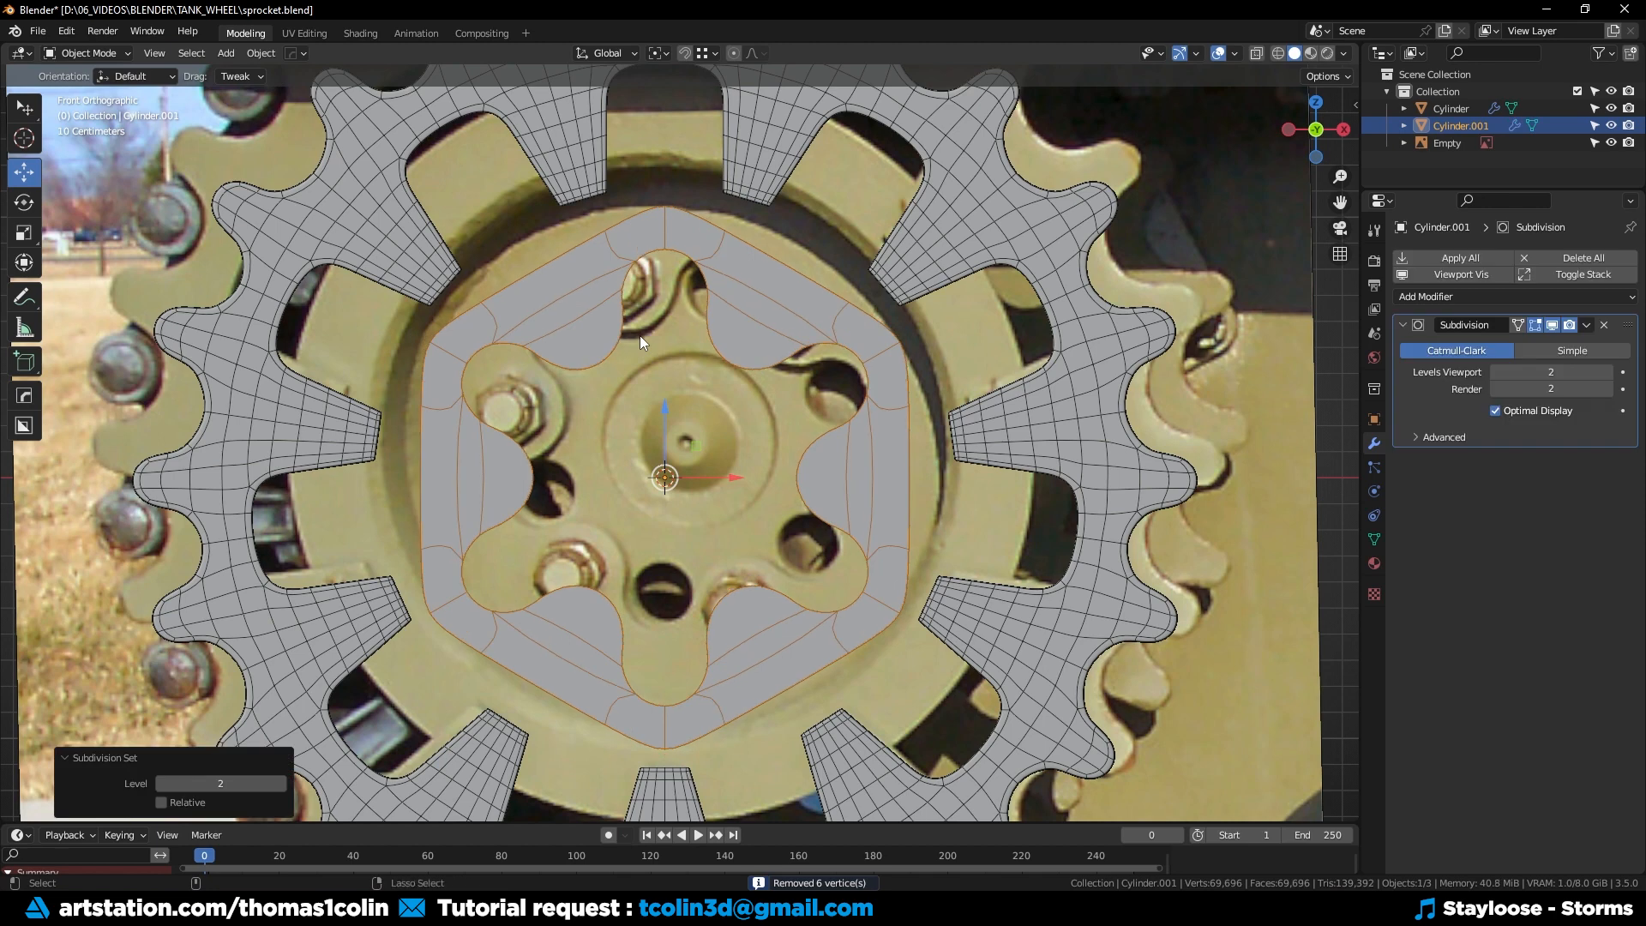
Round the hub's hexagonal outer loops into circles and scale in extra edge rings.
key("Tab")
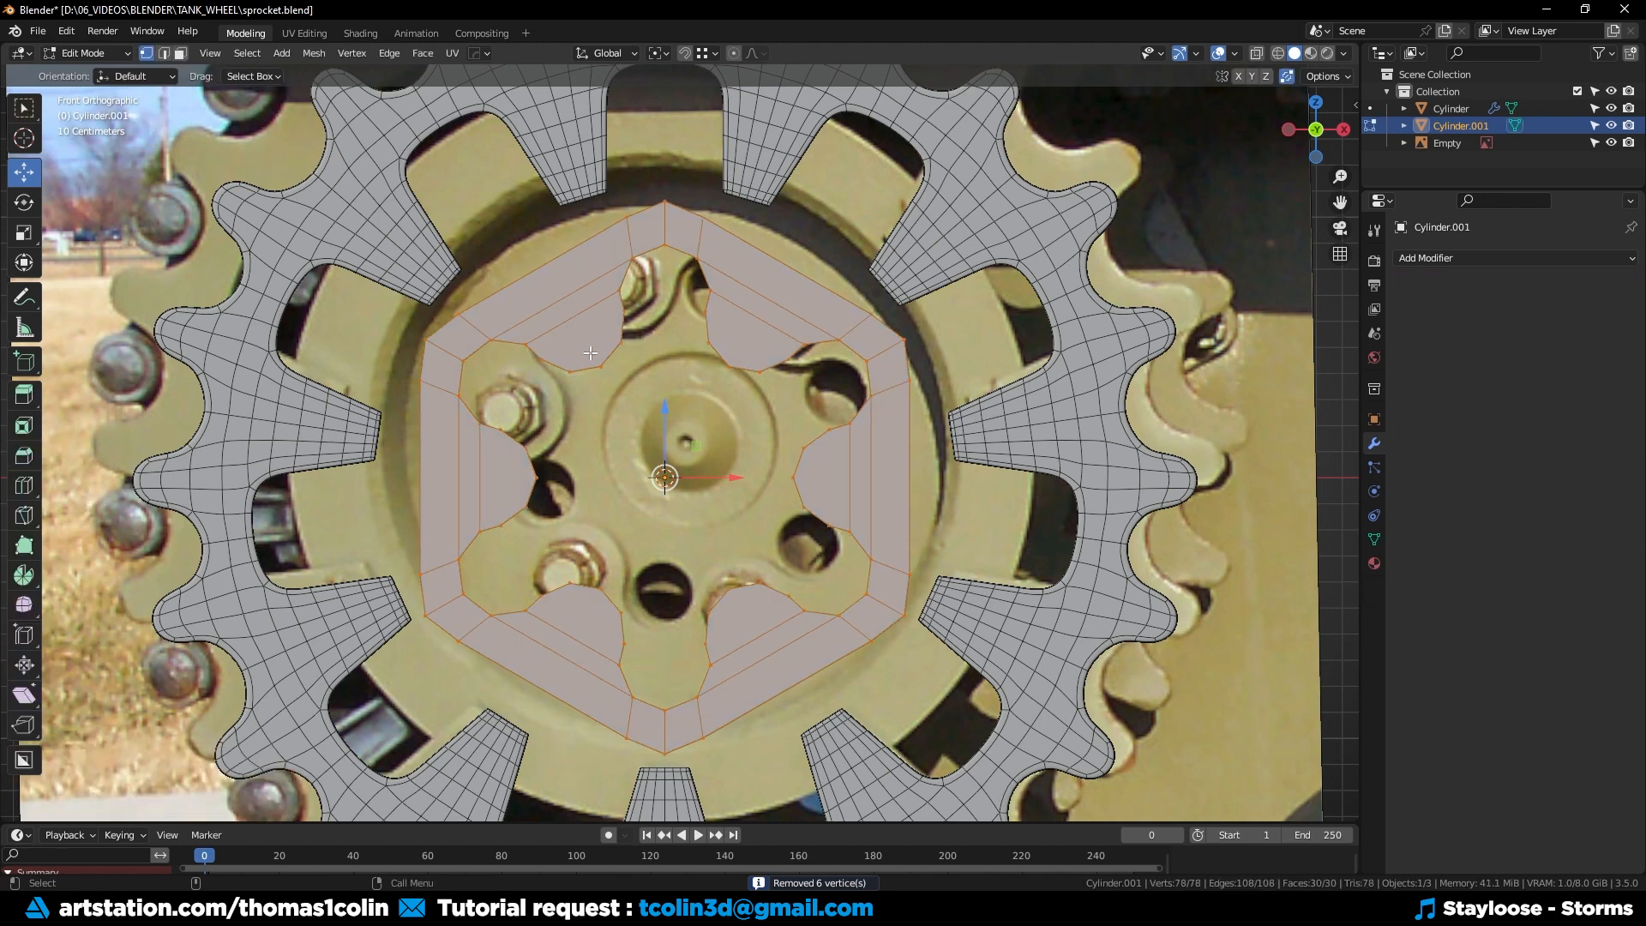
key("k")
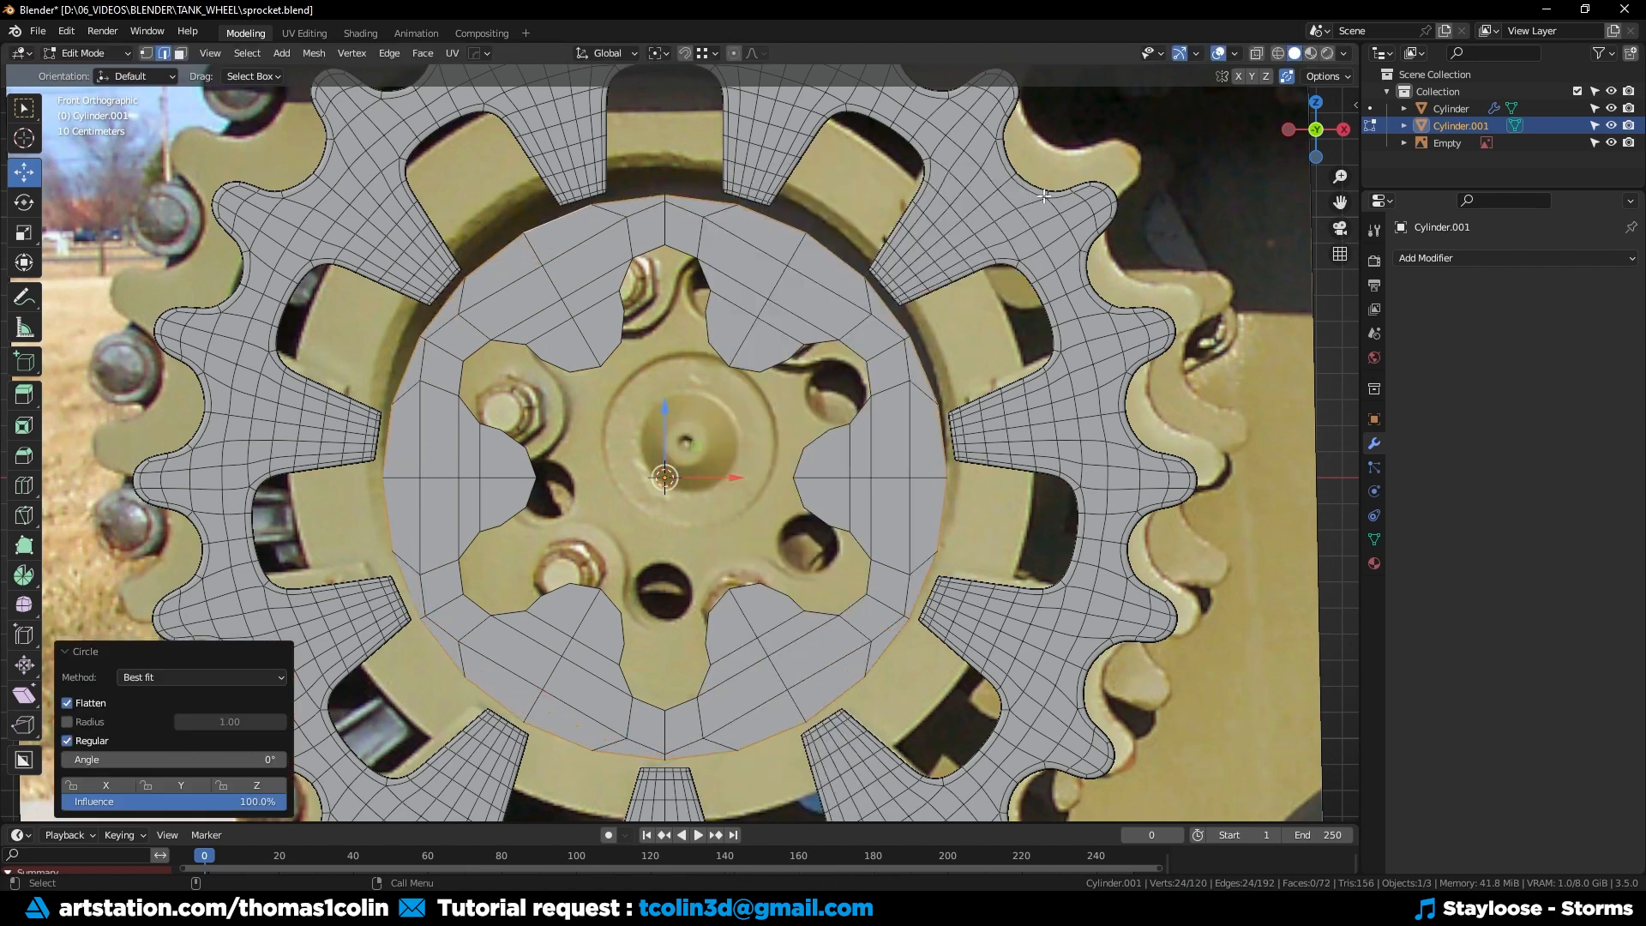
key("s")
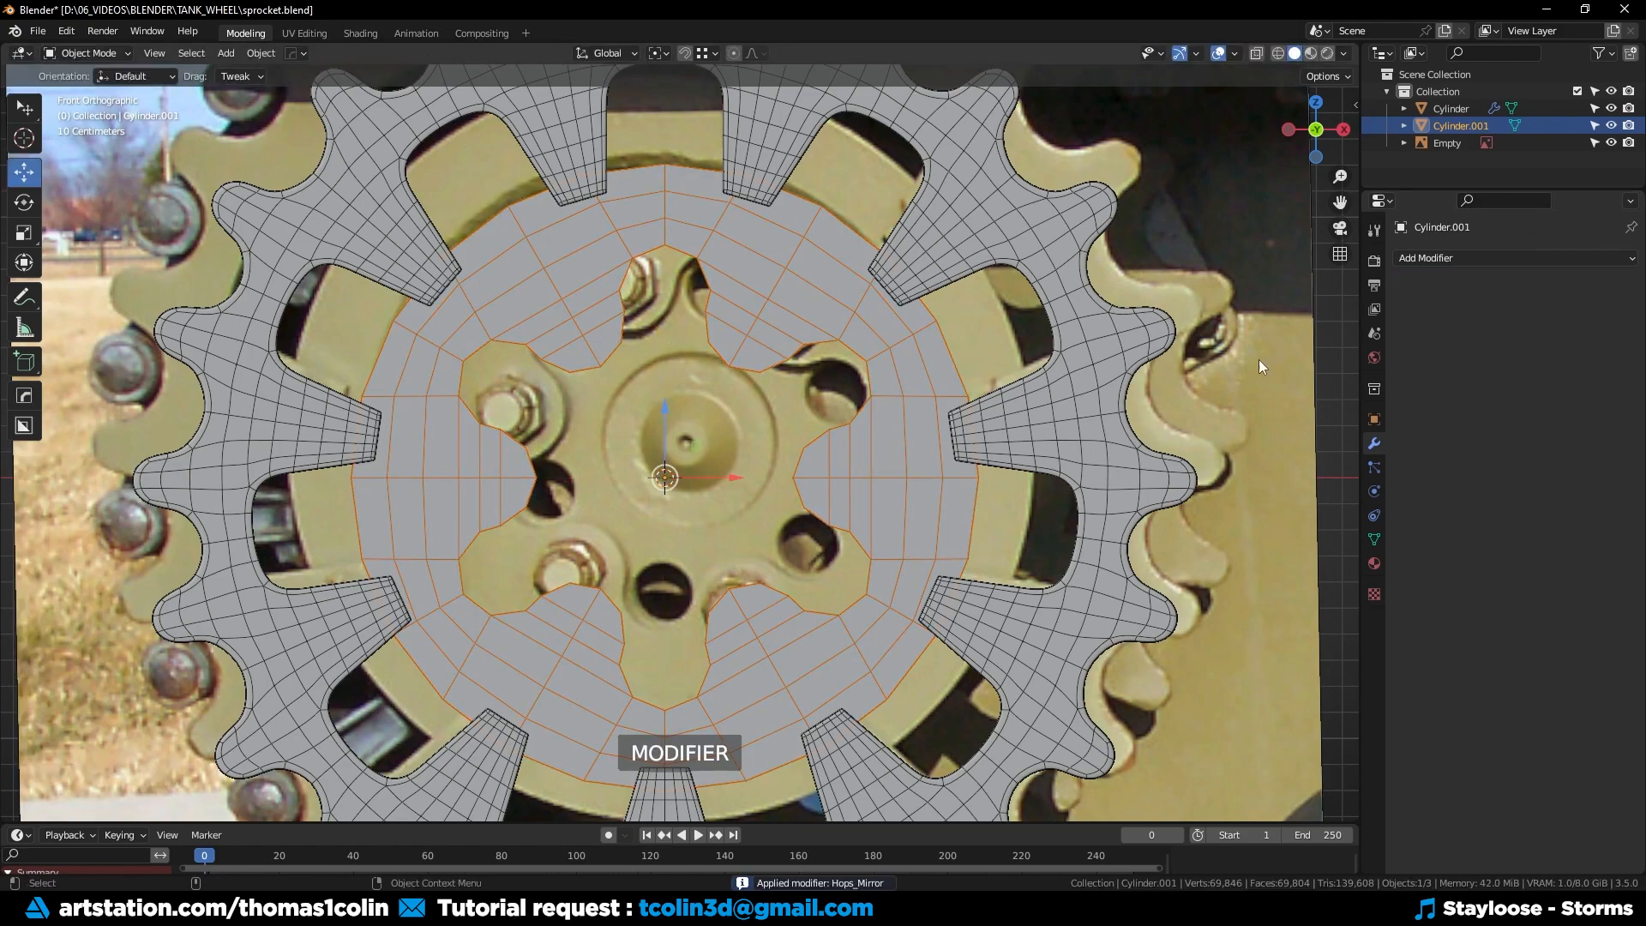
Orbit to check the extruded hub ring's depth, then return to the front view.
left_click_drag(1261, 367, 568, 480)
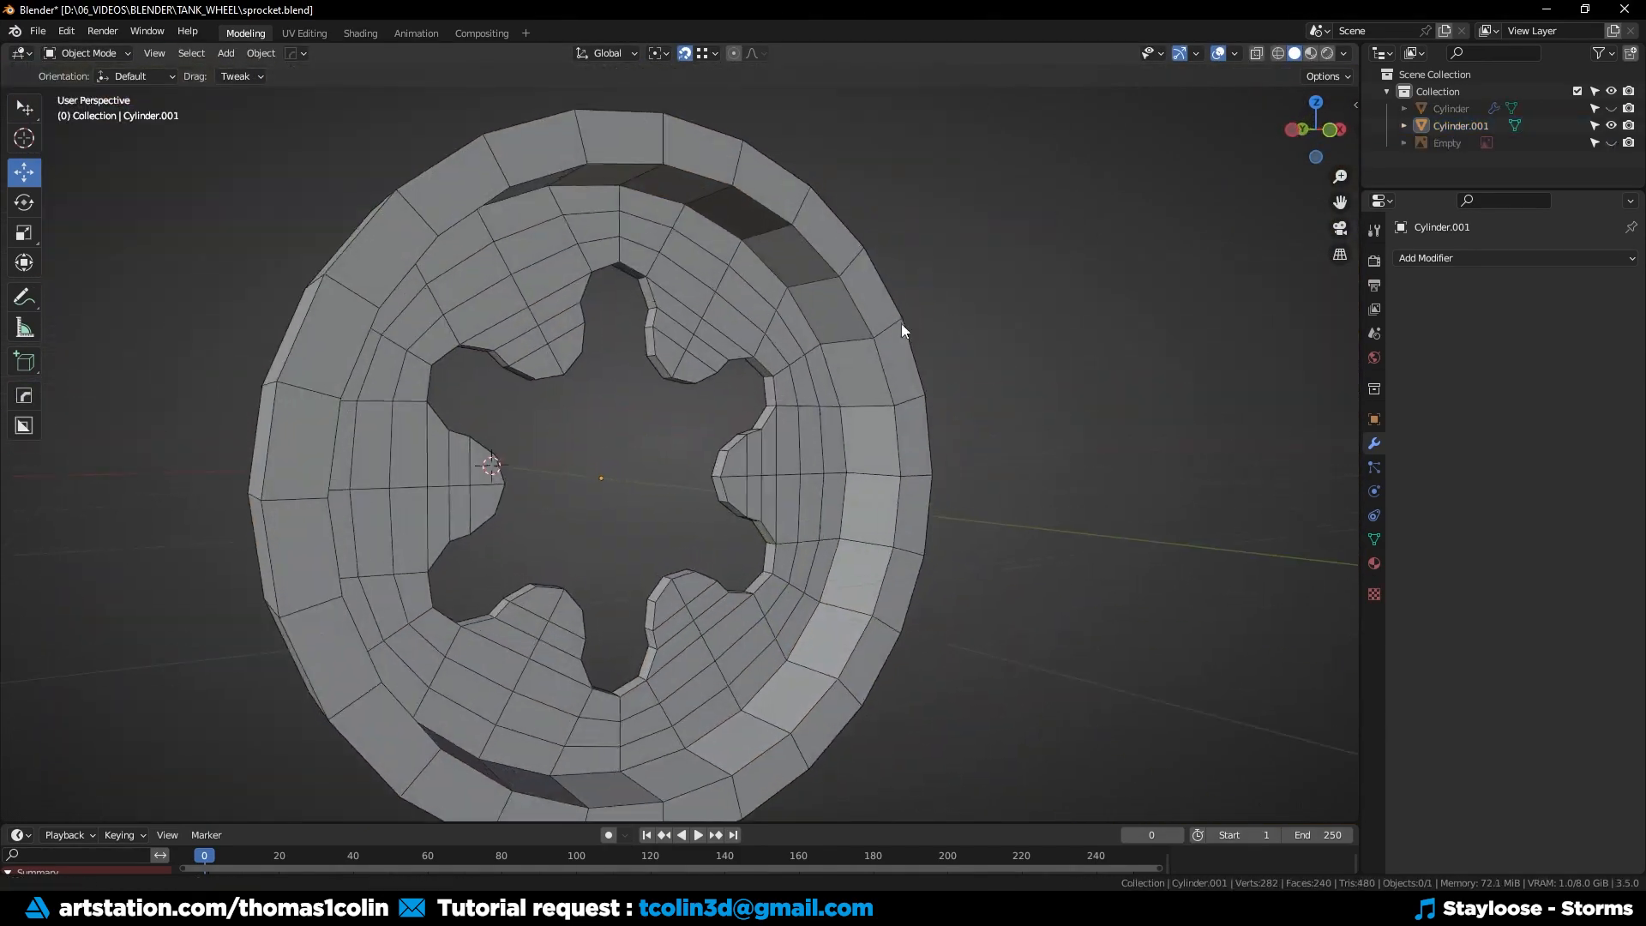
key("Tab")
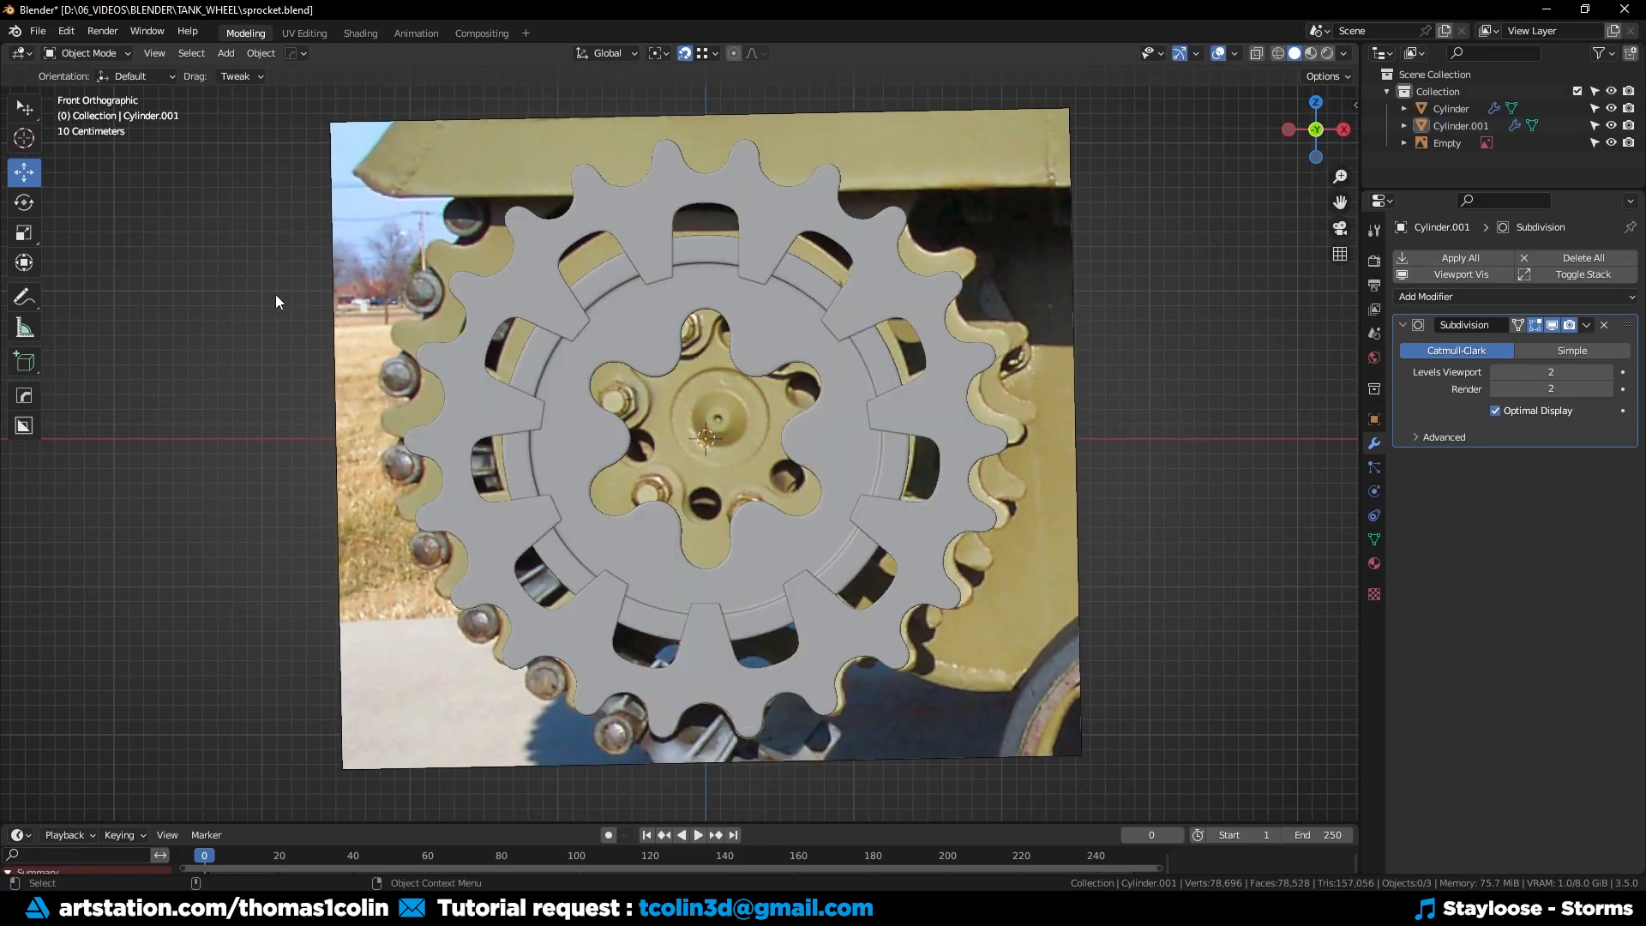
Separate the six-lobed centre plate as its own object and start editing its outline.
key("Tab")
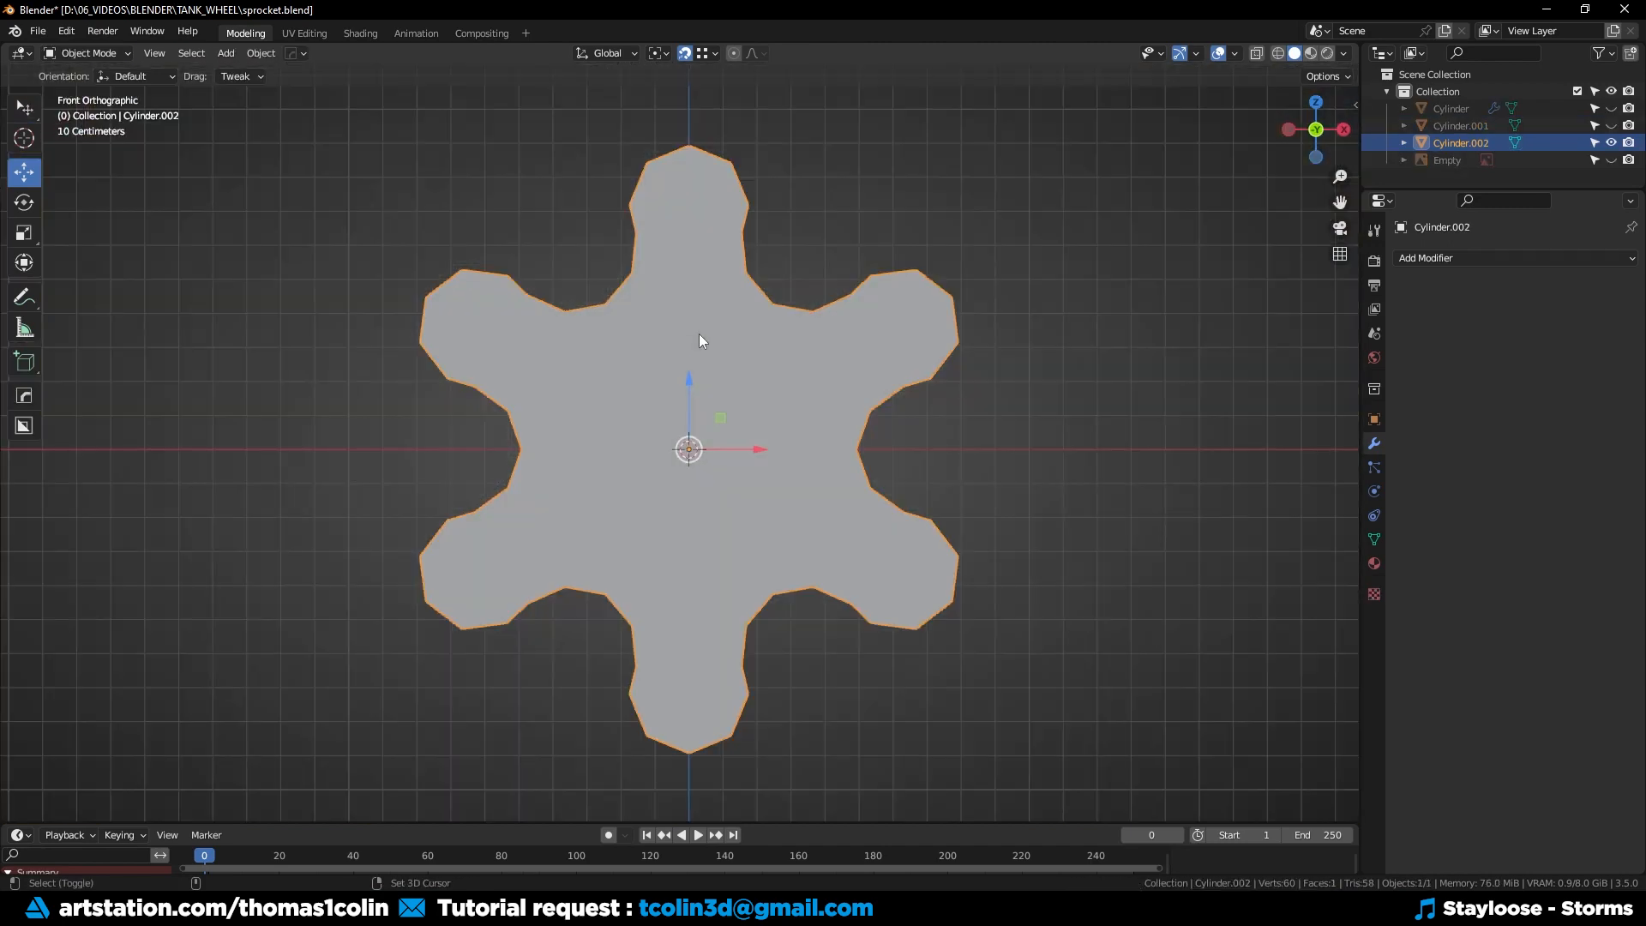
key("Tab")
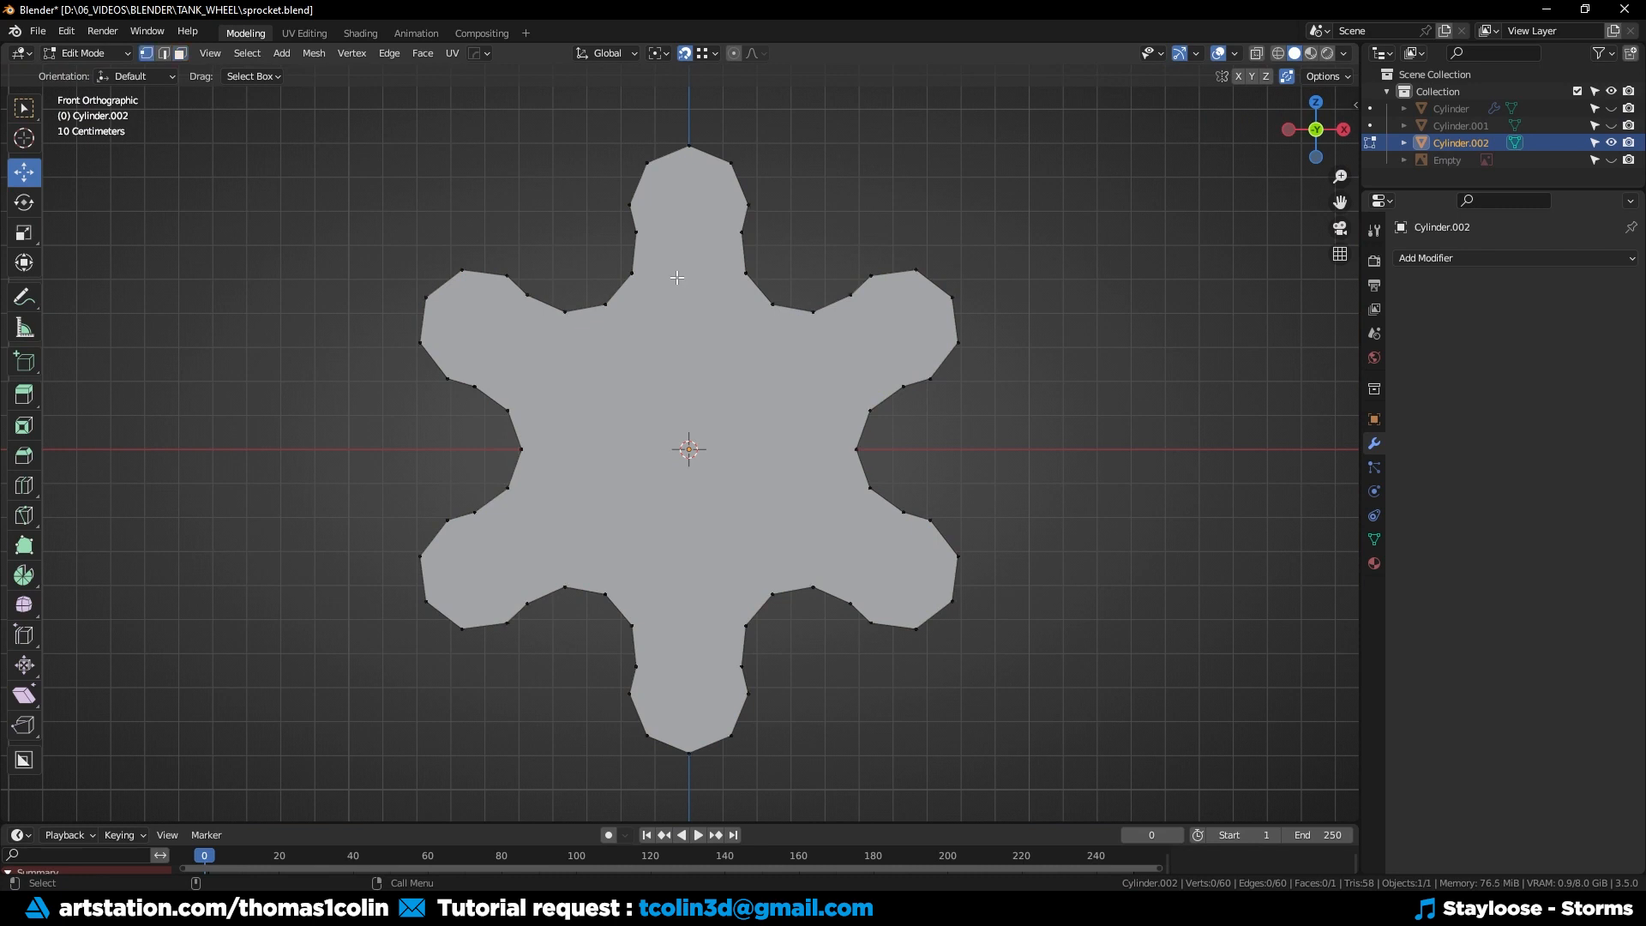
mouse_move(626, 154)
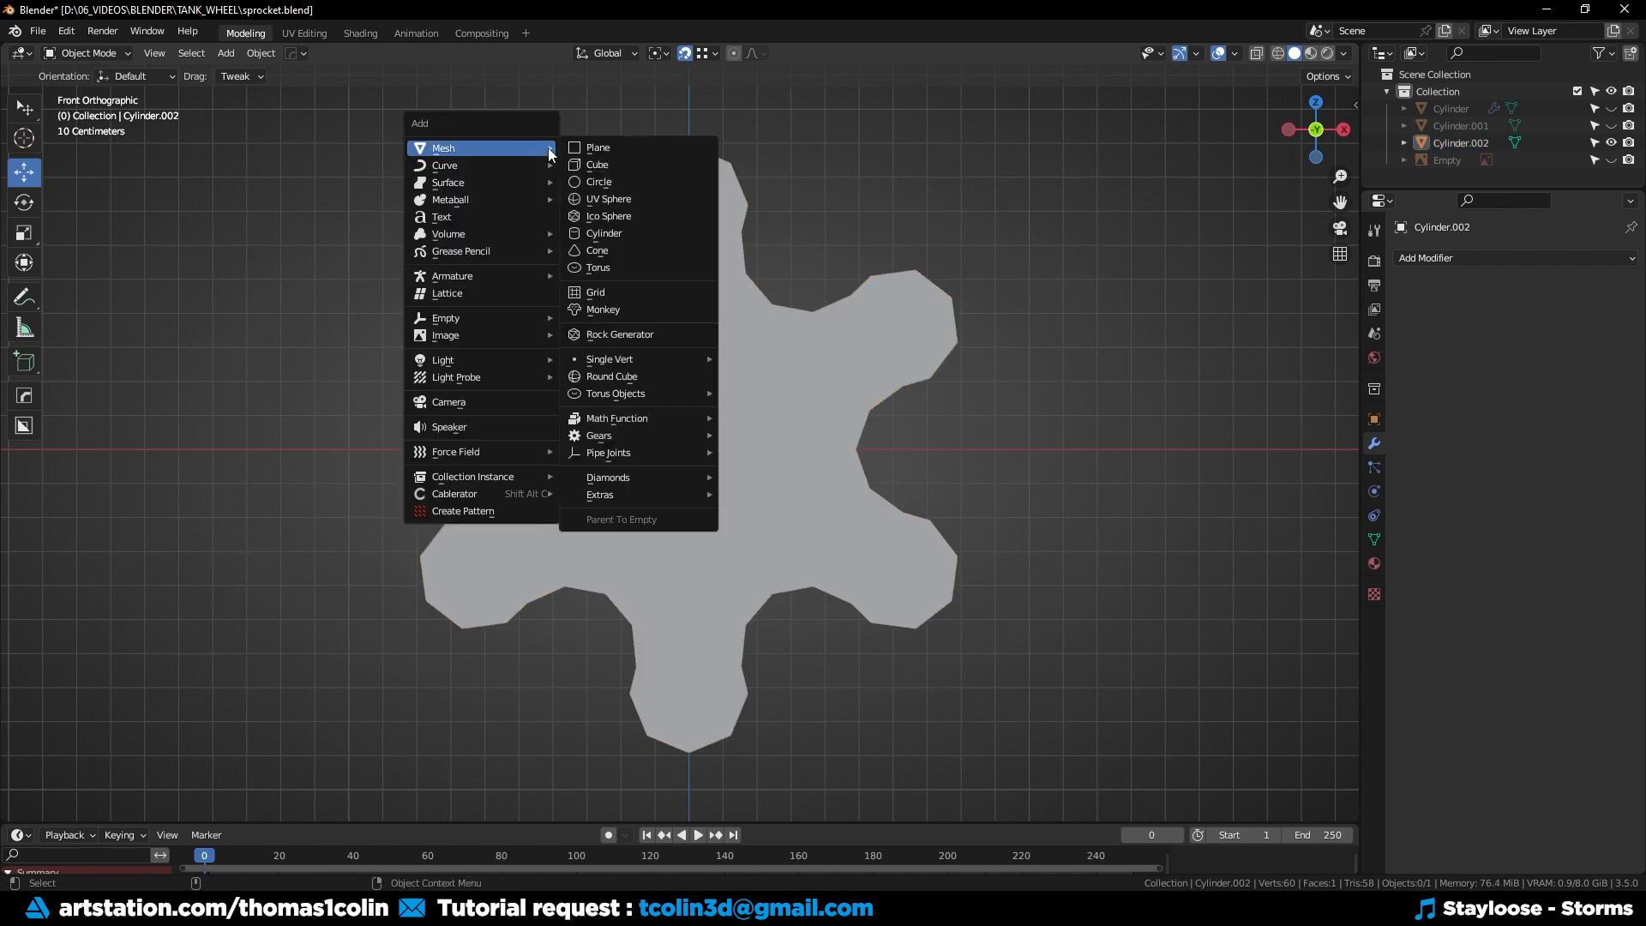
mouse_move(598, 181)
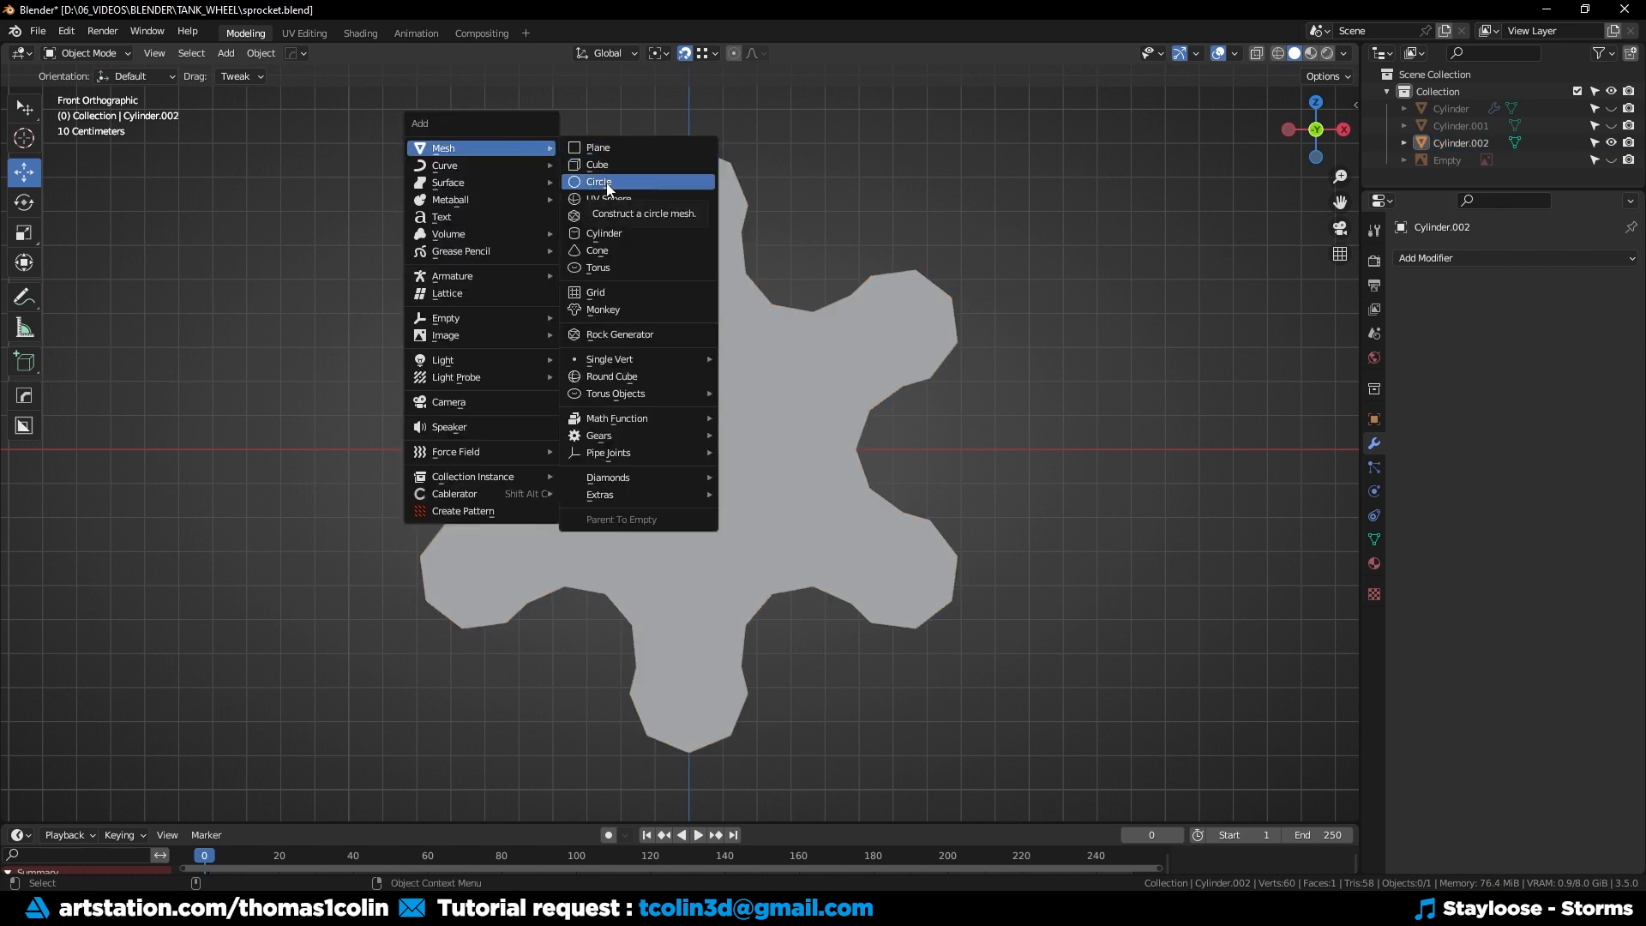
Add a circle mesh on the top lobe, scale it to fit and check the plate outline.
left_click(598, 180)
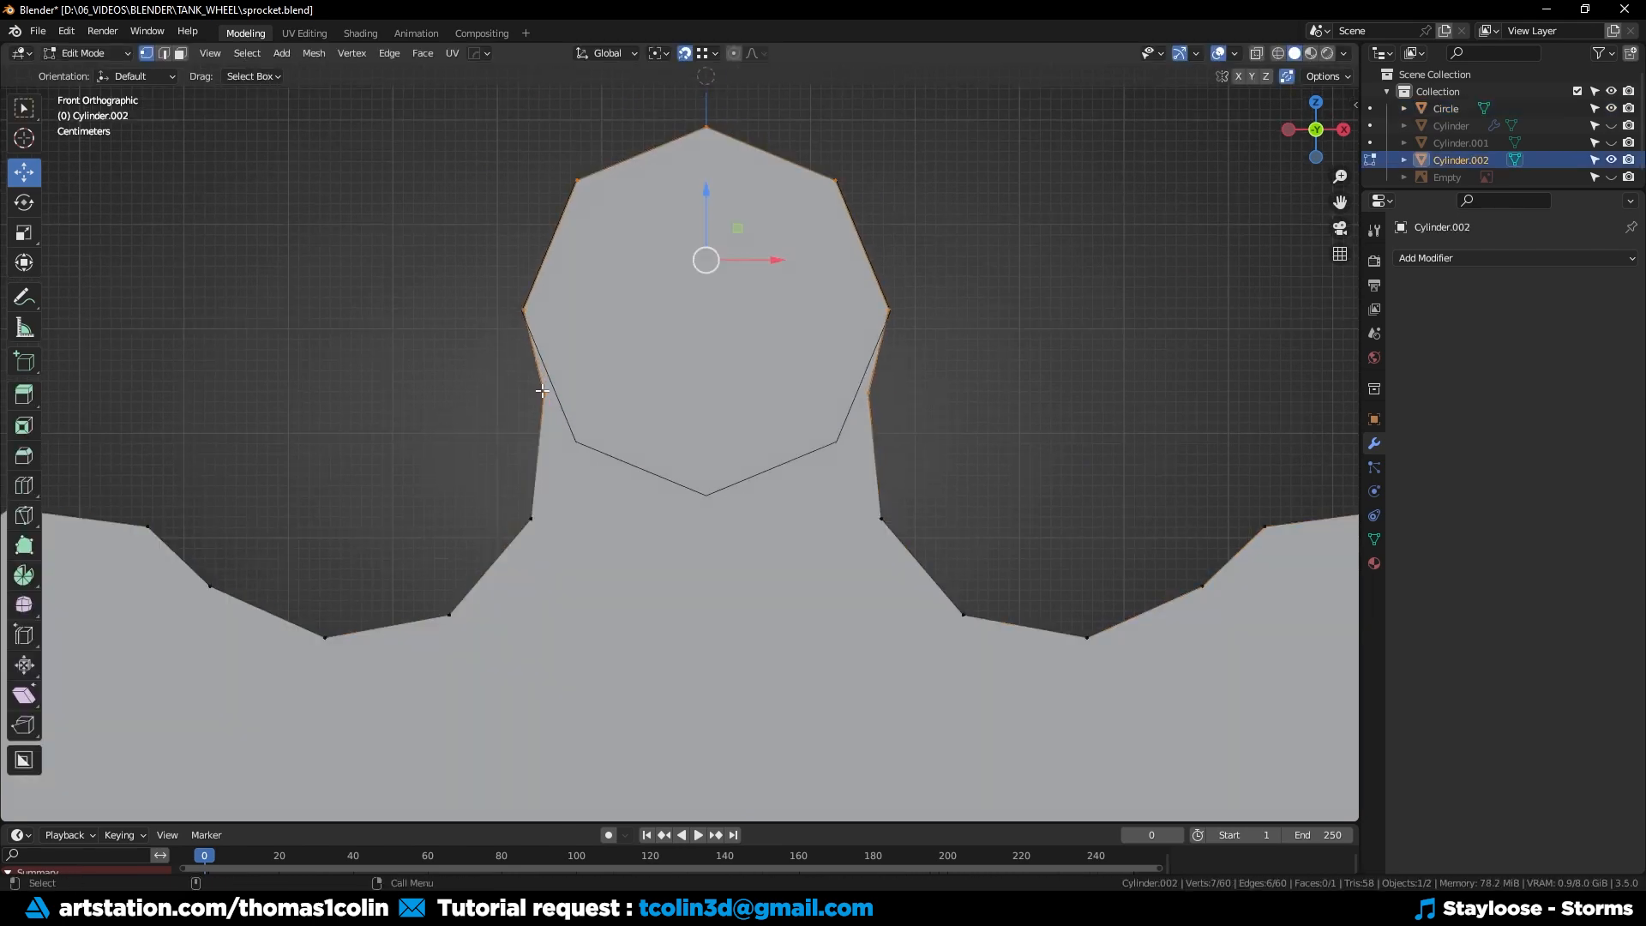
key("s")
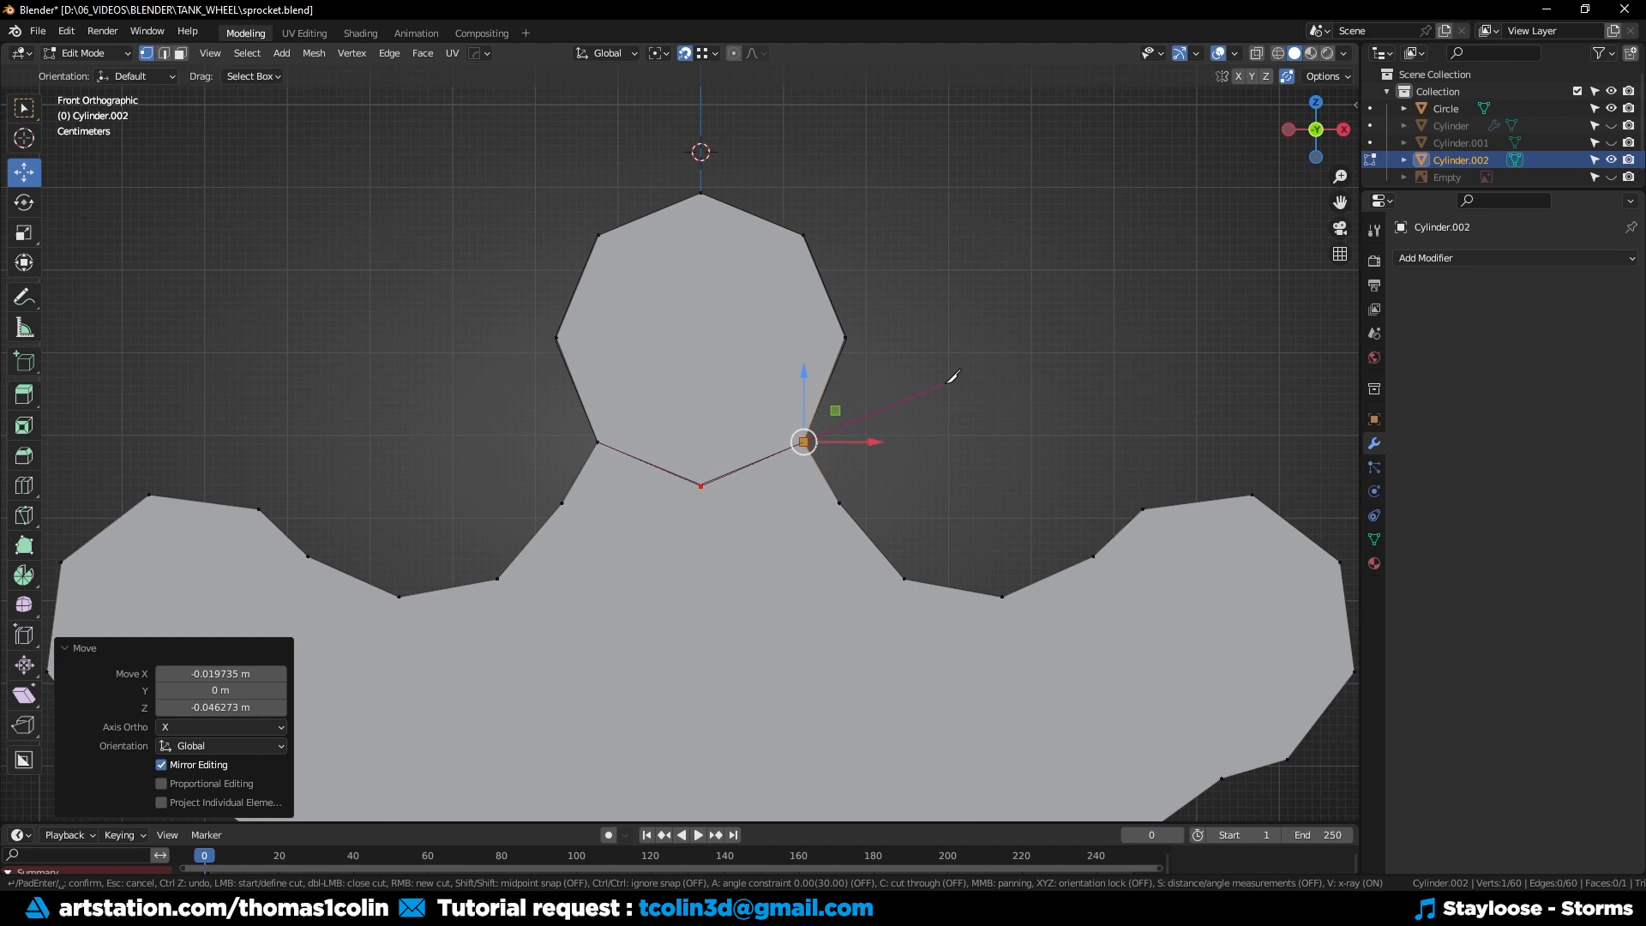
key("Tab")
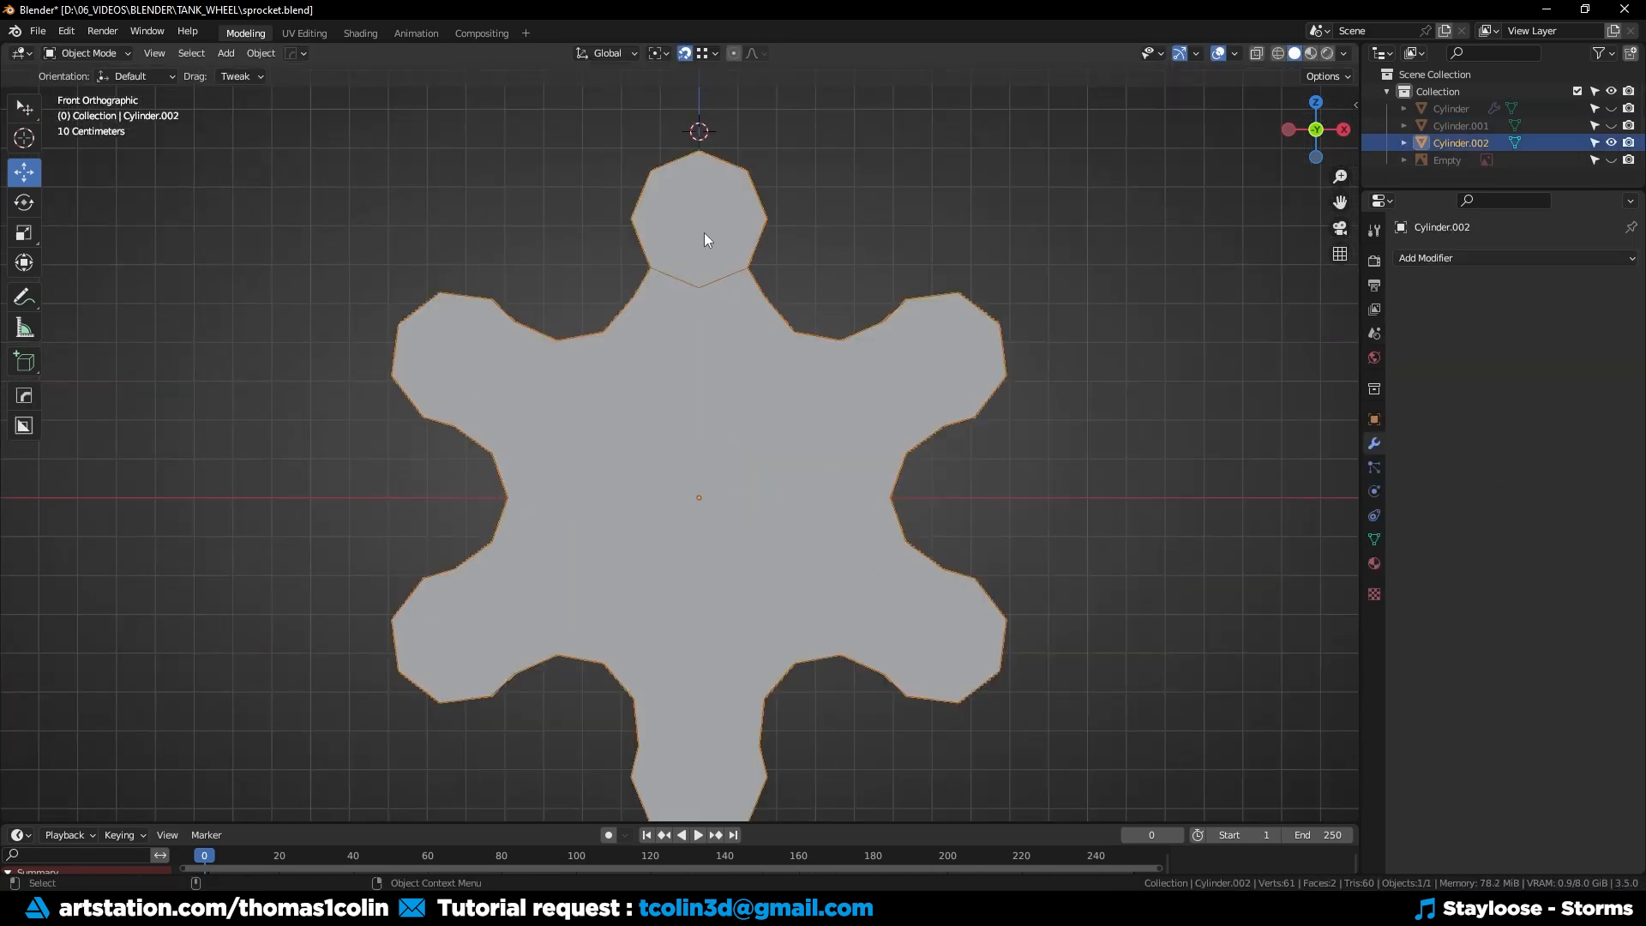
key("Tab")
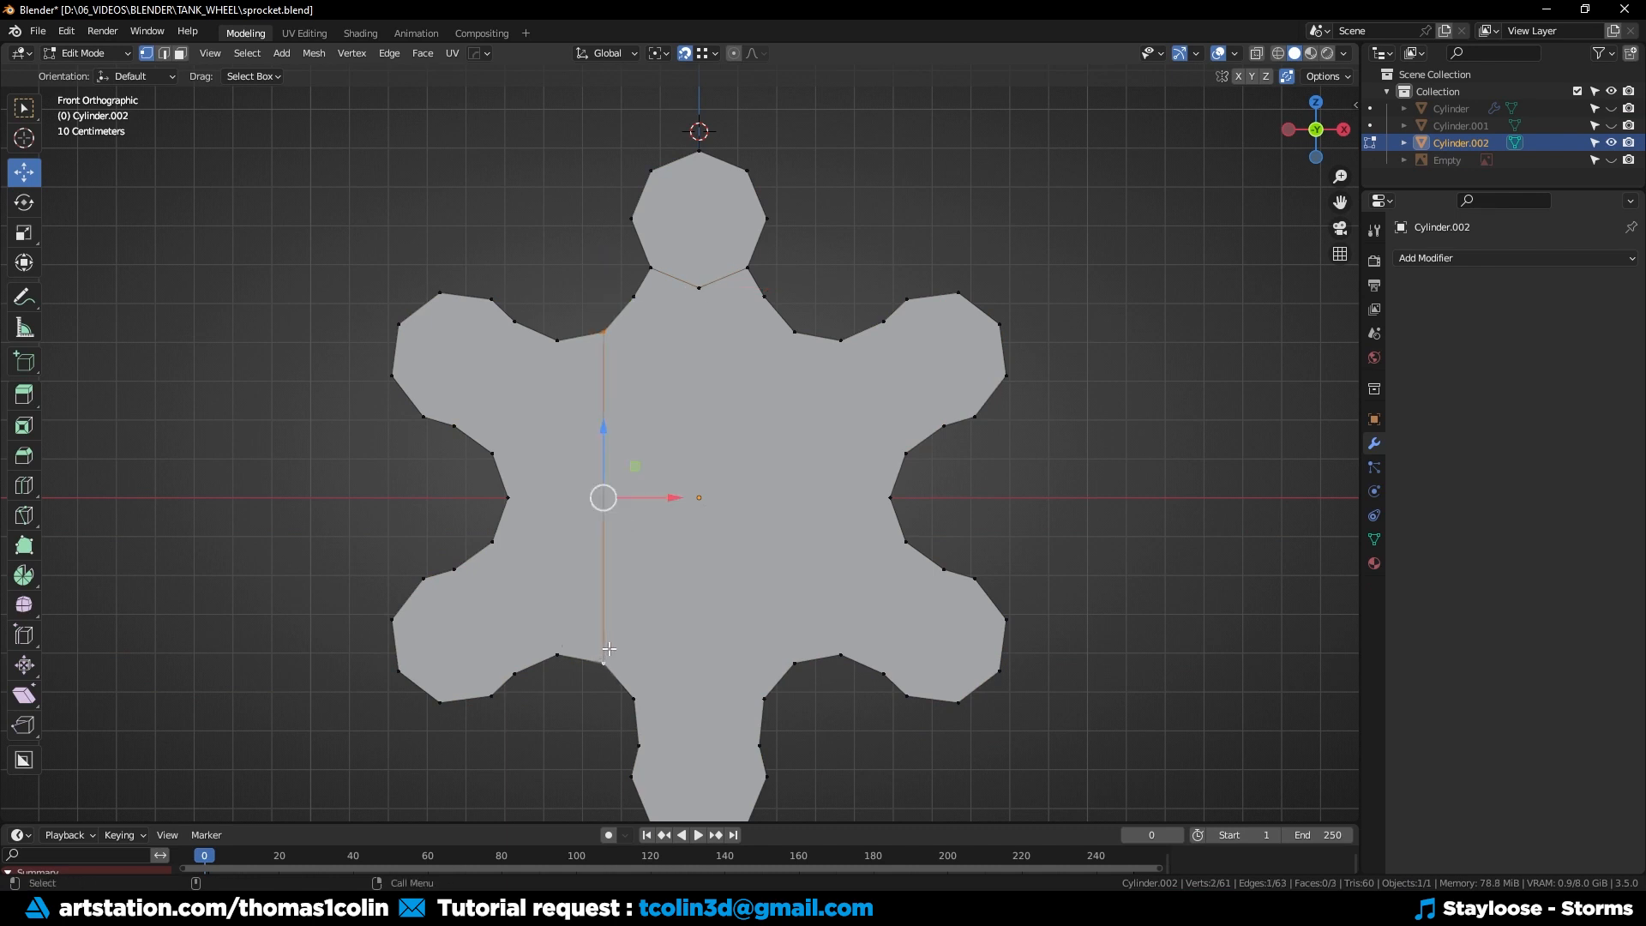
Fill the plate with faces, then delete every face except the top wedge and its lobe.
left_click(793, 662)
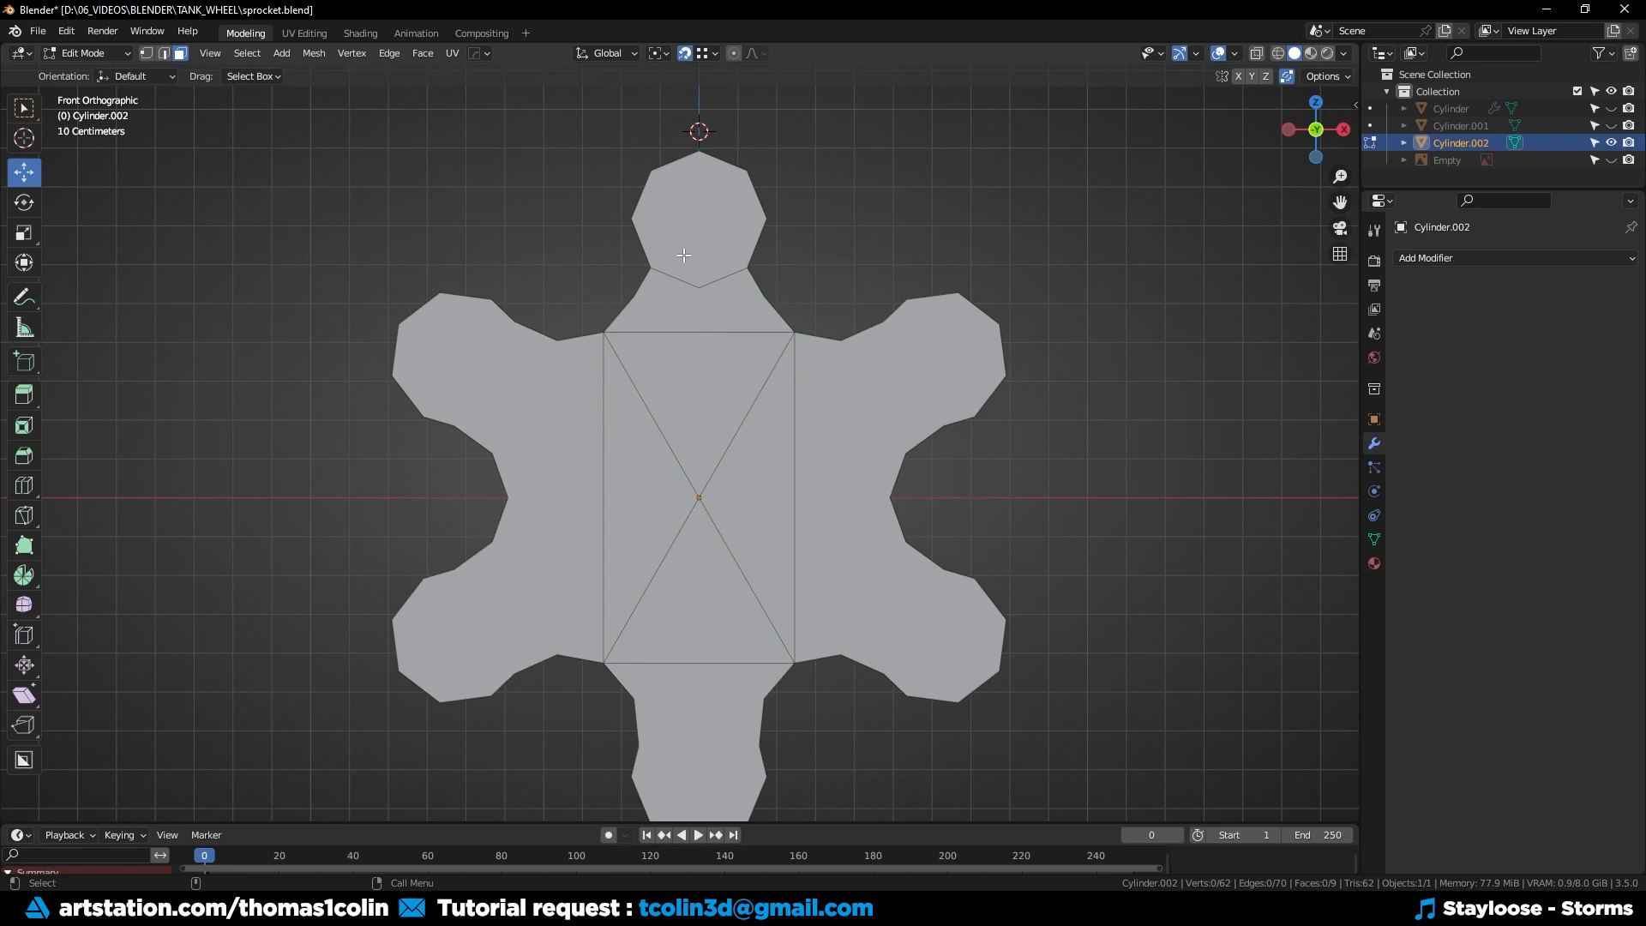
left_click(707, 376)
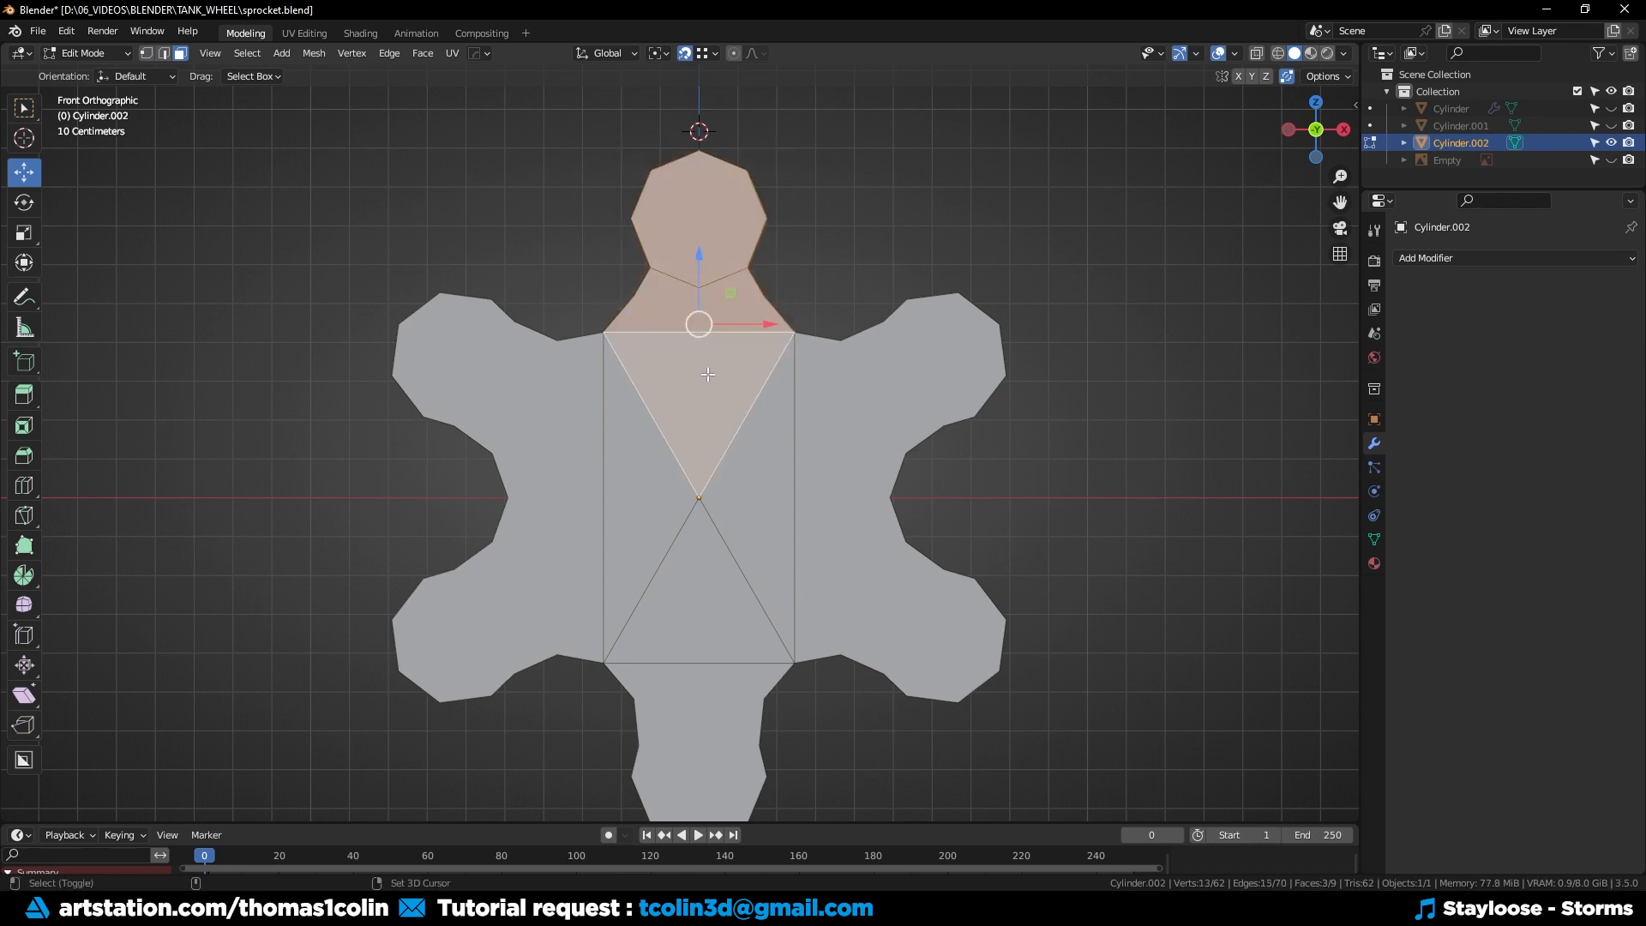
key("x")
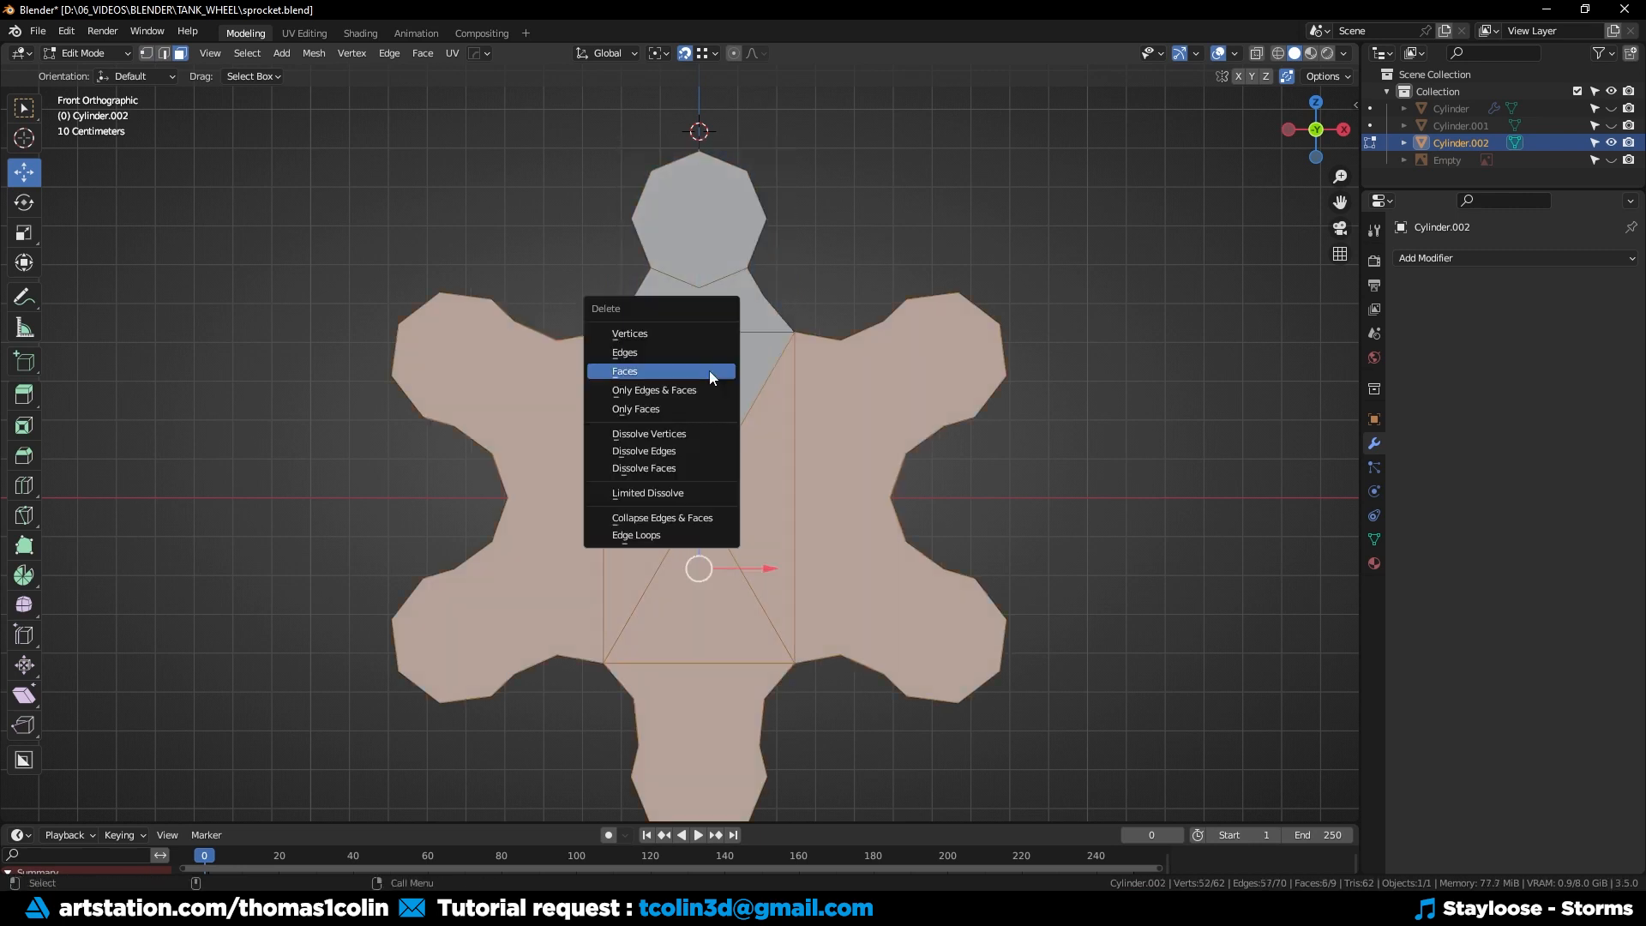
left_click(624, 370)
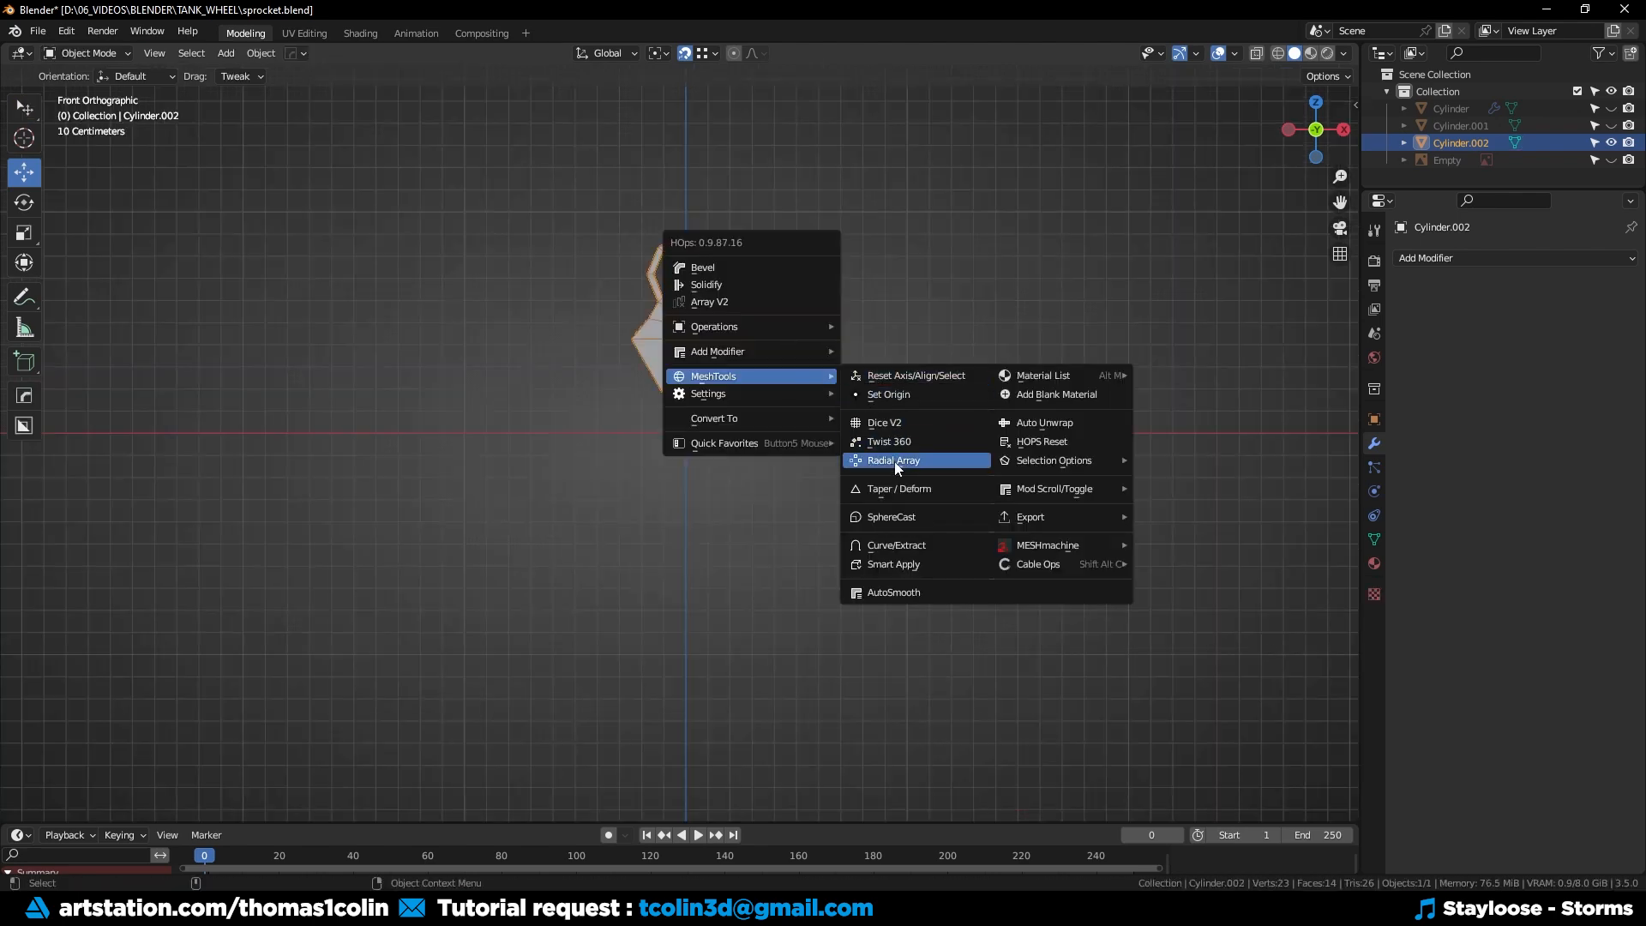
Radially array the wedge six times into a full centre plate and inspect its mesh.
left_click(893, 459)
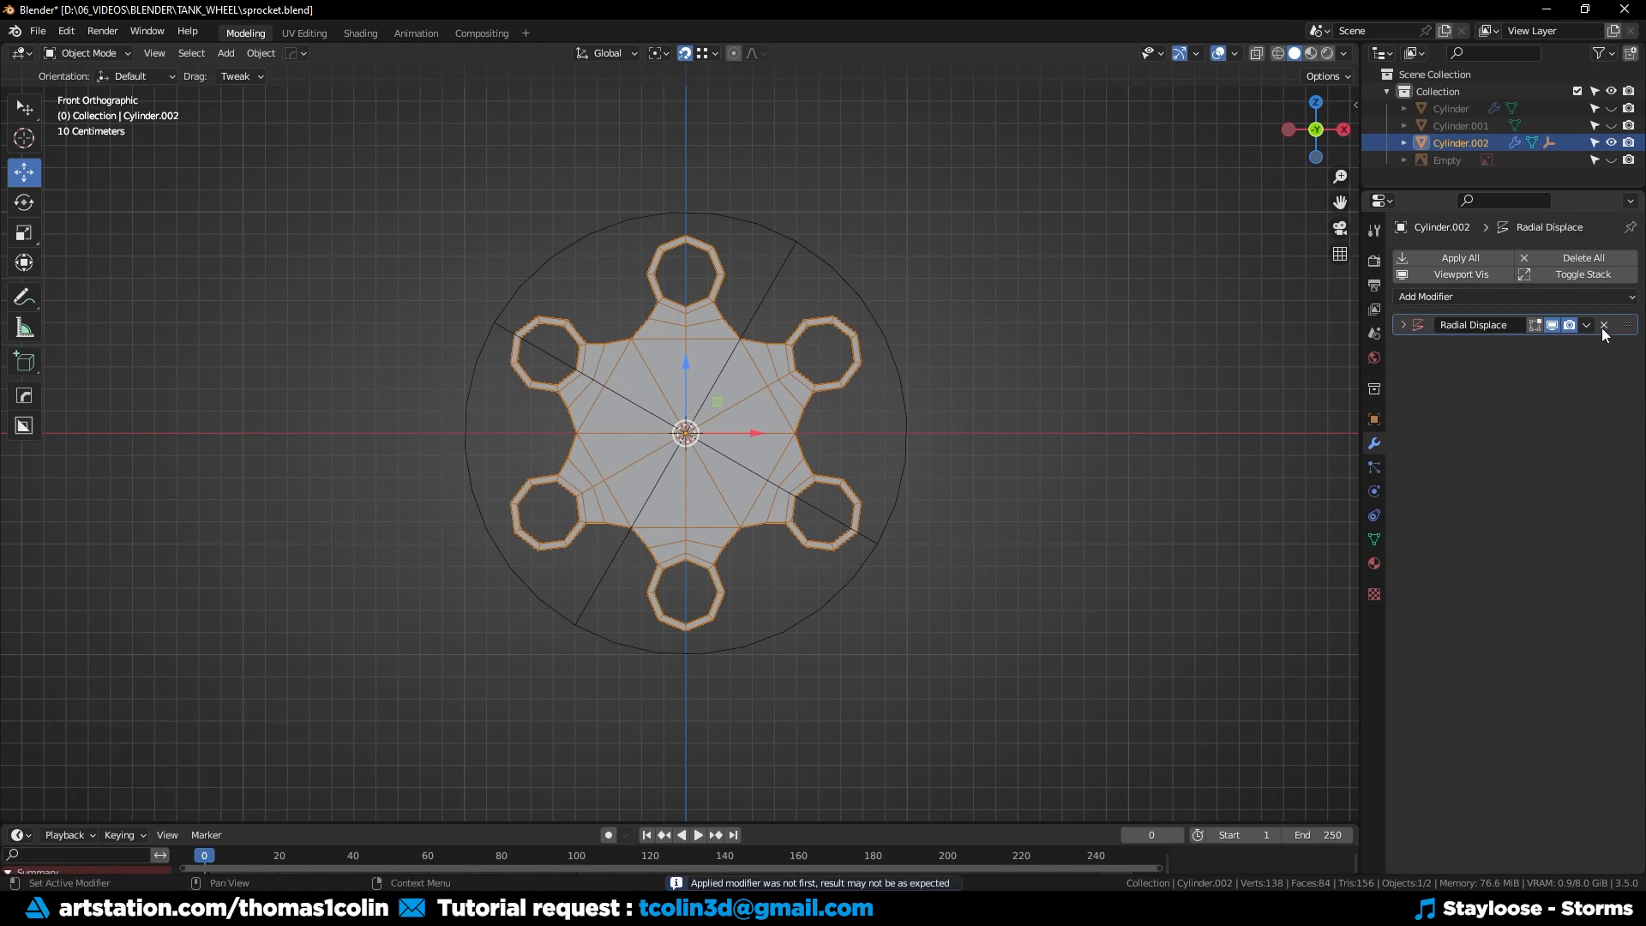
key("Tab")
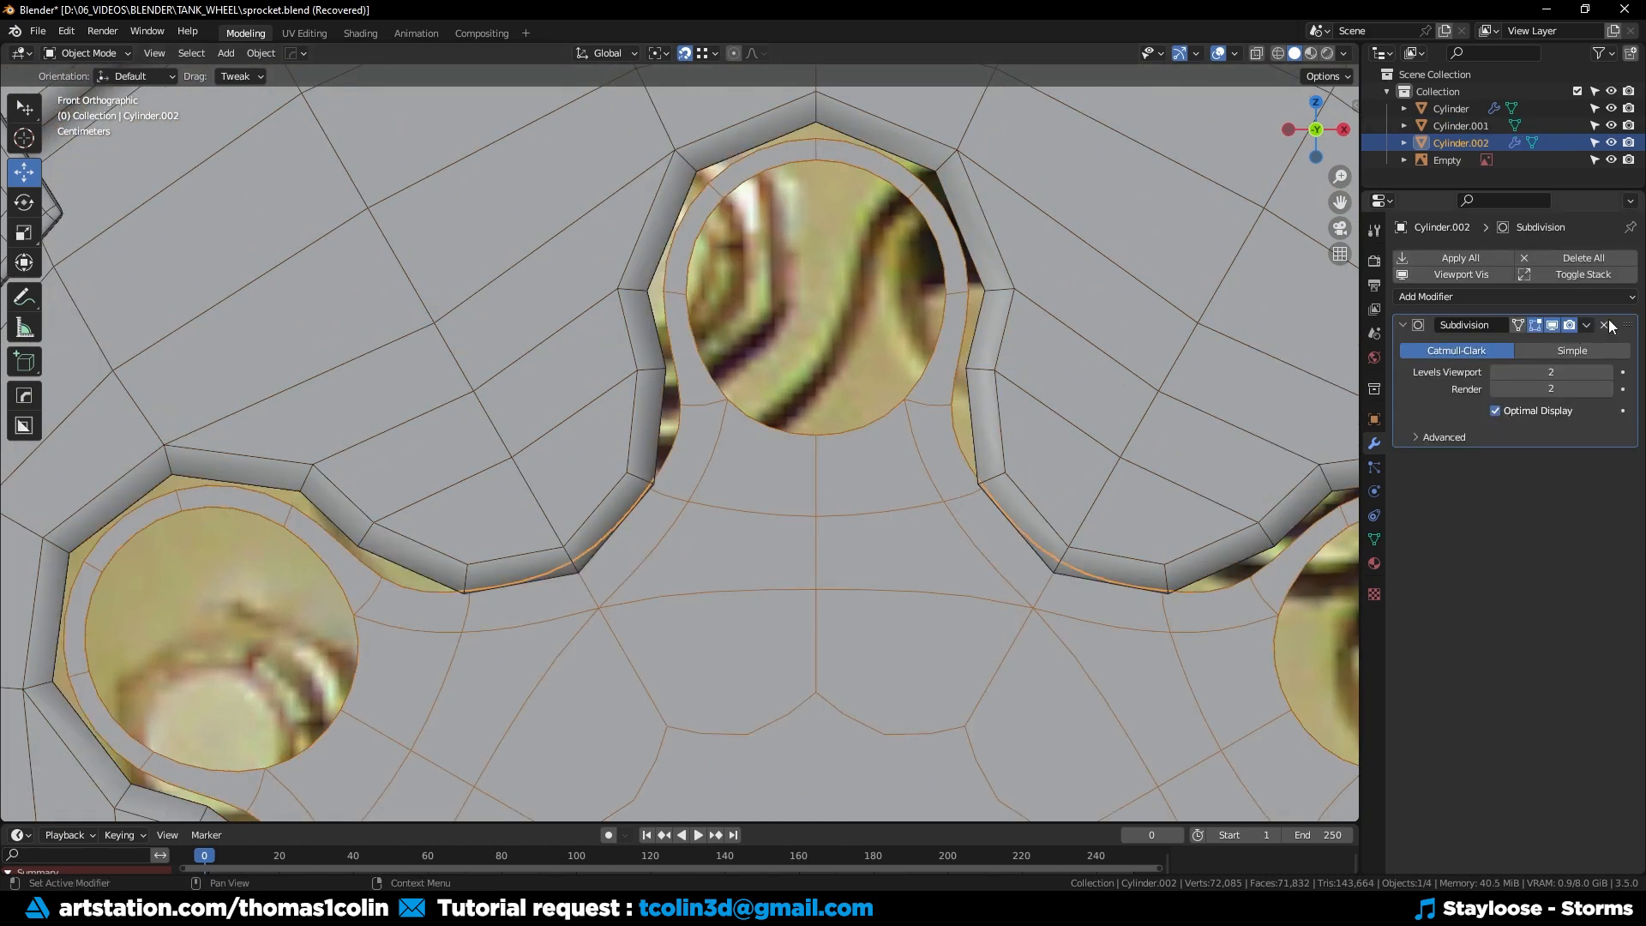
Pull the ring vertex beside the top lobe outward and trim back to the single wedge.
key("tab")
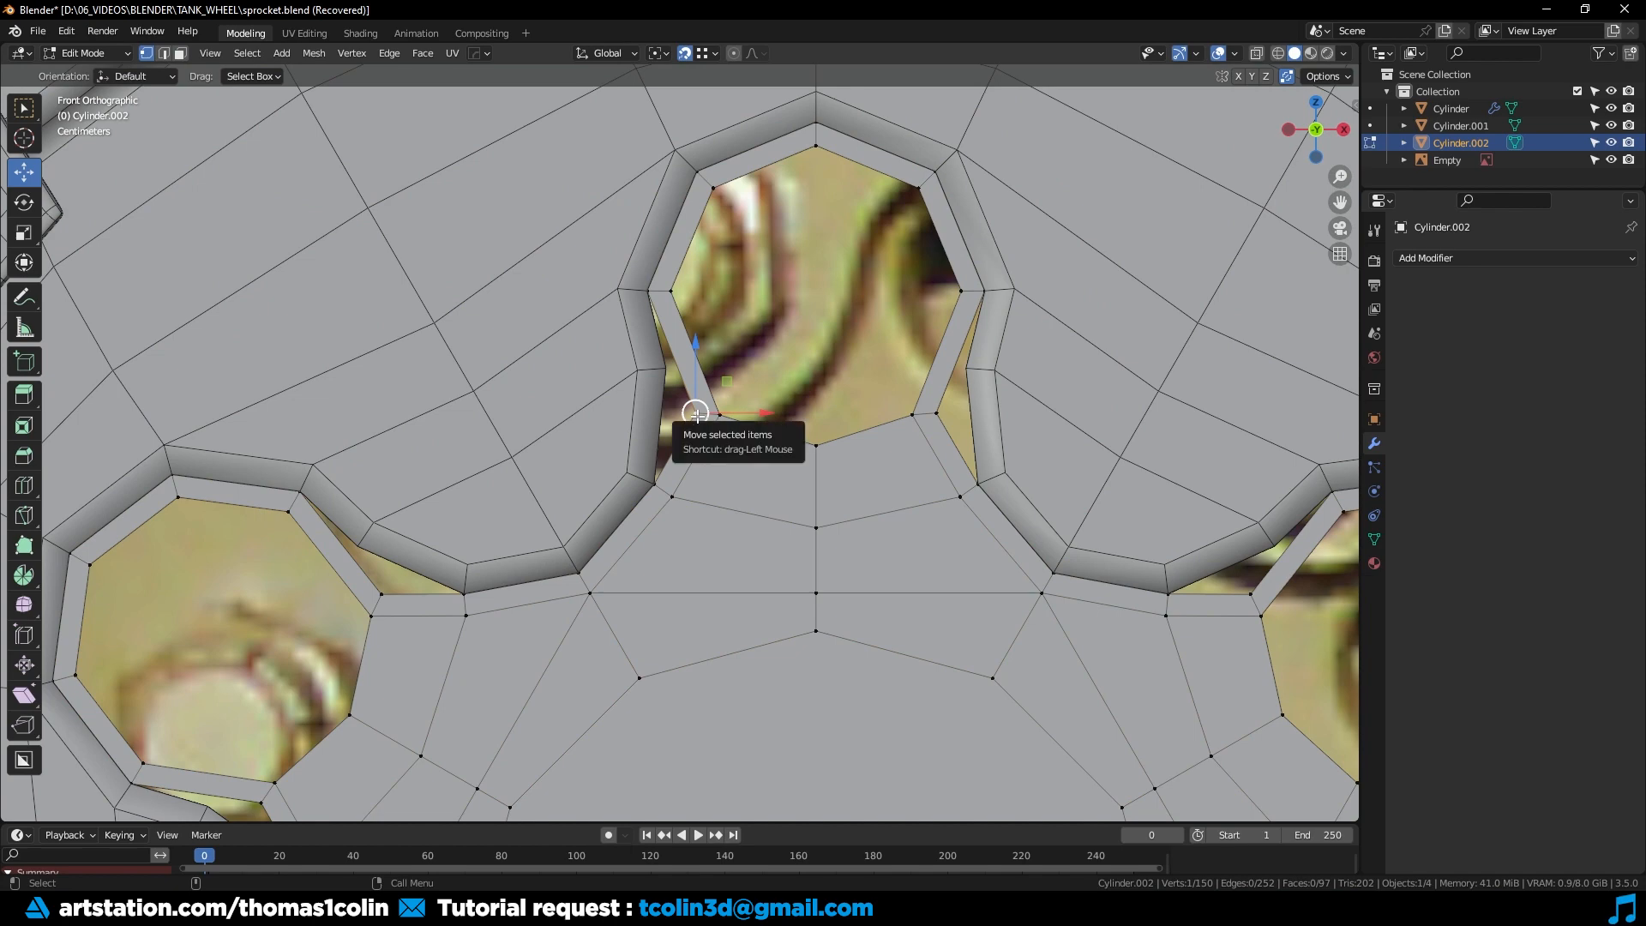
left_click_drag(696, 411, 667, 367)
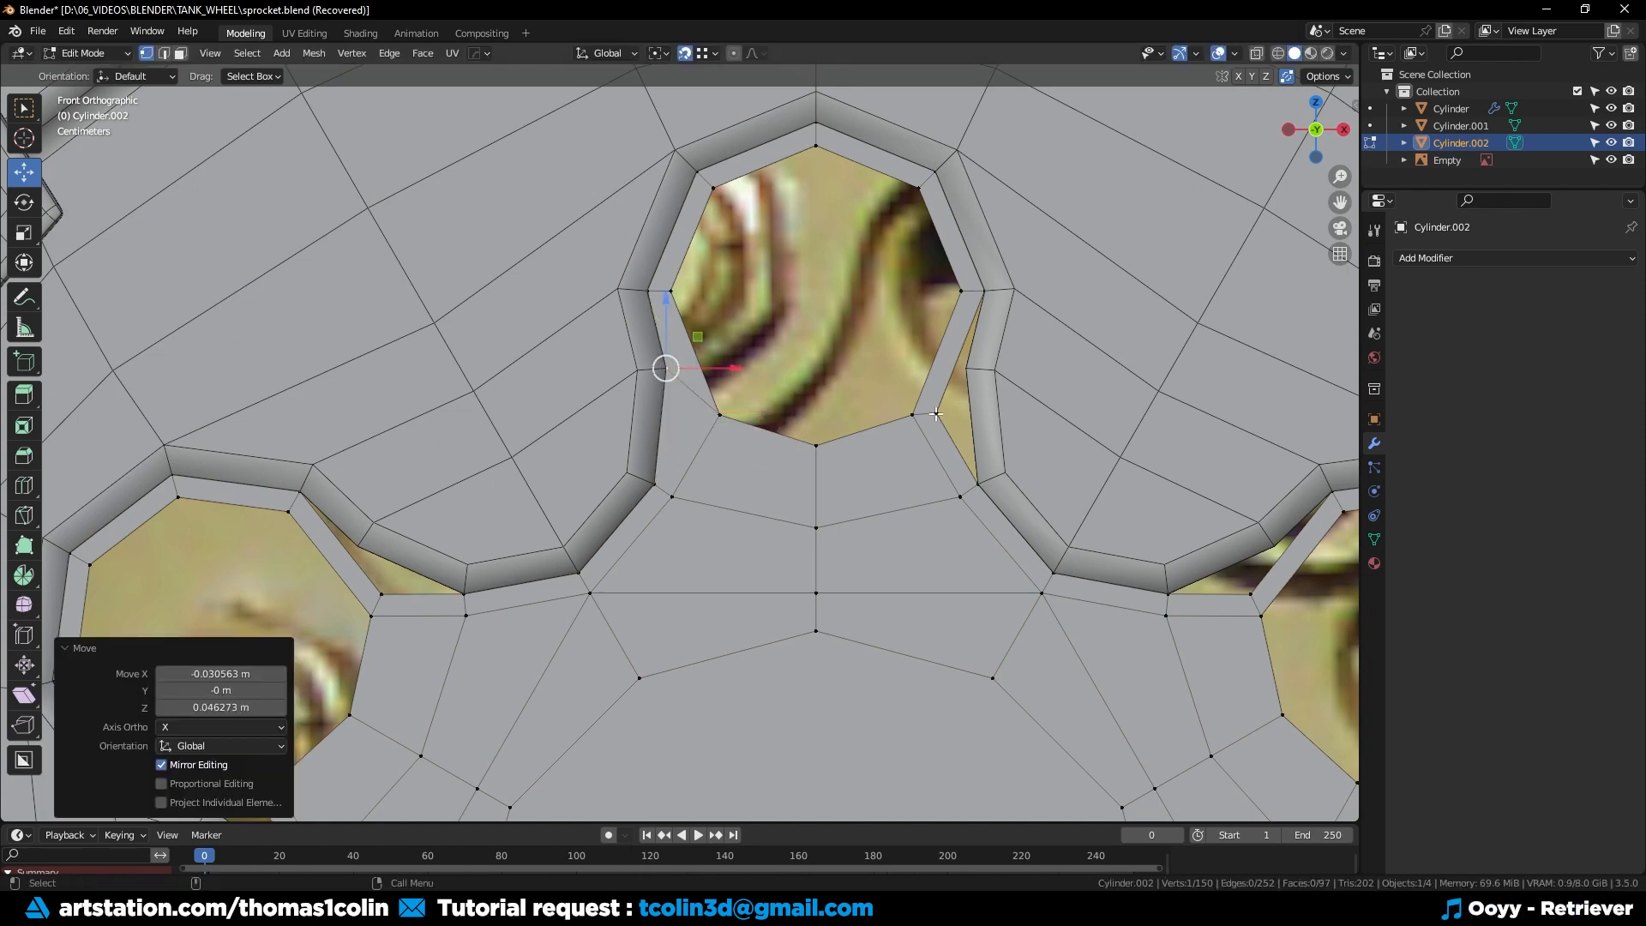
scroll("down", 3)
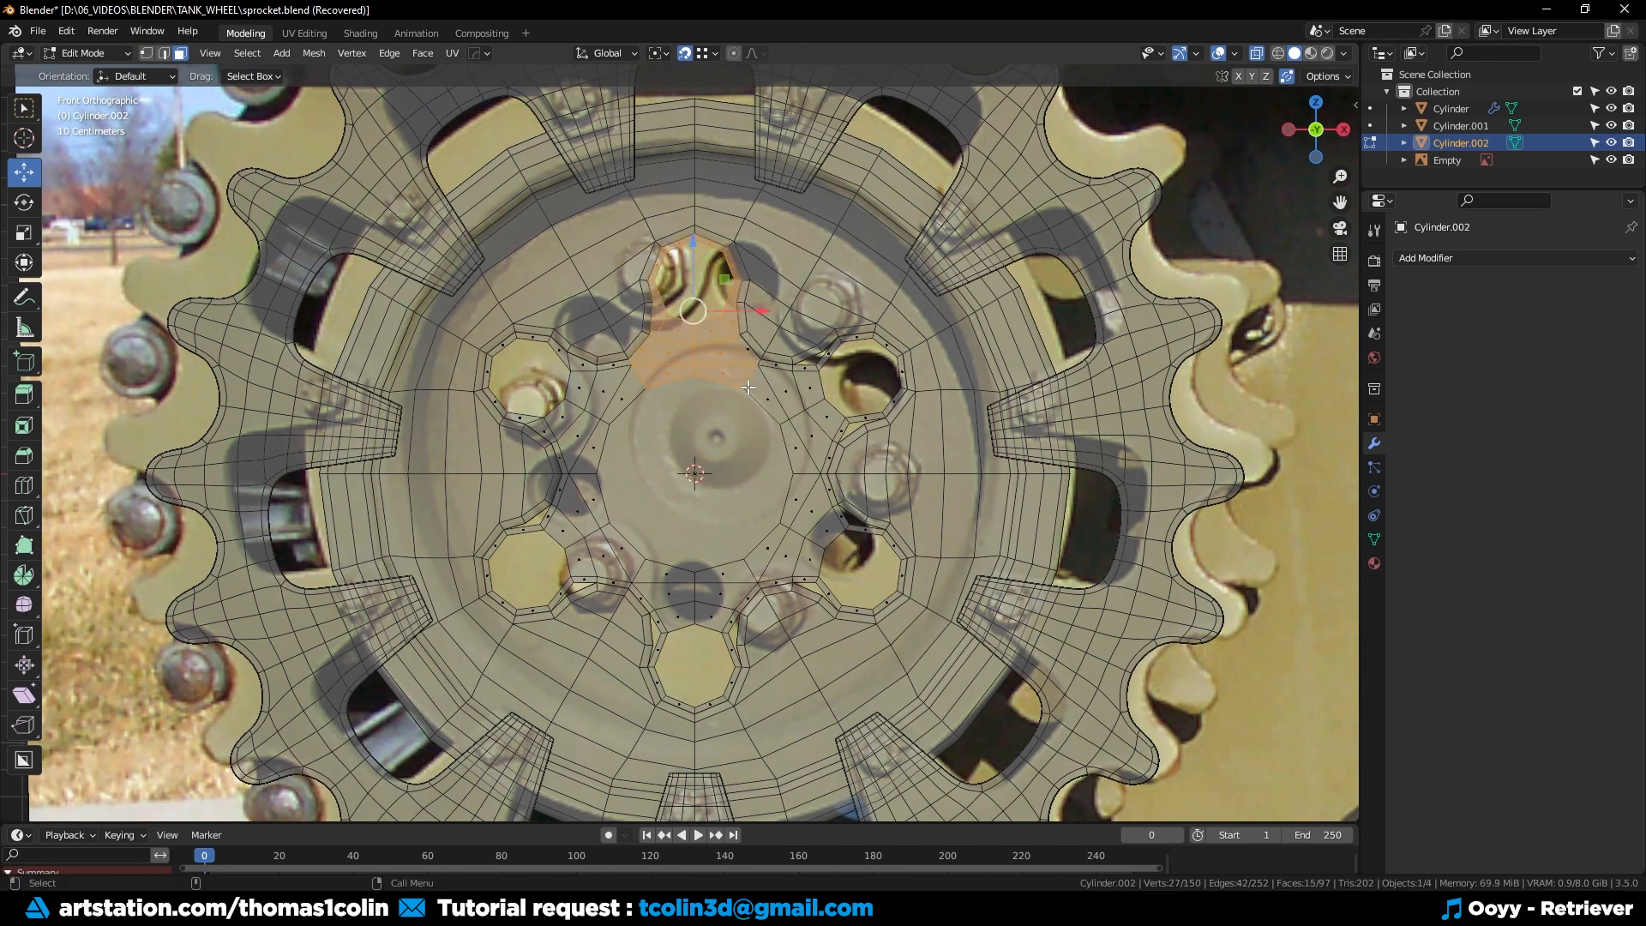
key("Tab")
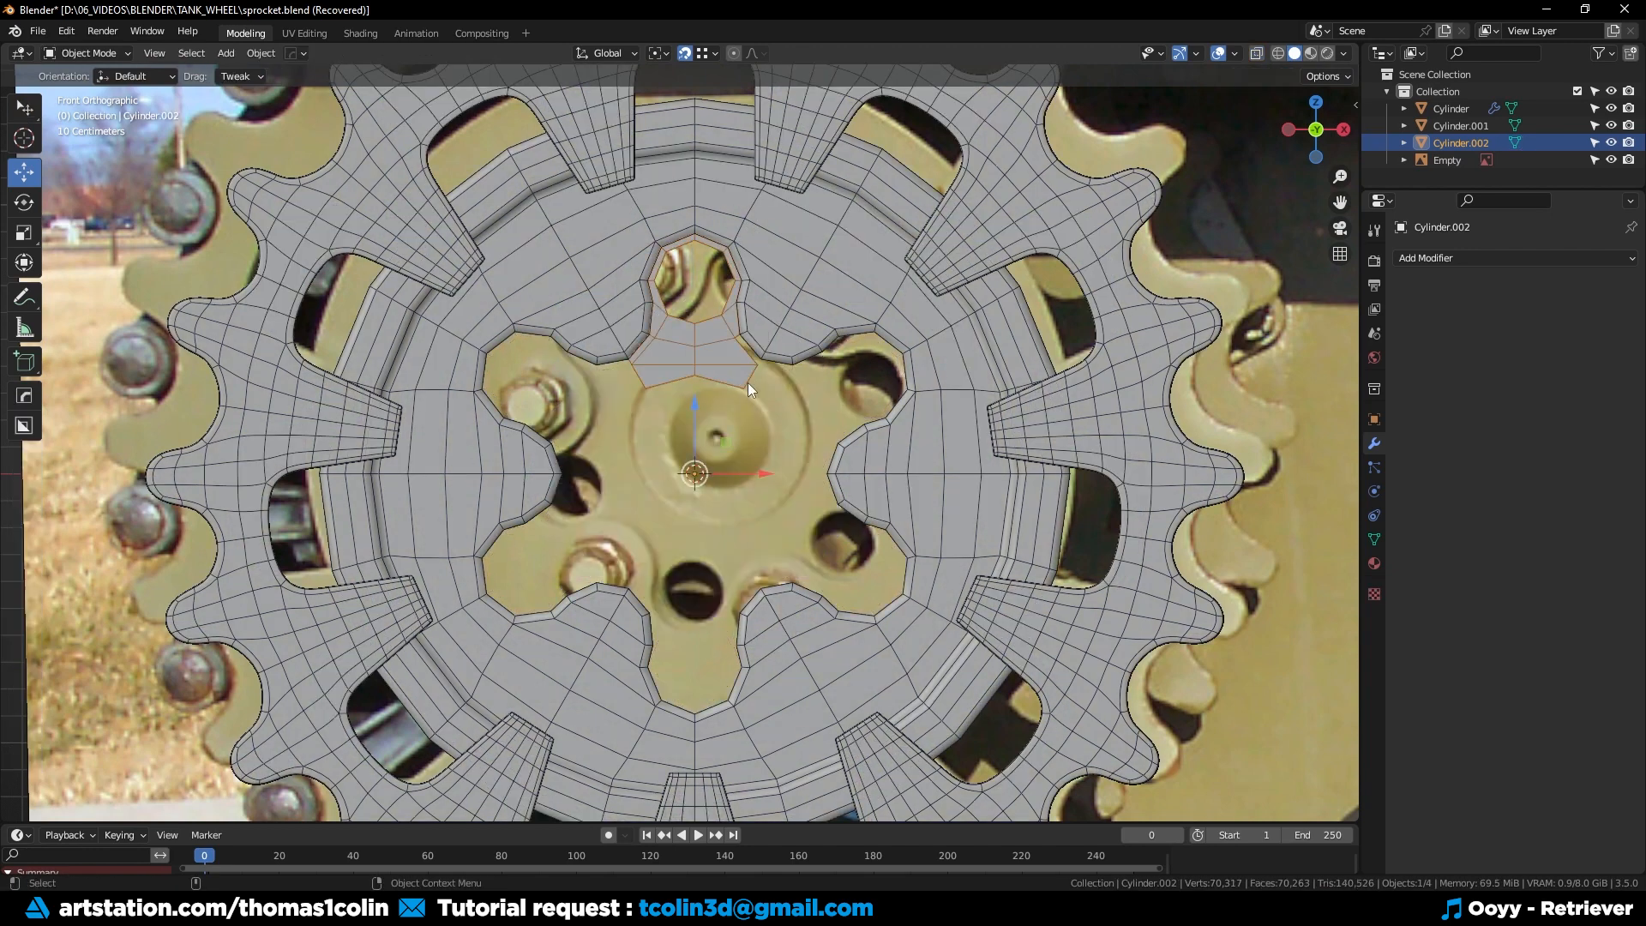
key("Tab")
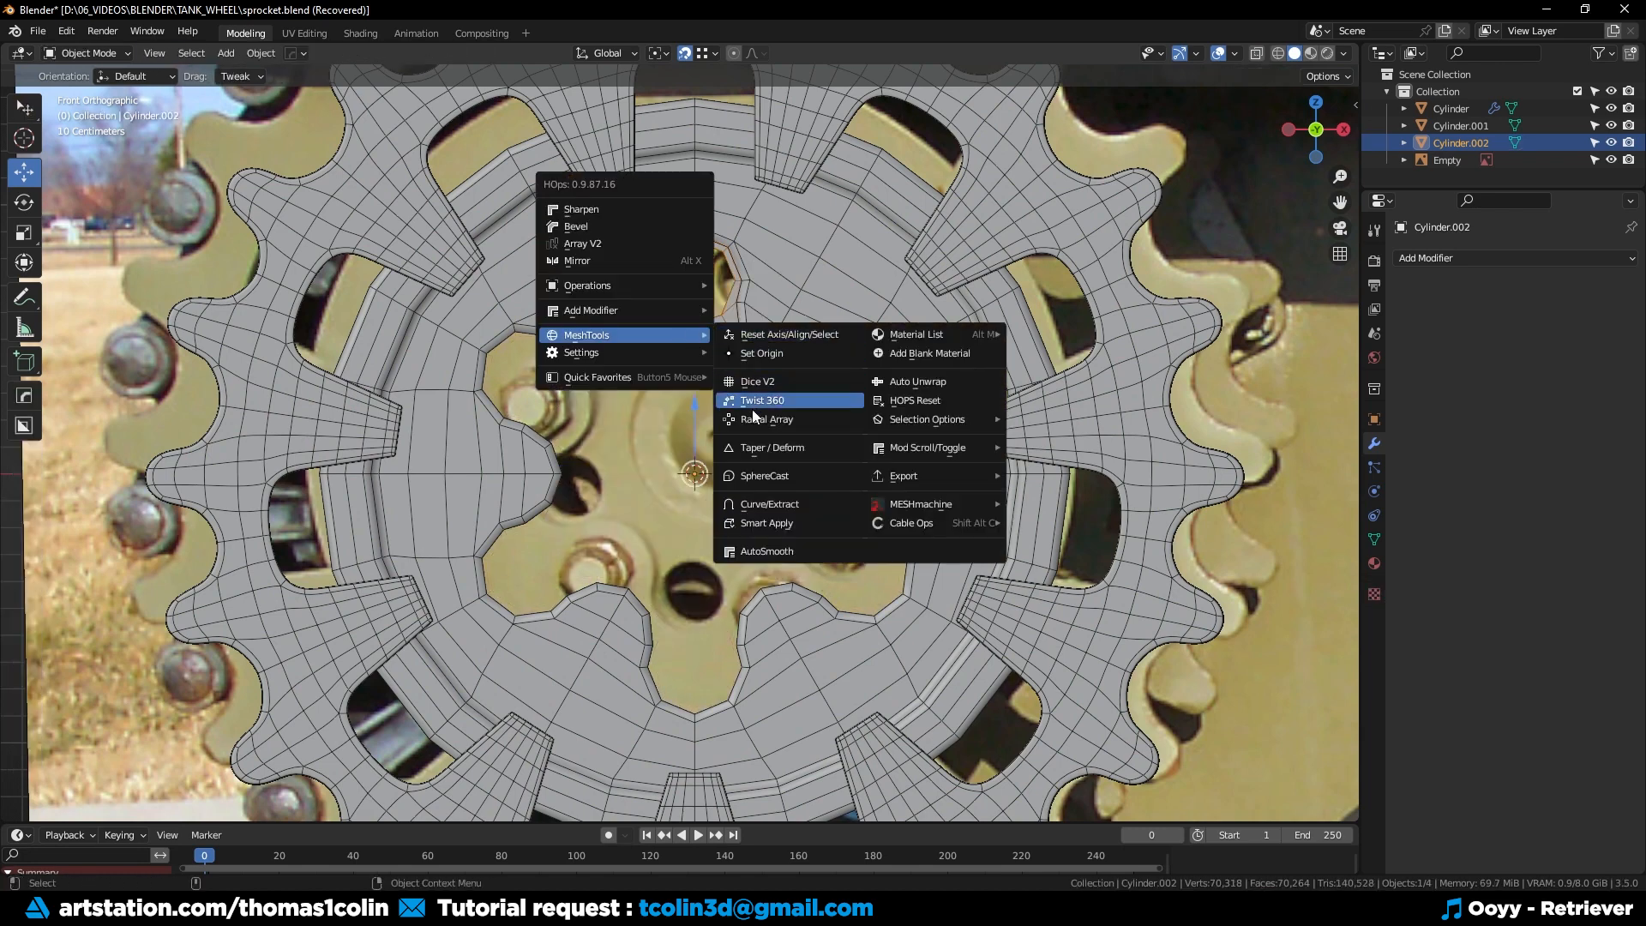
Radially array the wedge six times again and weld the overlapping seam vertices.
left_click(763, 400)
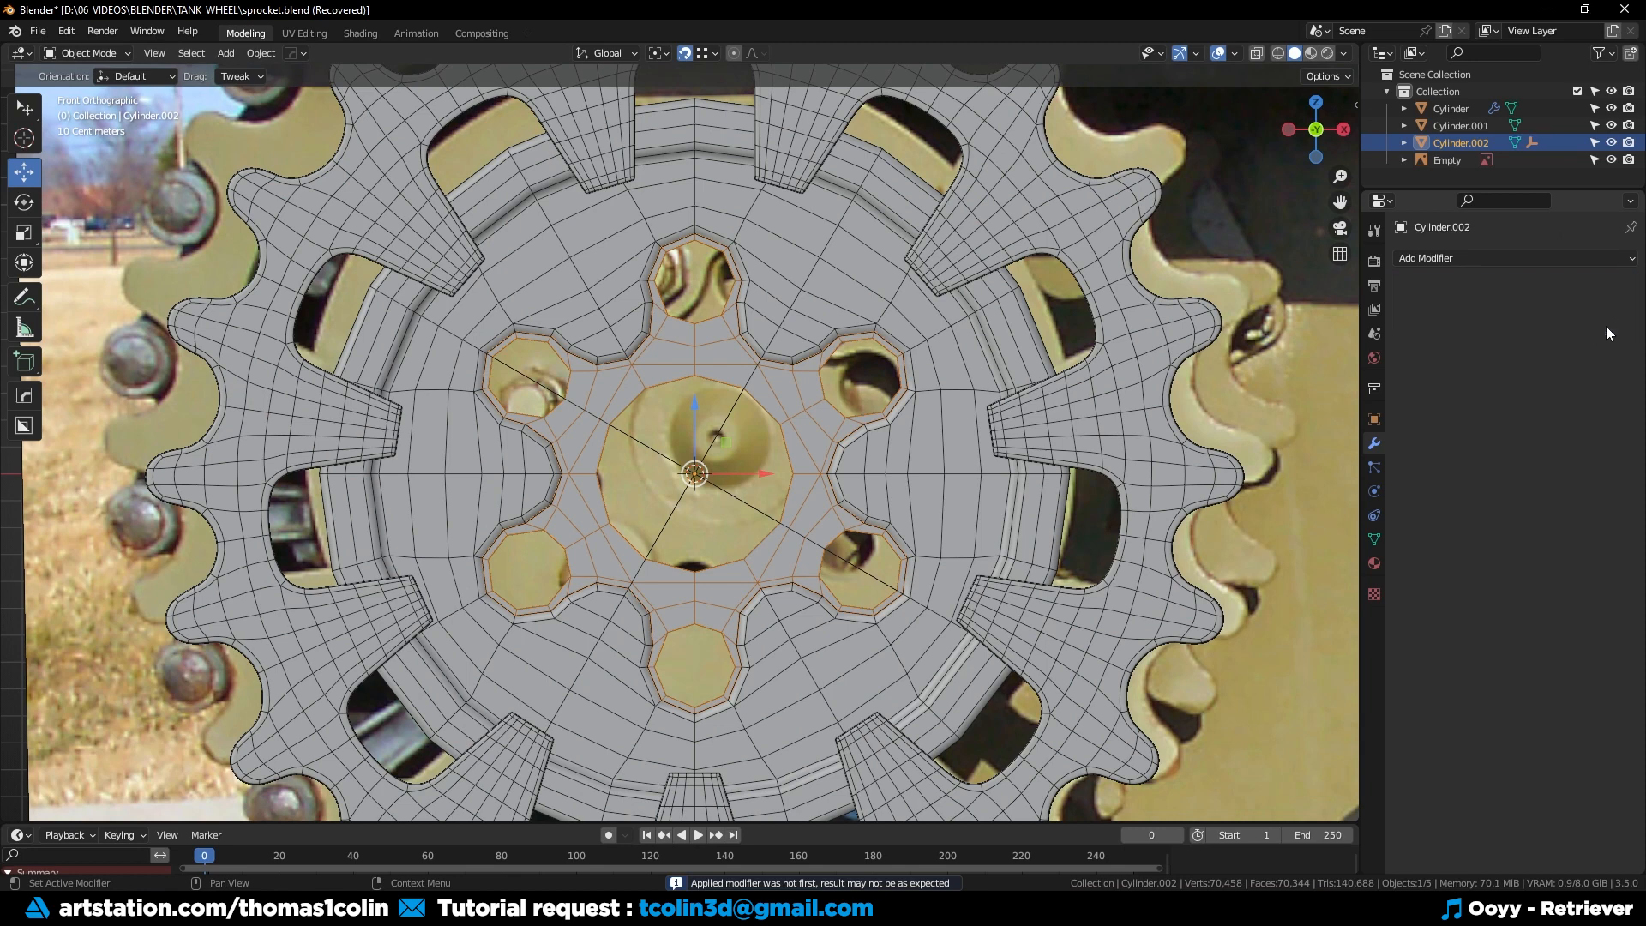
key("Tab")
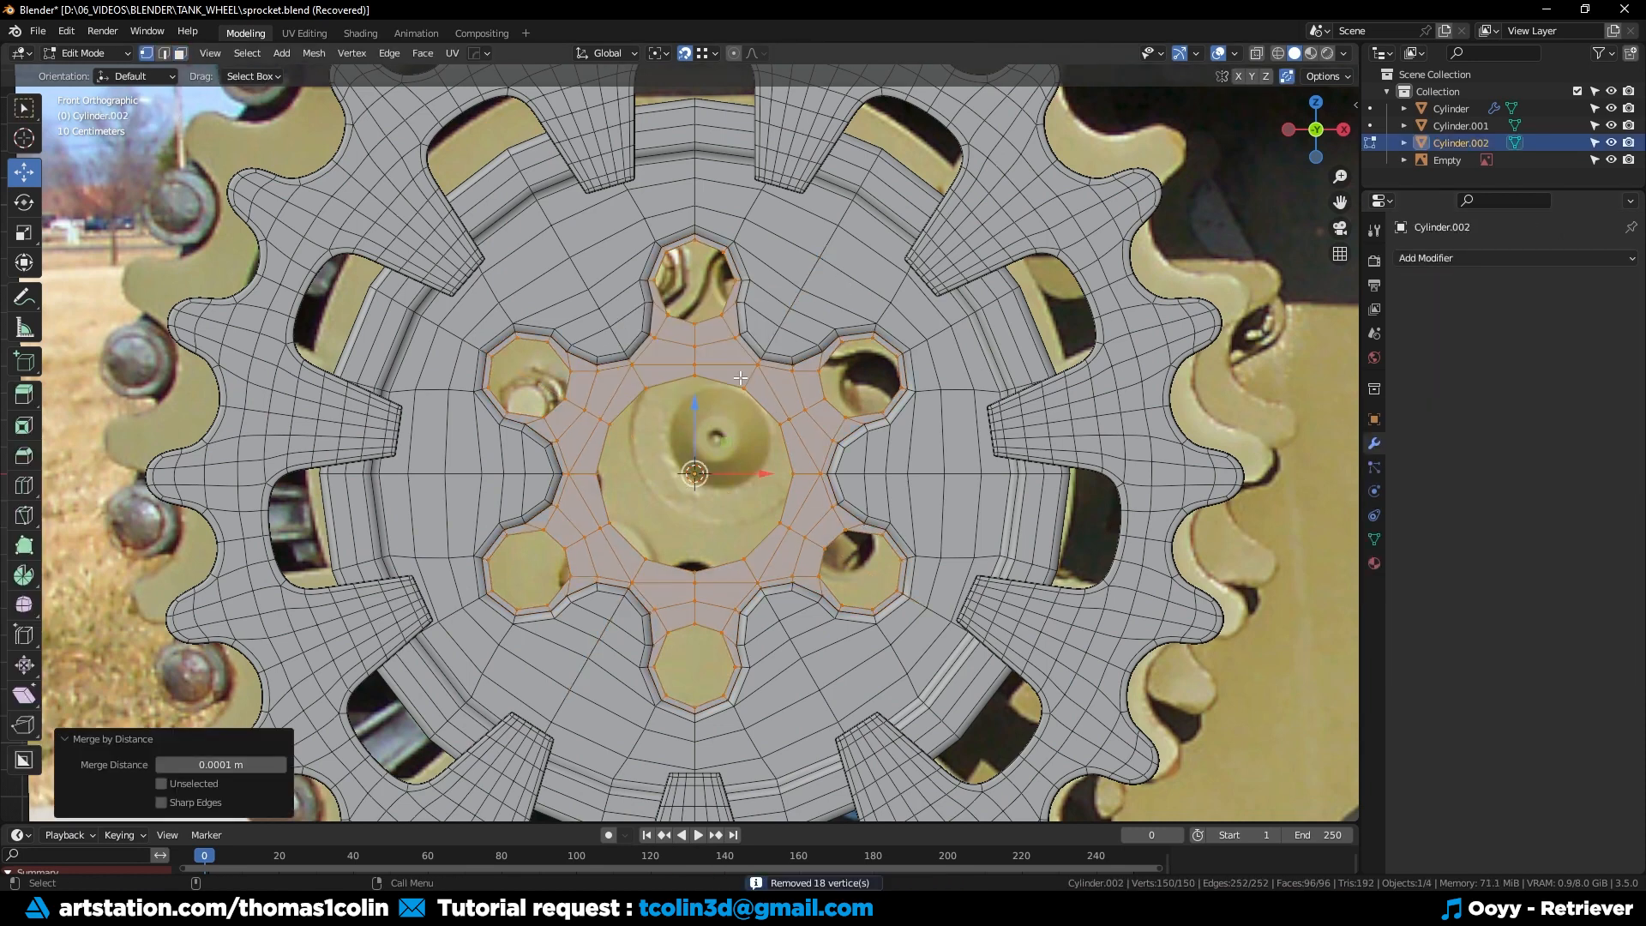
key("Tab")
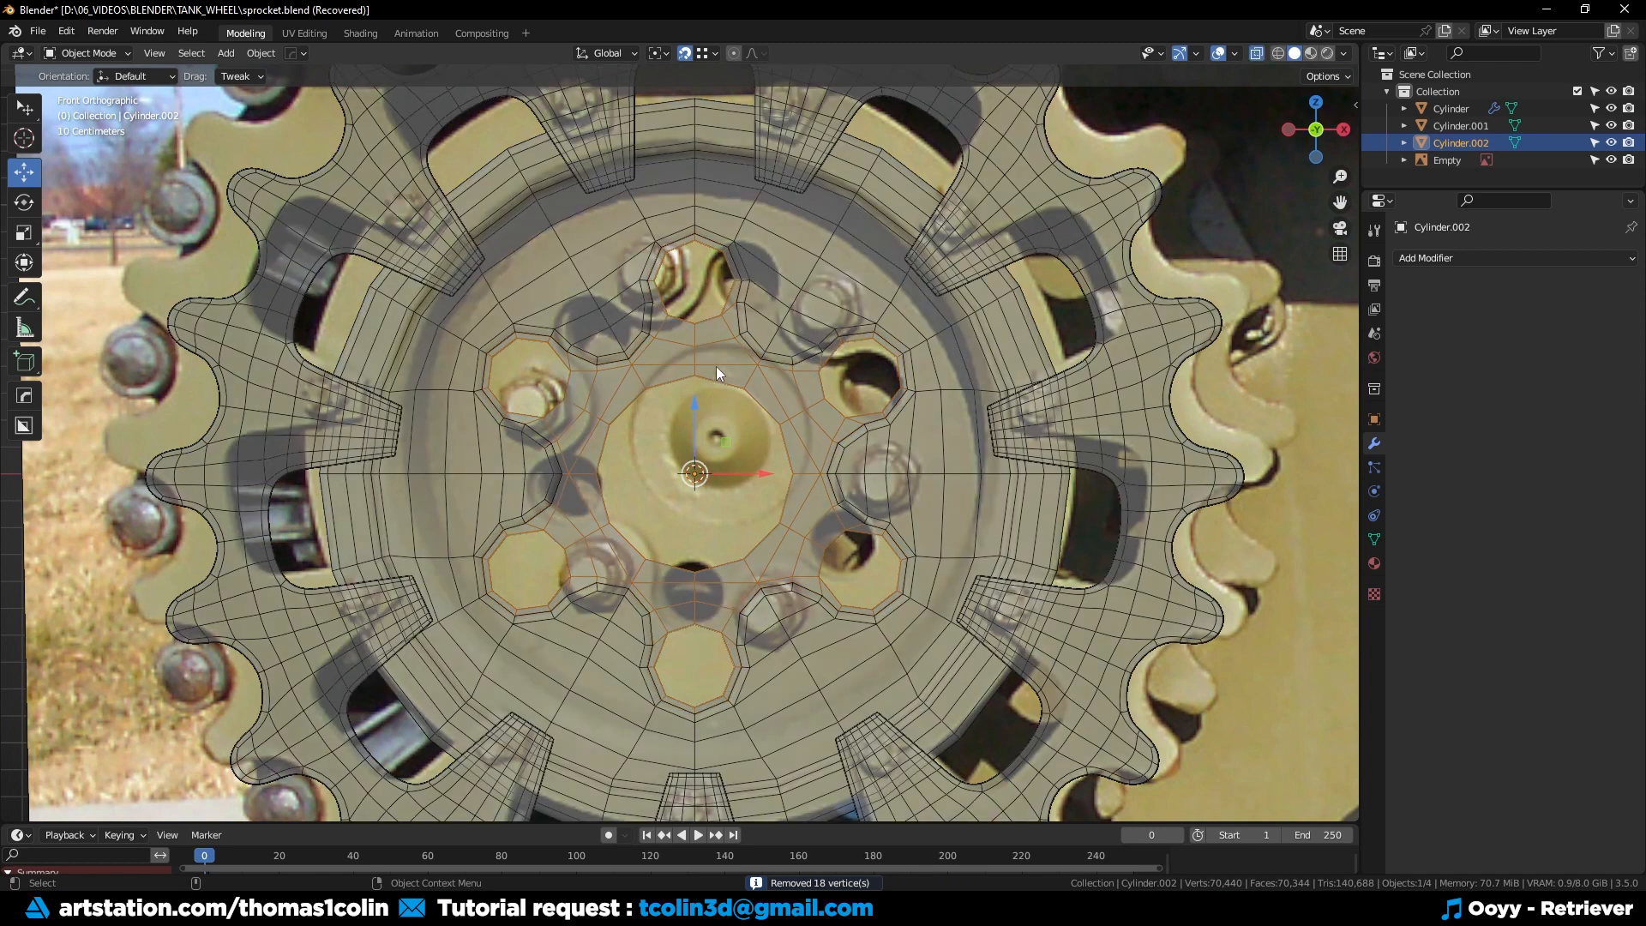
key("Tab")
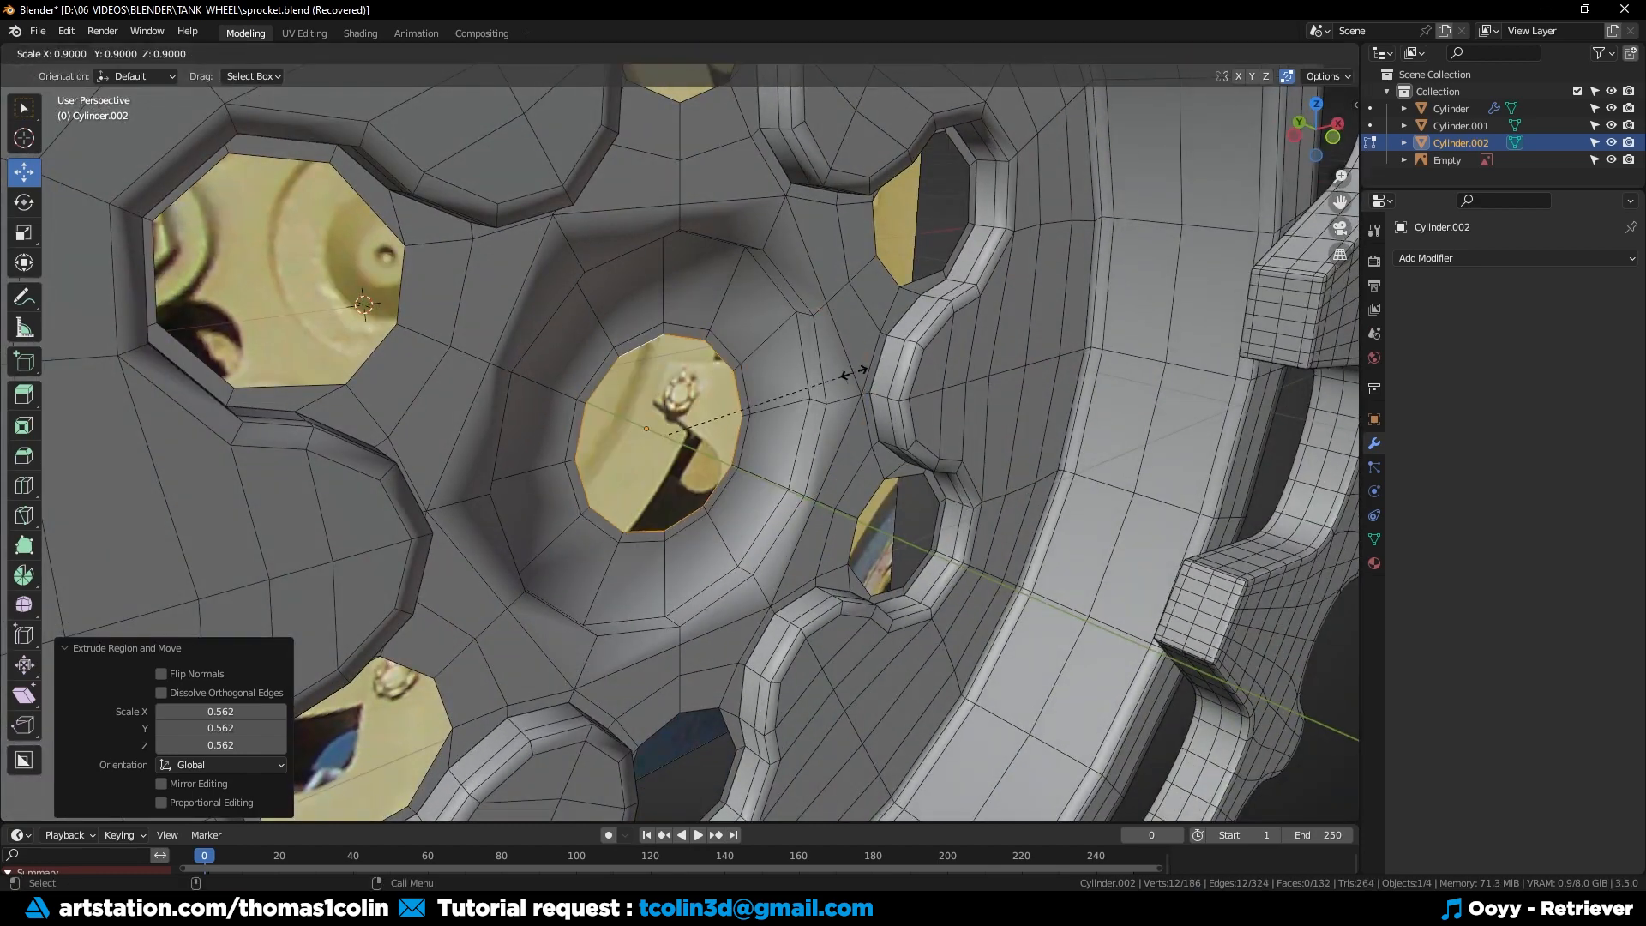
Shrink the extruded centre ring into a dished hollow and check the thickened lobe rings from the side.
key("g")
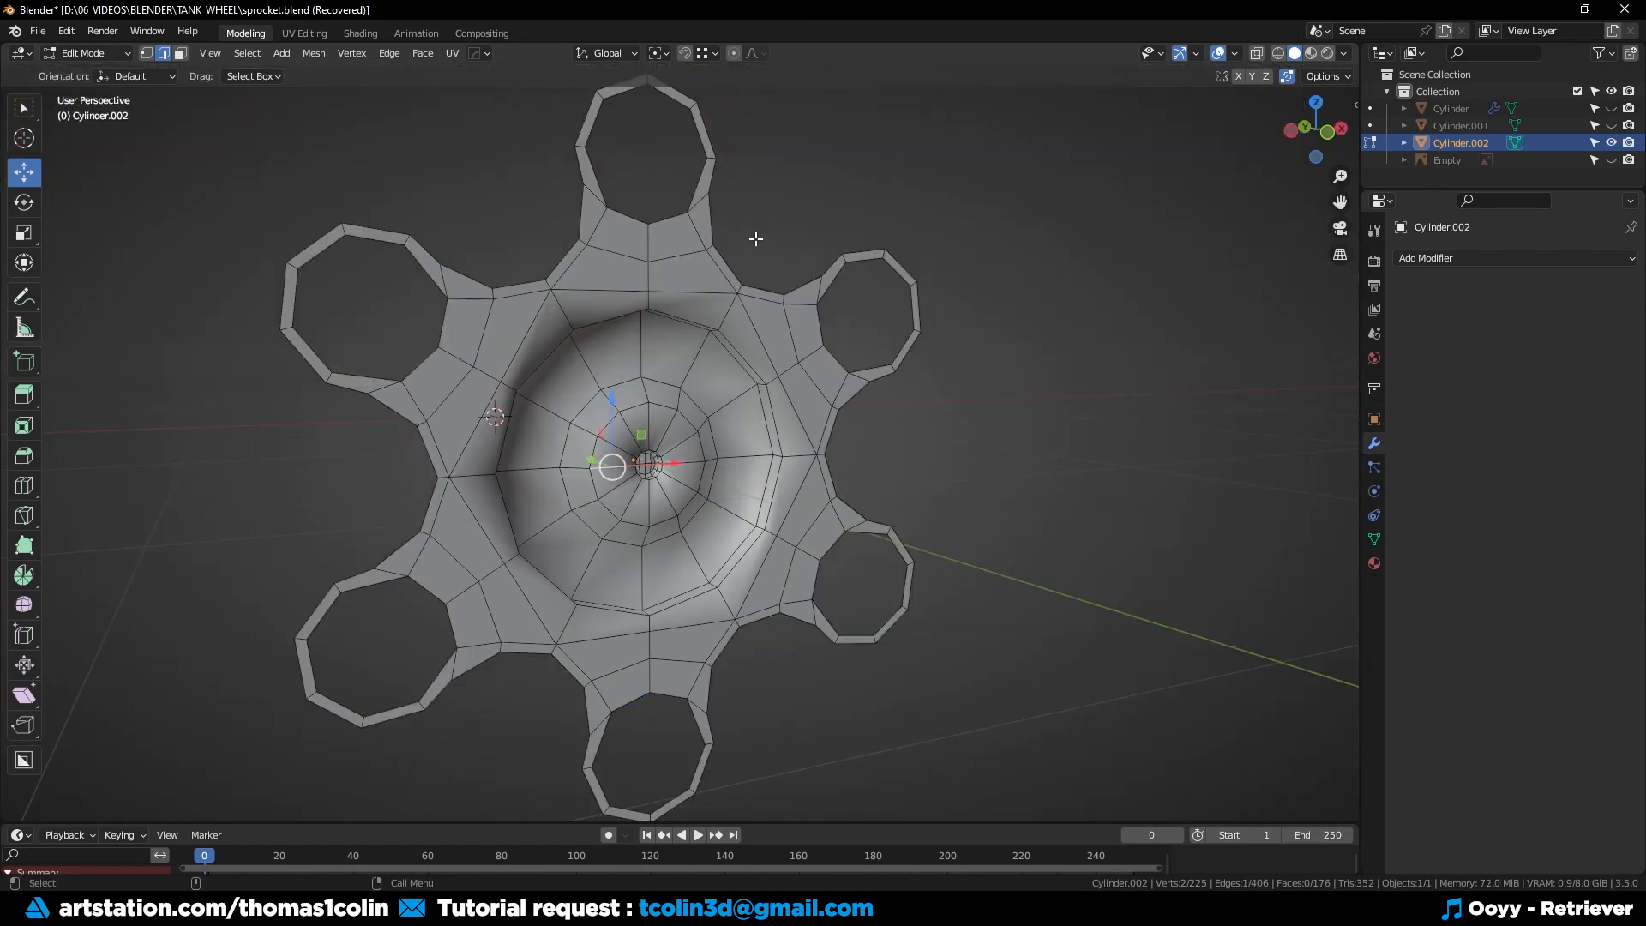
left_click_drag(756, 238, 825, 307)
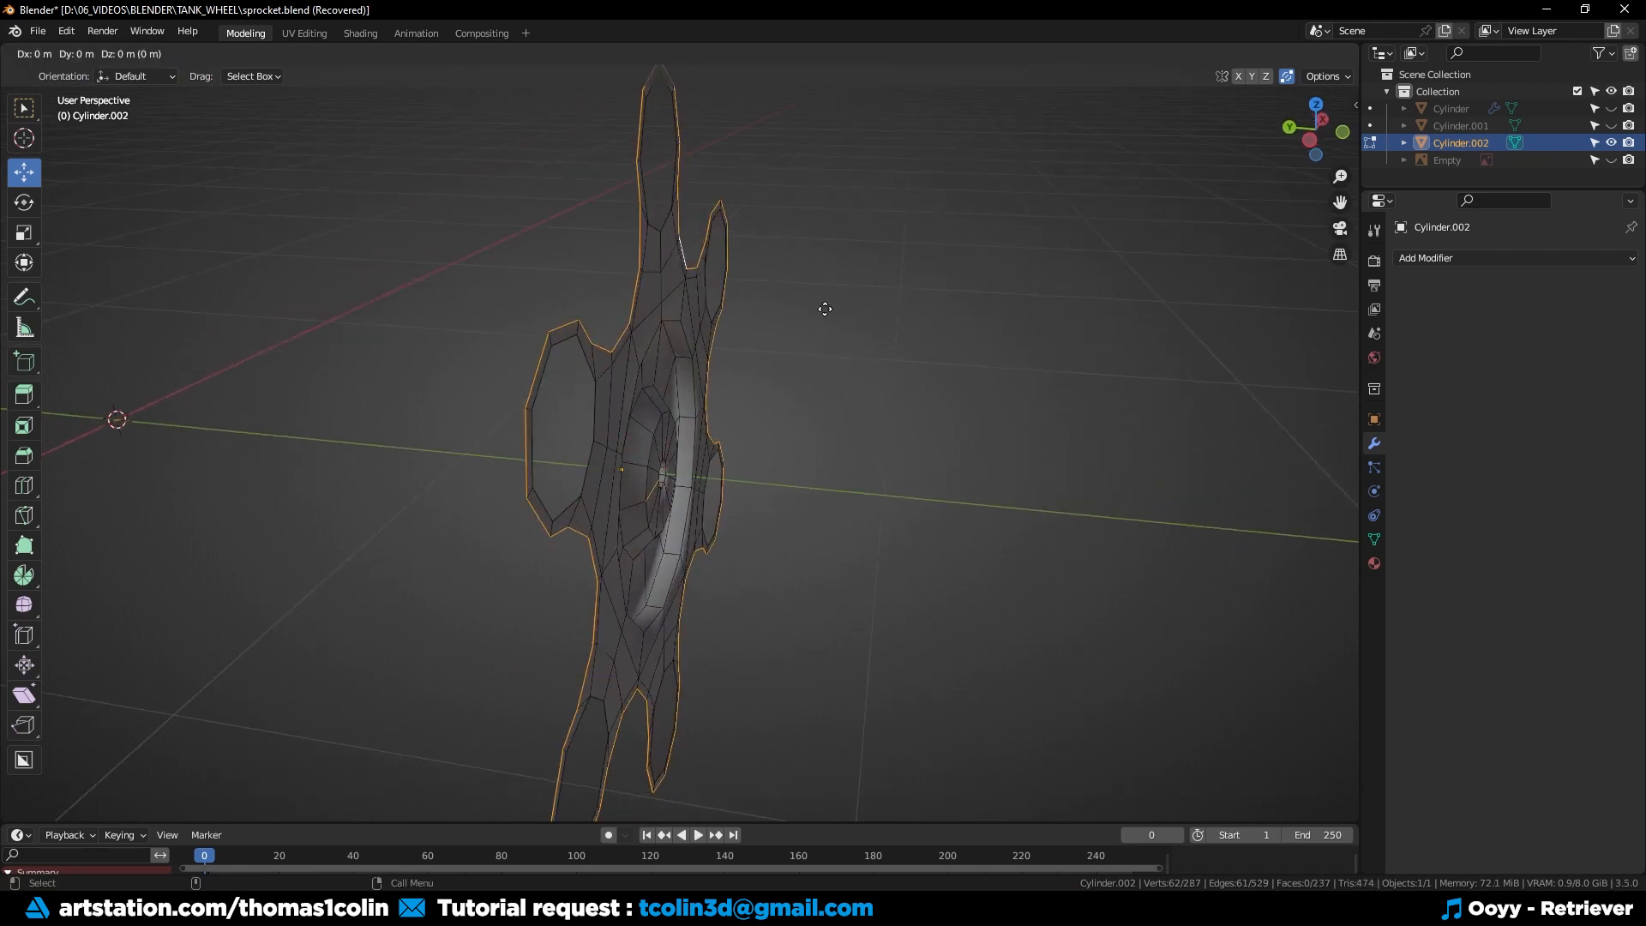
left_click_drag(824, 309, 790, 323)
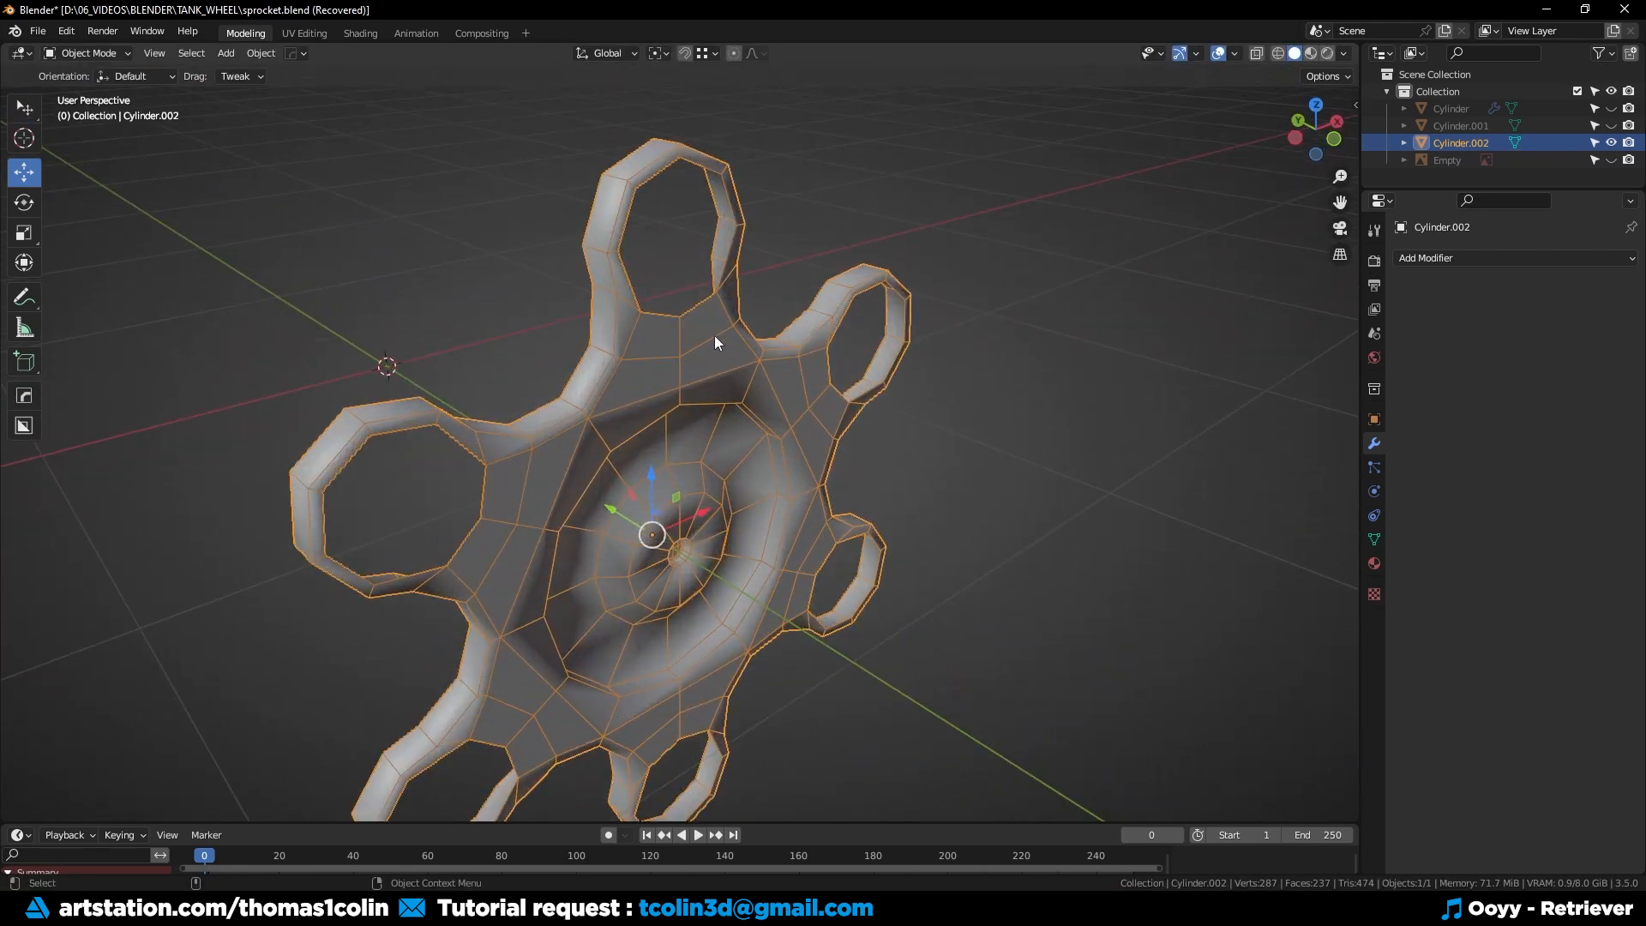
key("Tab")
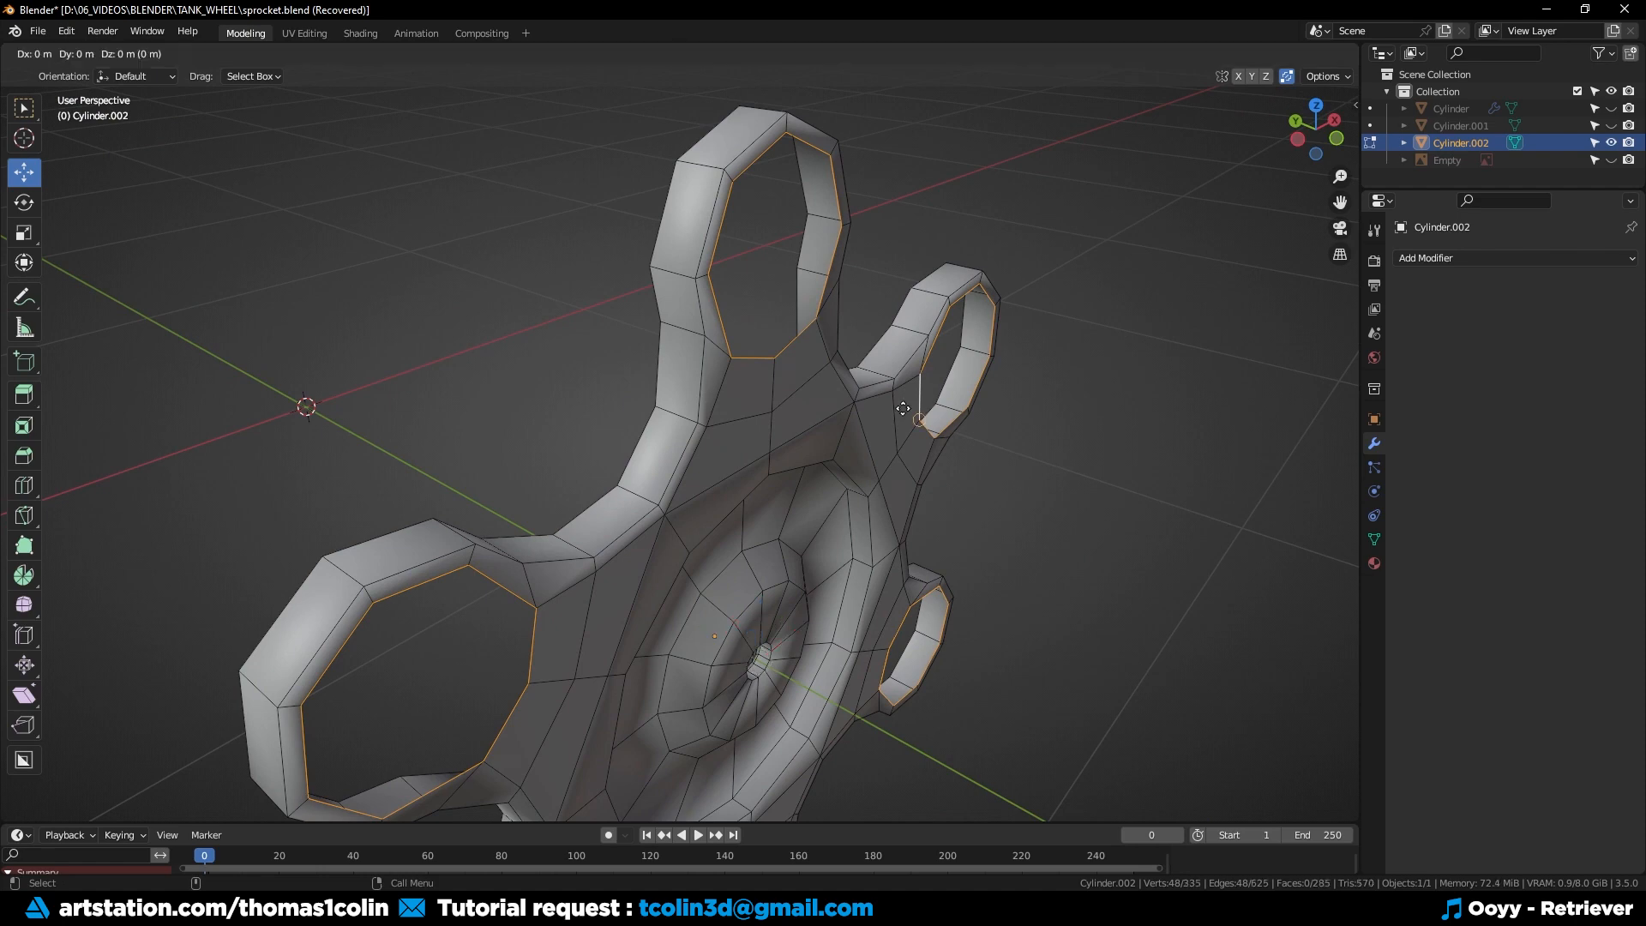
key("Tab")
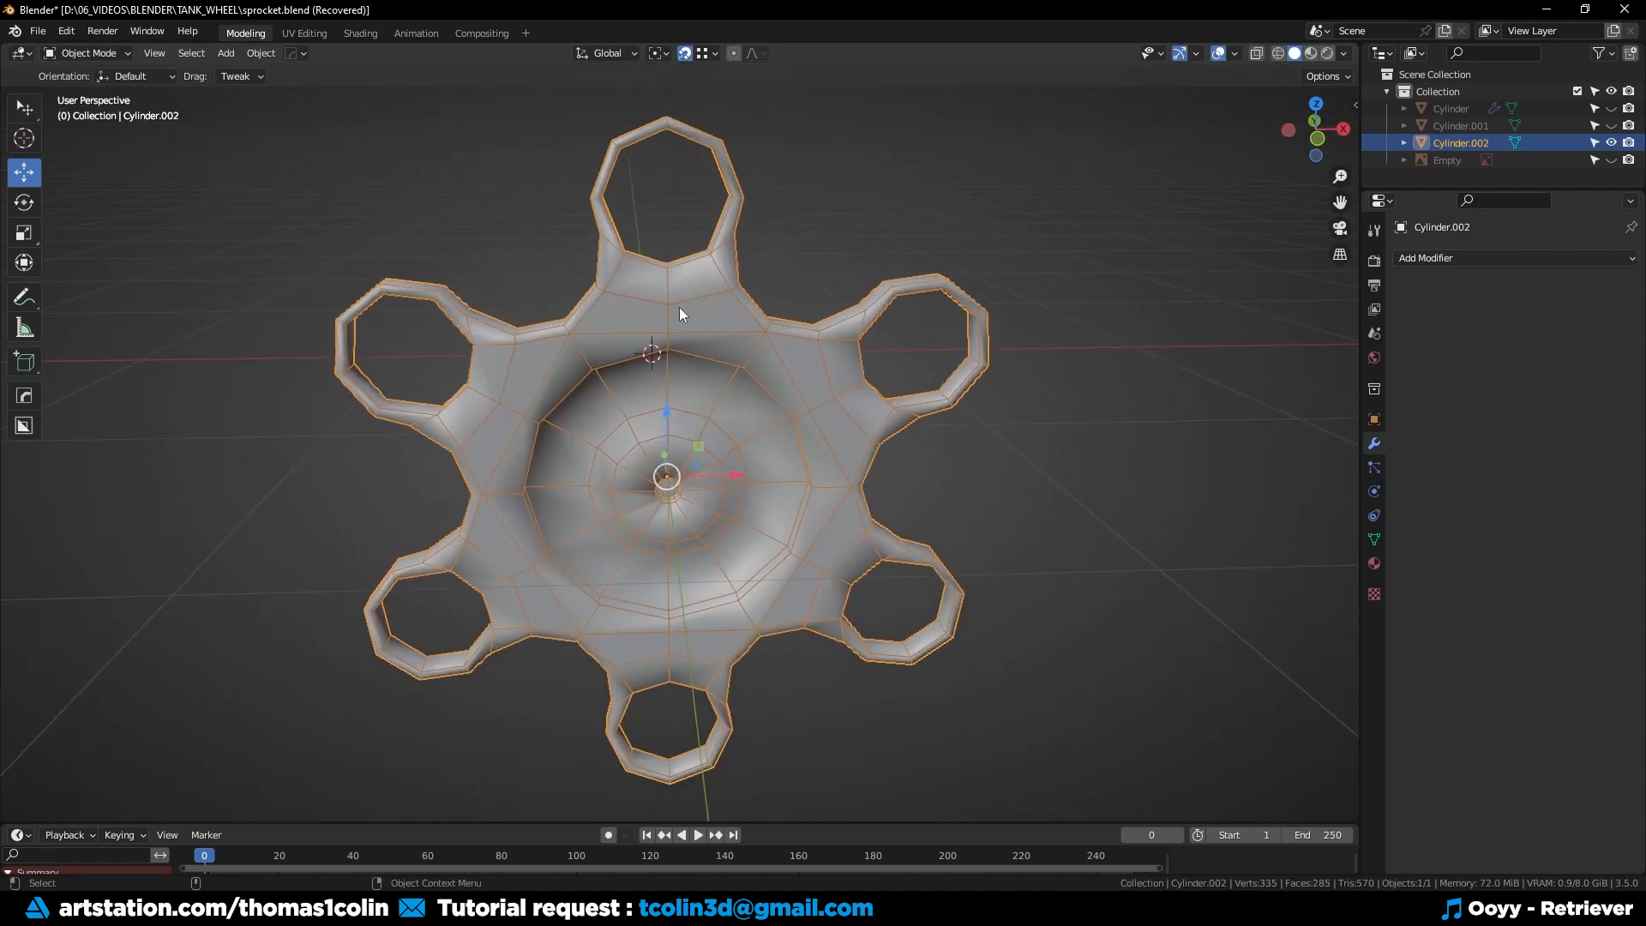
Extrude the plate's outer edge loops along its thickness for visible side depth.
key("Tab")
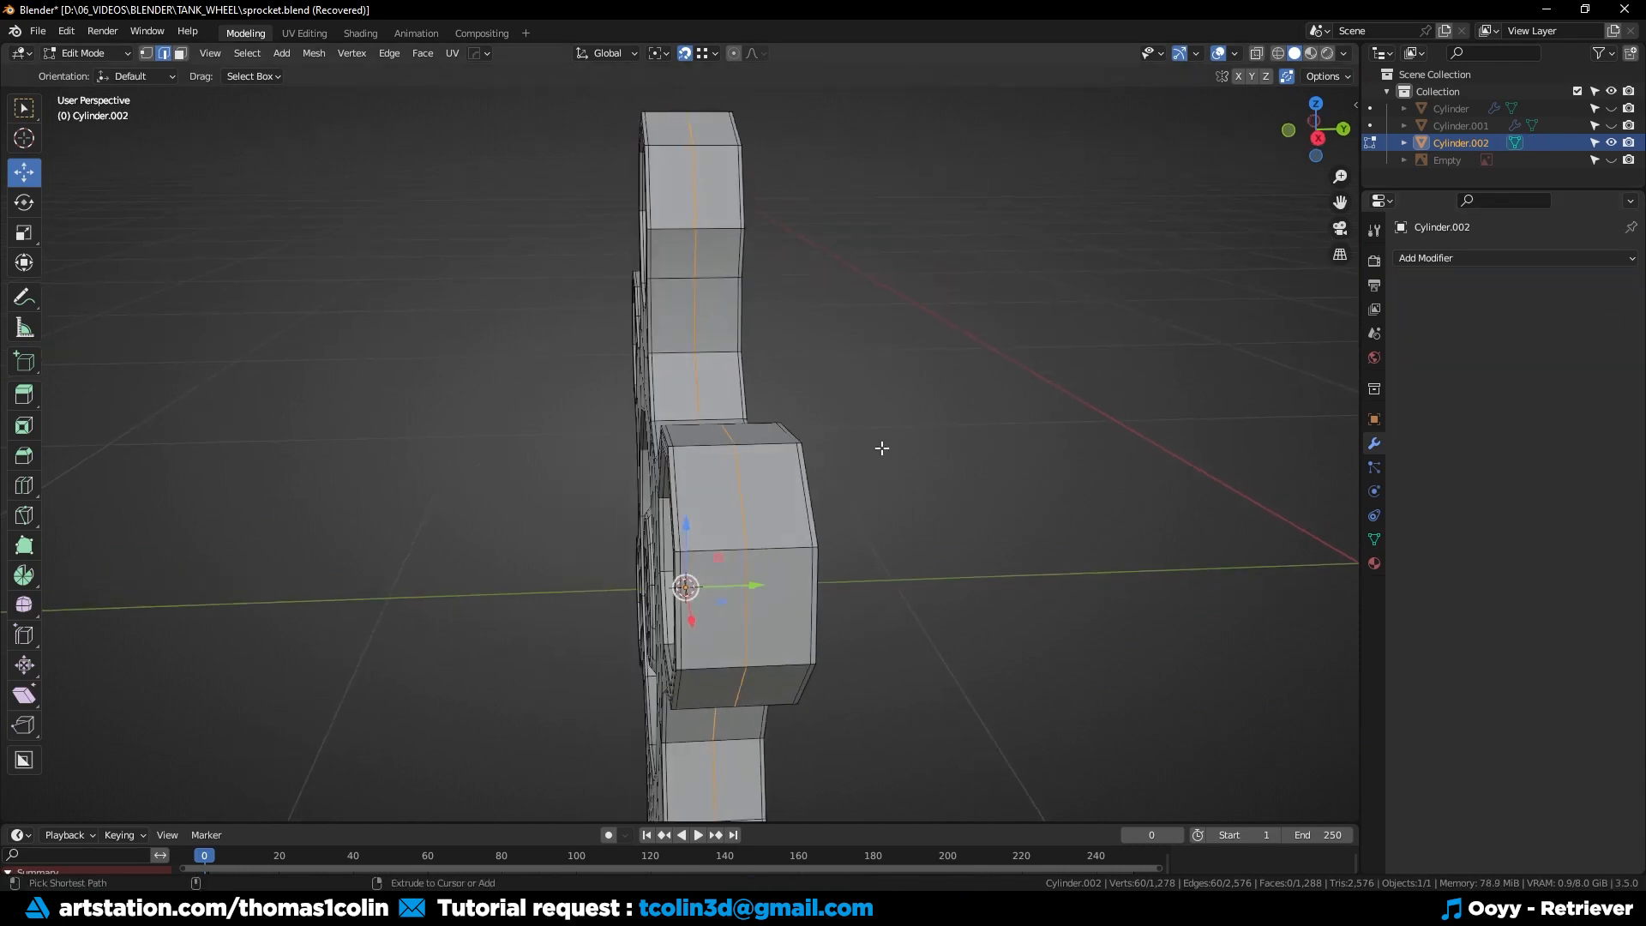
left_click_drag(882, 447, 693, 245)
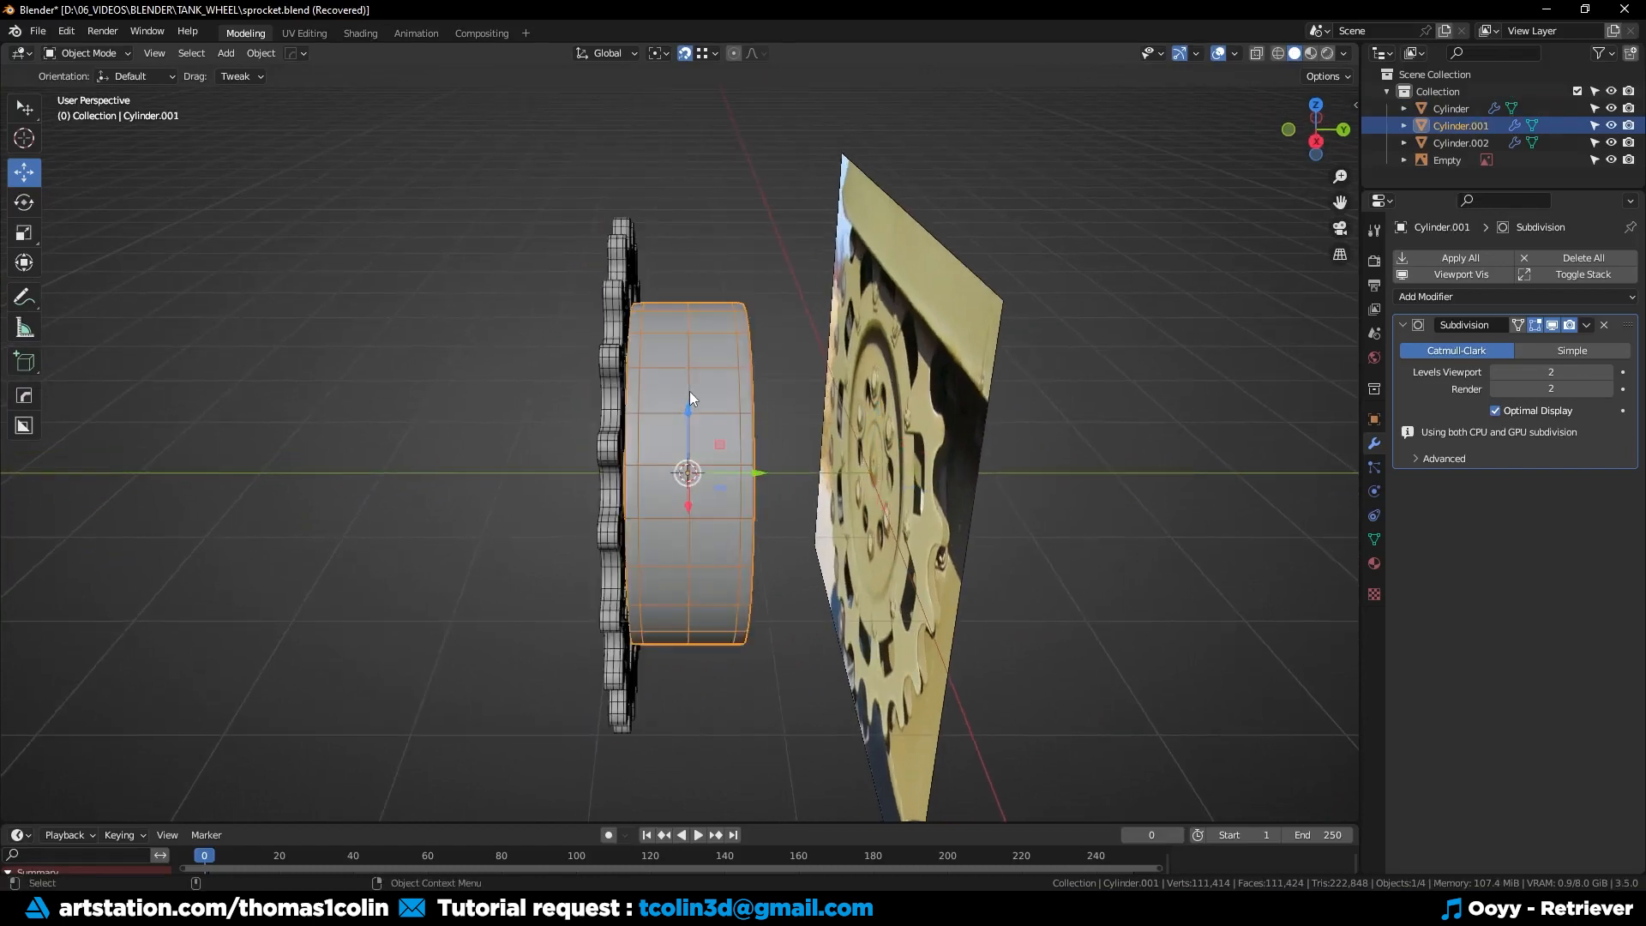
Save the finished sprocket file and select the reference photo's Empty to hide it.
left_click(613, 362)
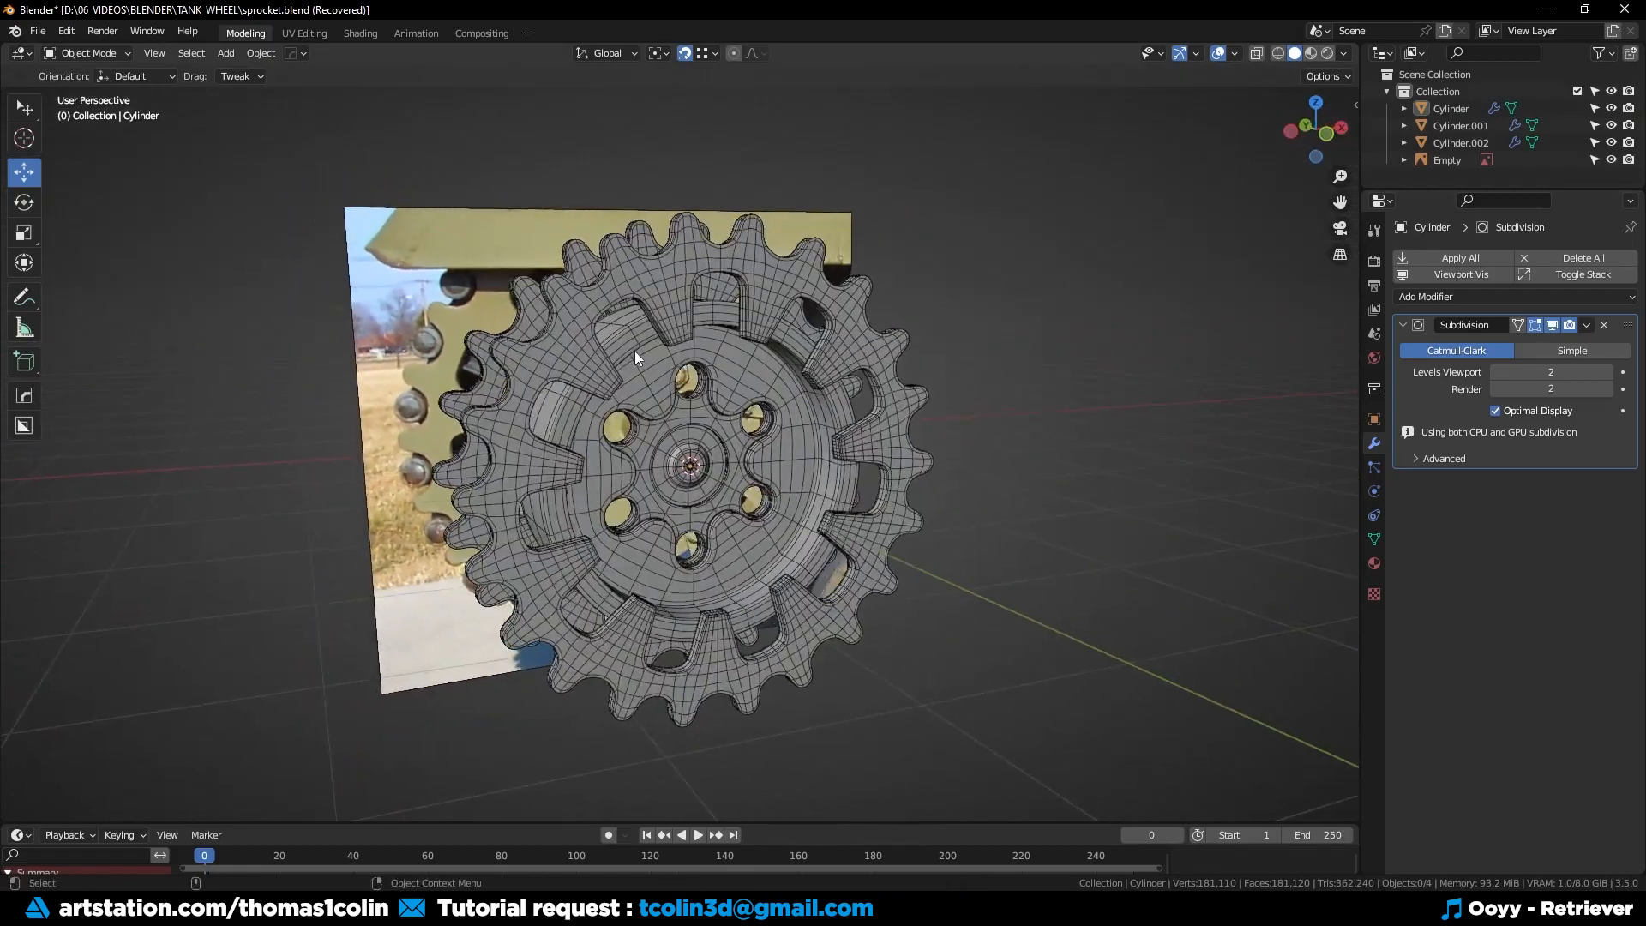
key("1")
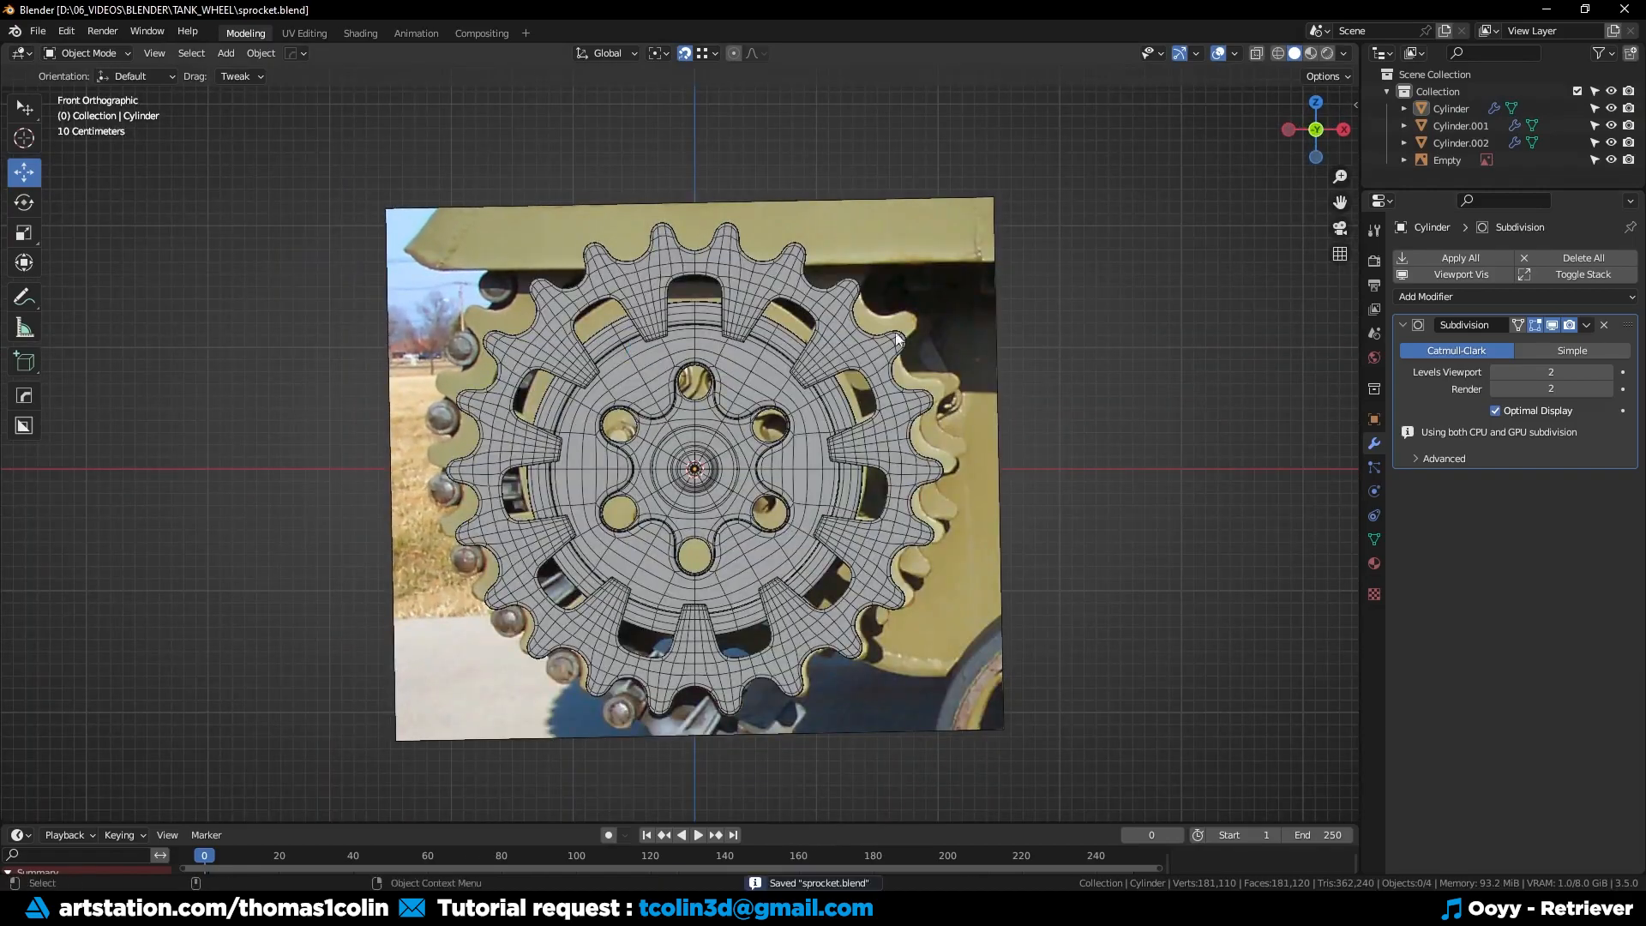
left_click(1447, 159)
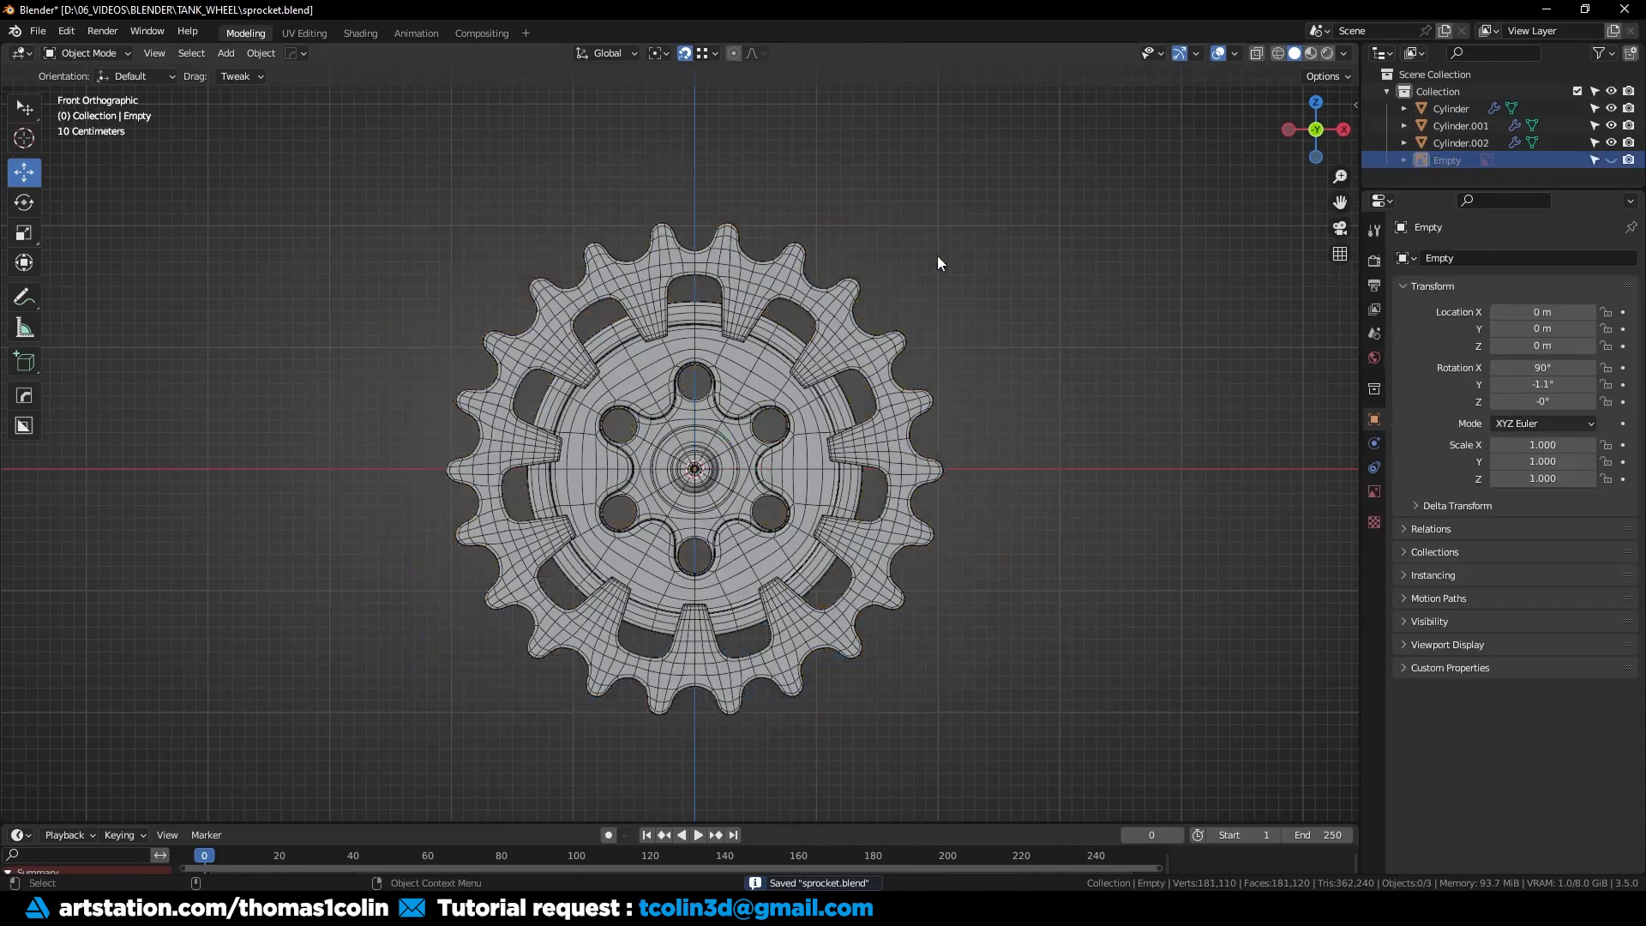